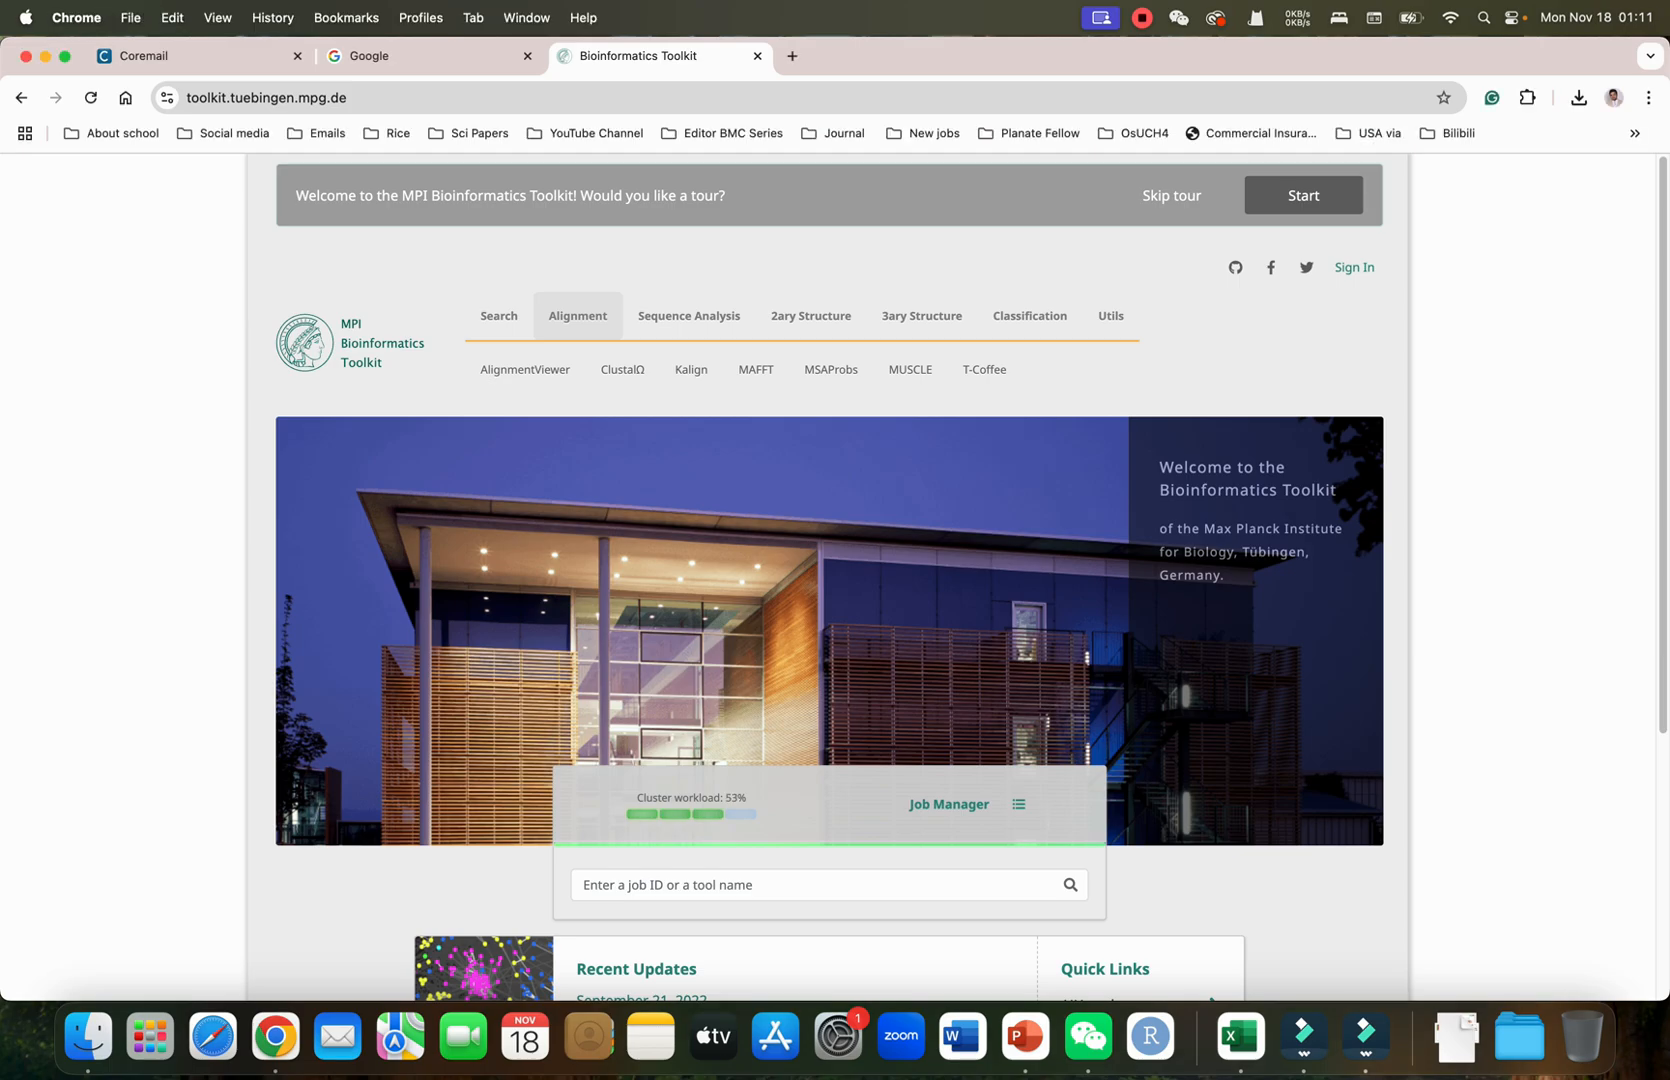
mouse_move(526, 370)
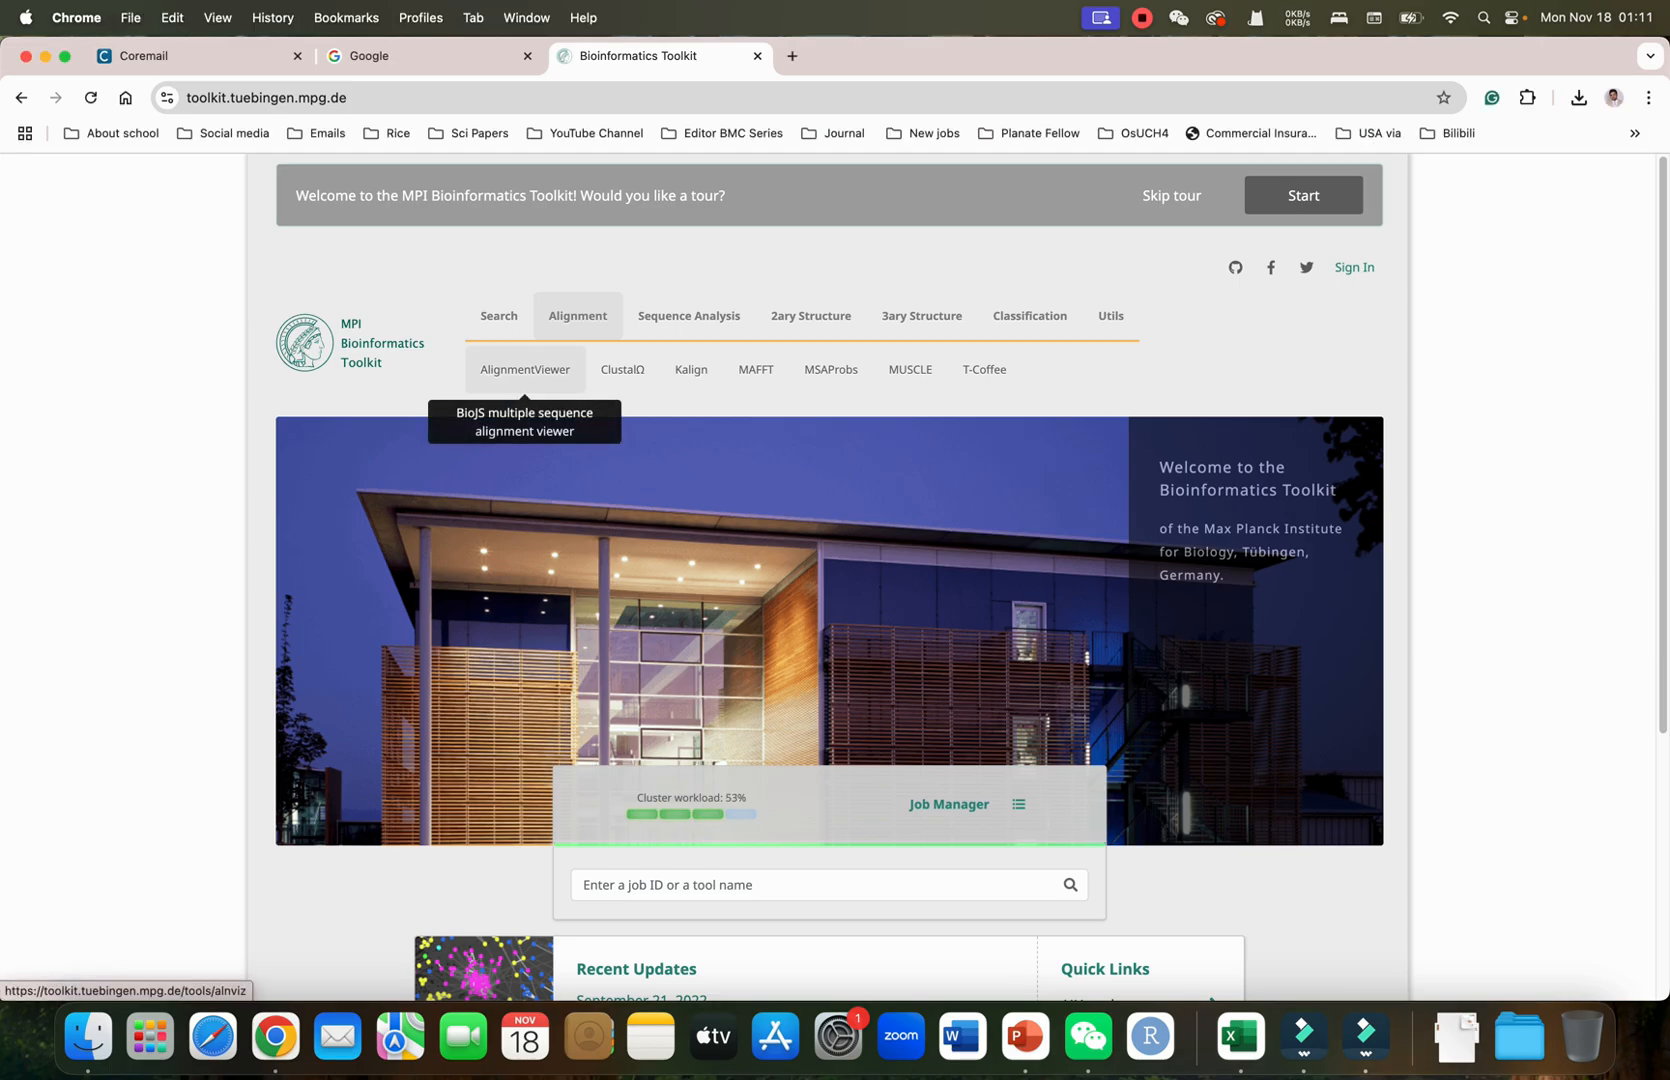
Open AlignmentViewer from the Alignment section and focus its empty alignment input box
left_click(524, 368)
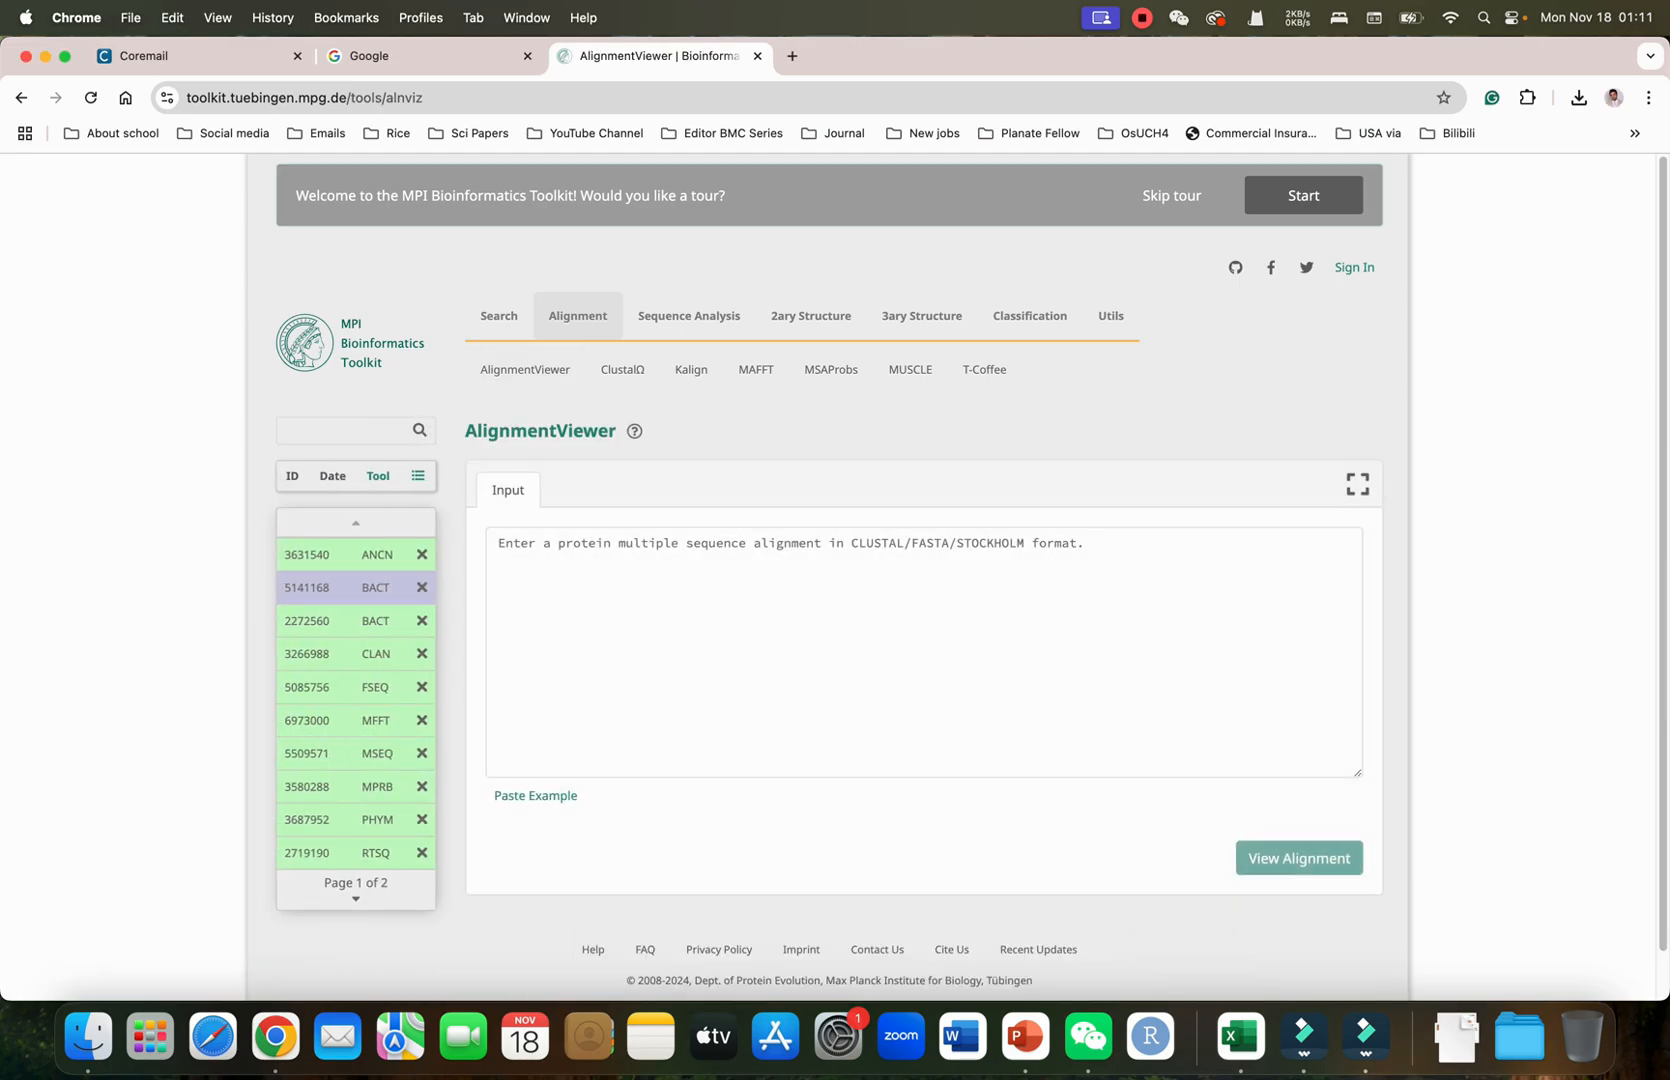
left_click(922, 650)
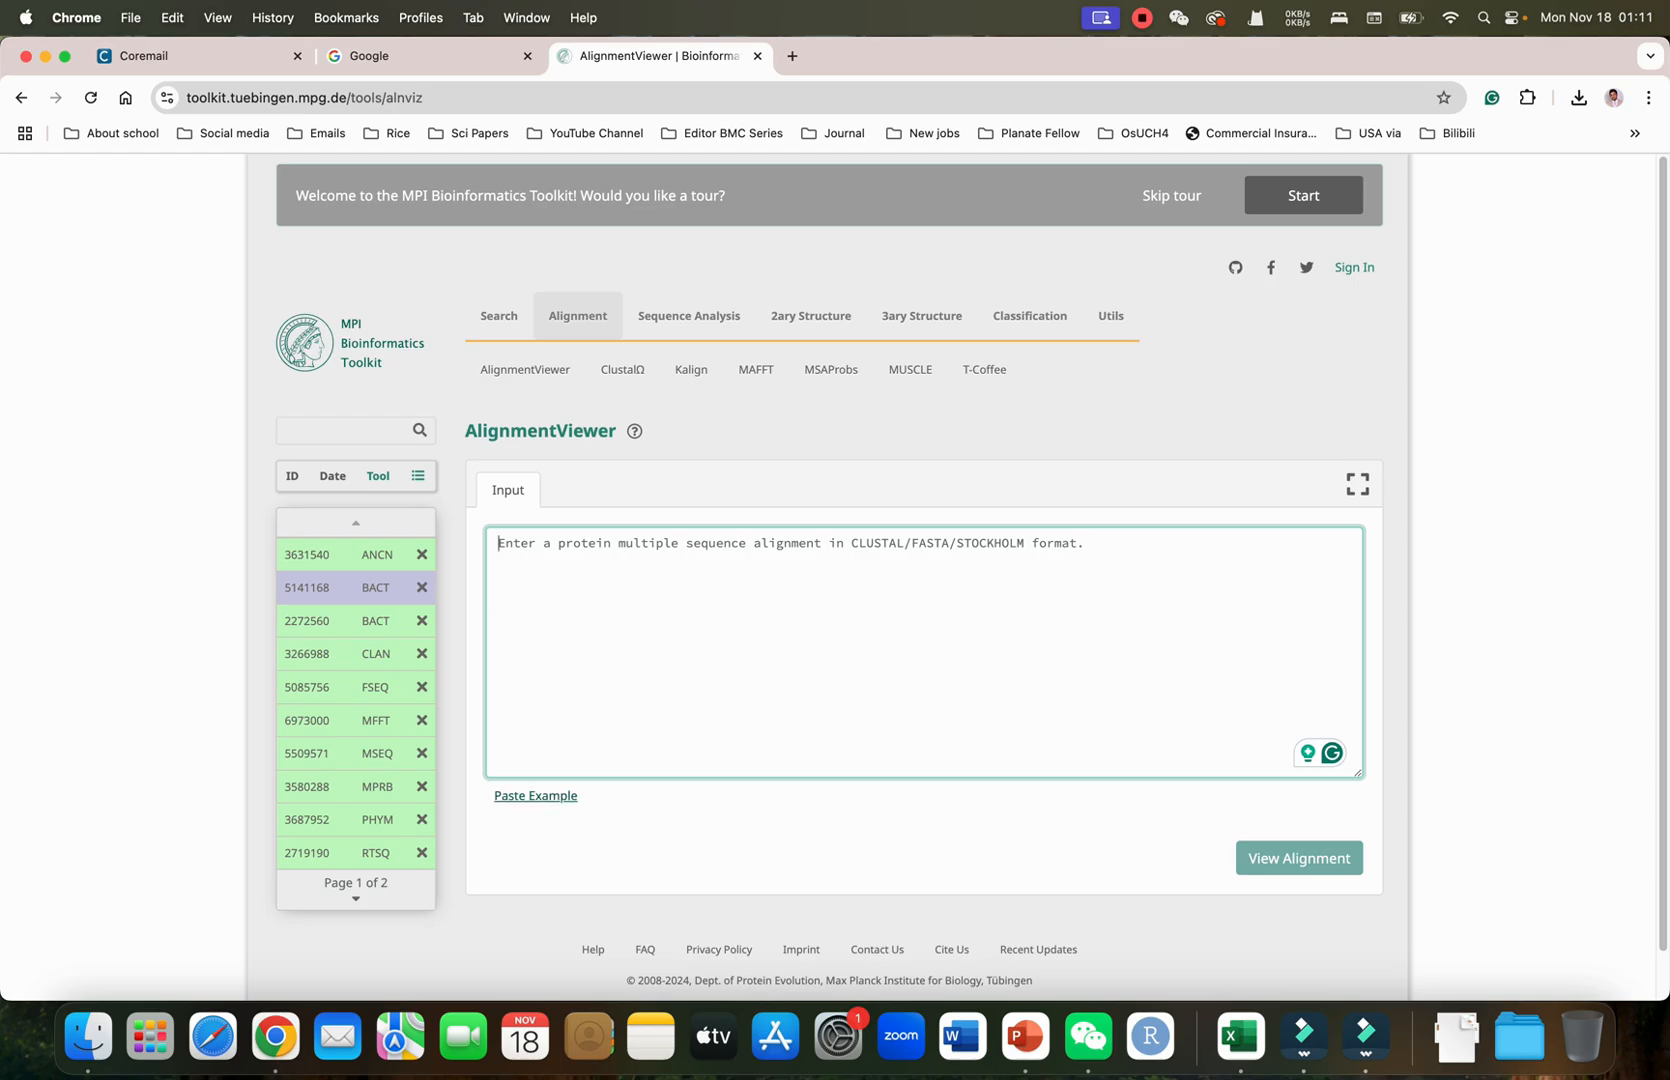
Load the example histone H2A FASTA alignment and inspect its Homo sapiens sequence header
left_click(536, 794)
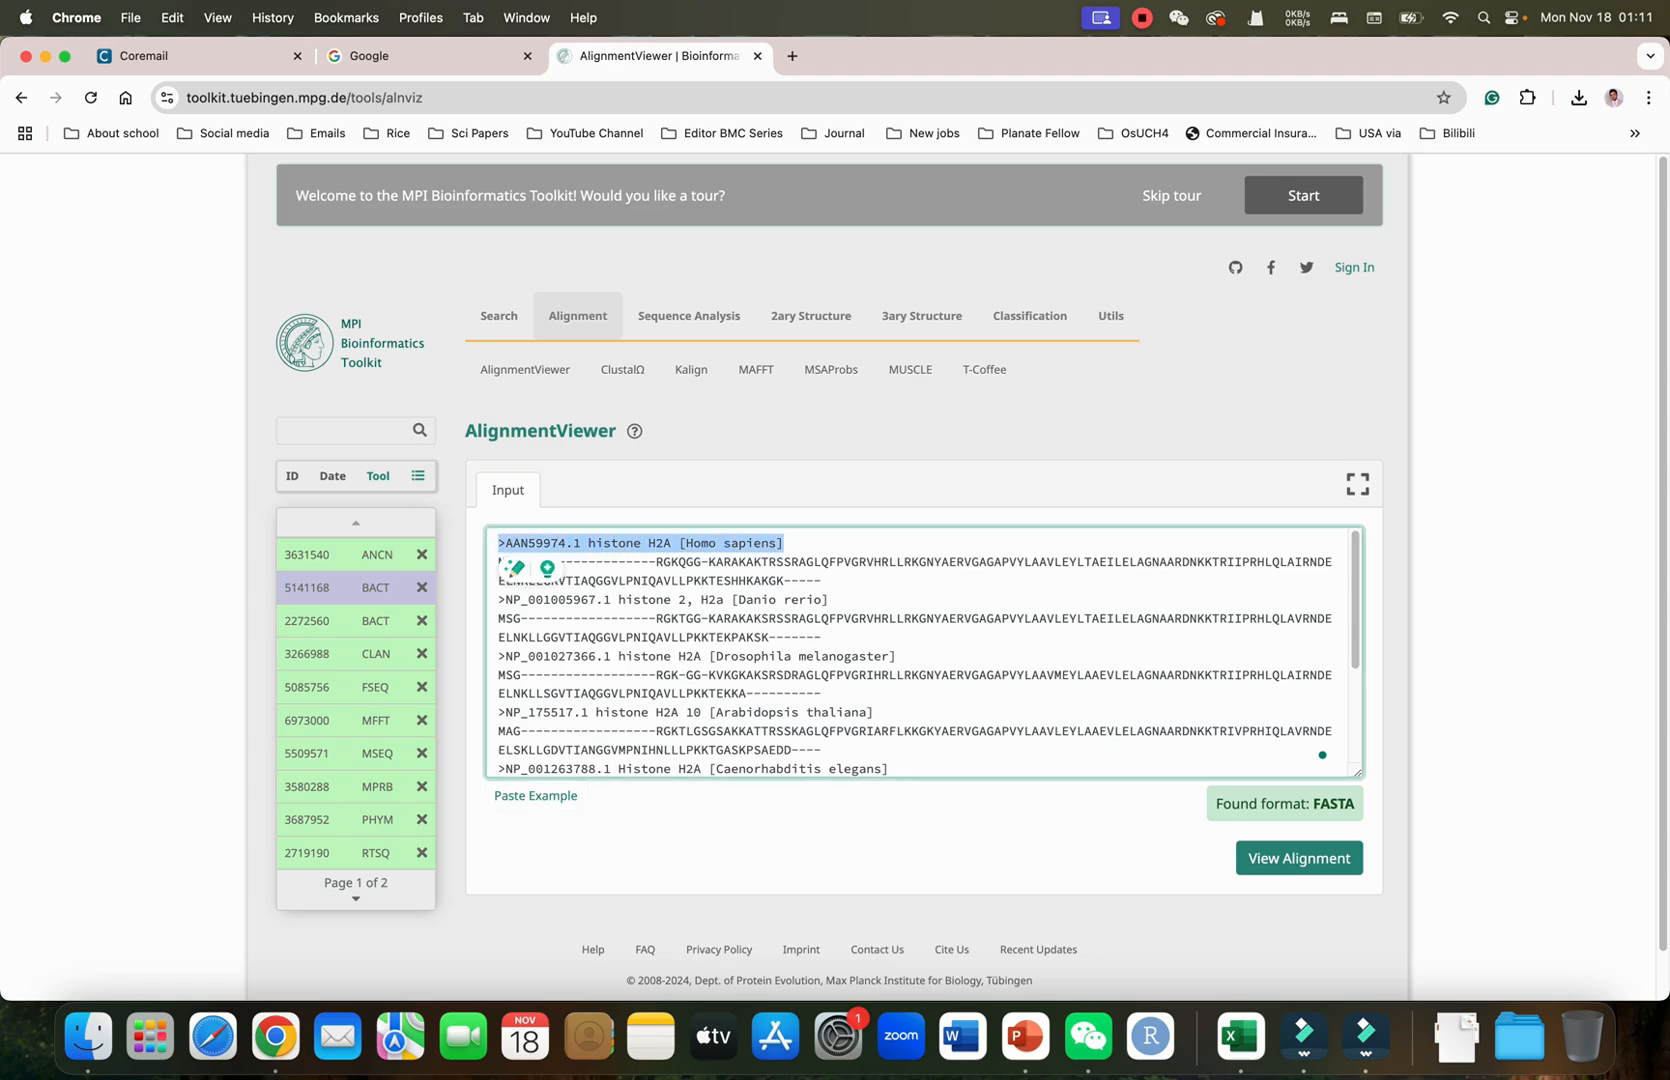
left_click(516, 544)
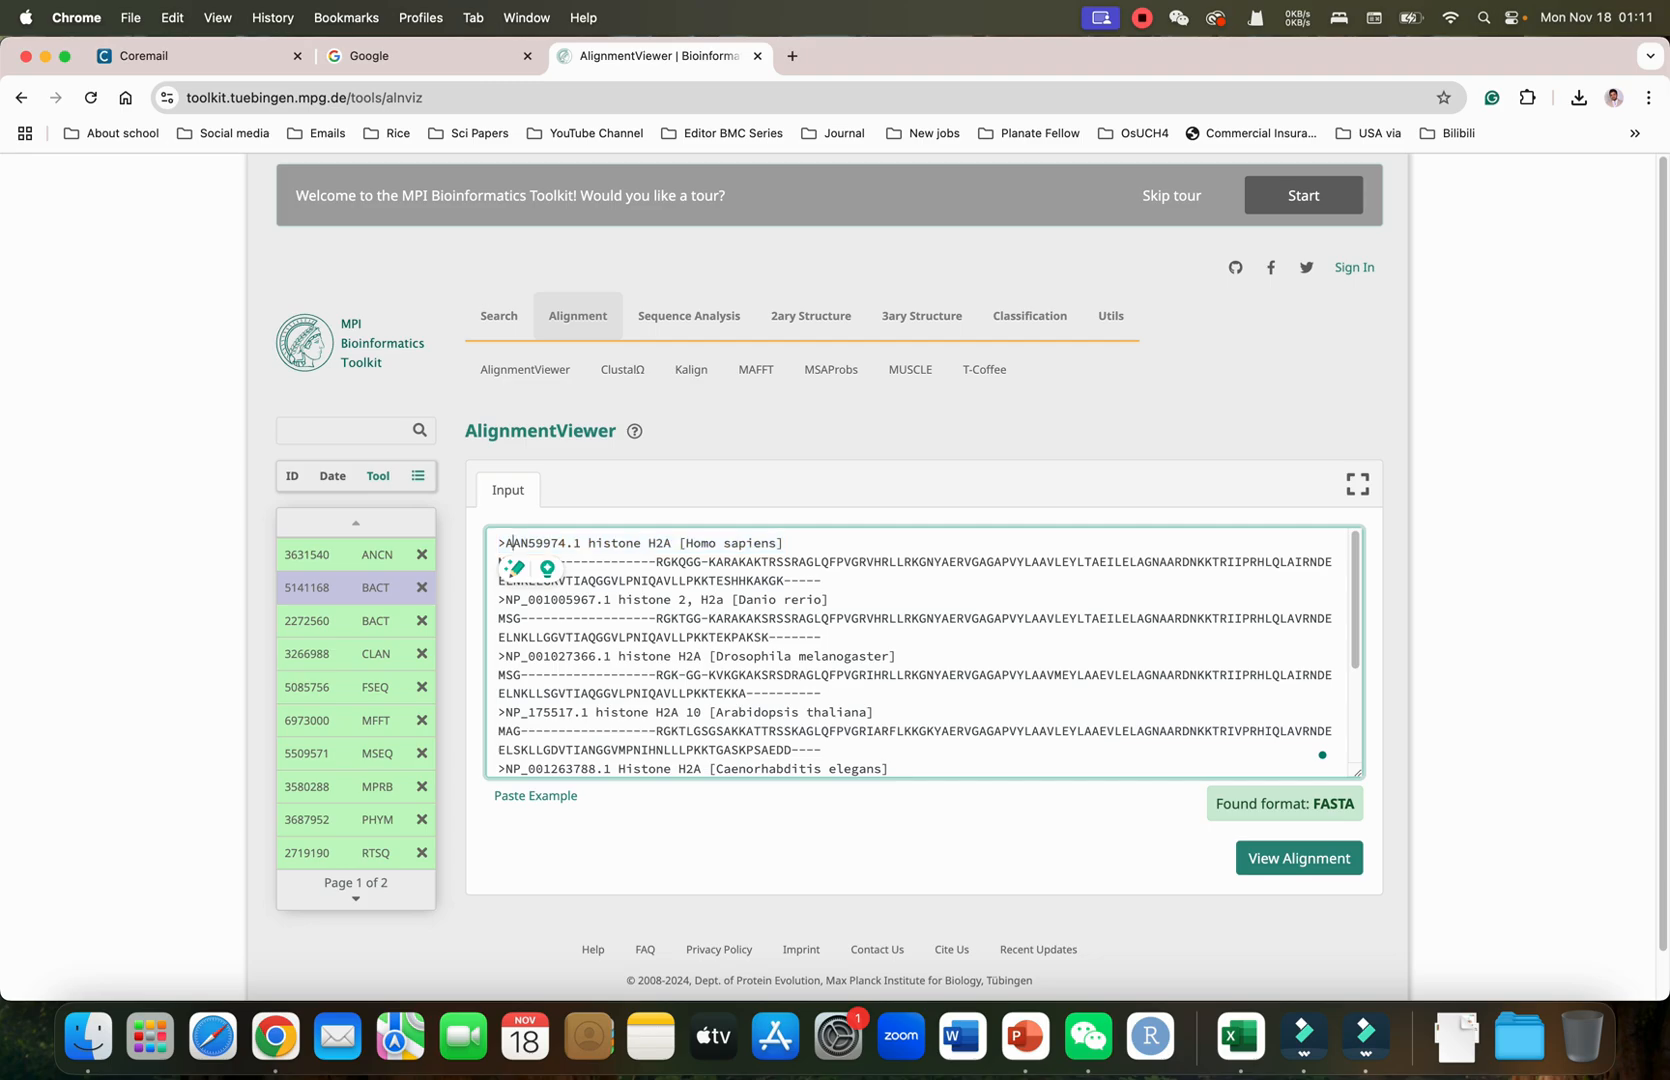
double_click(542, 544)
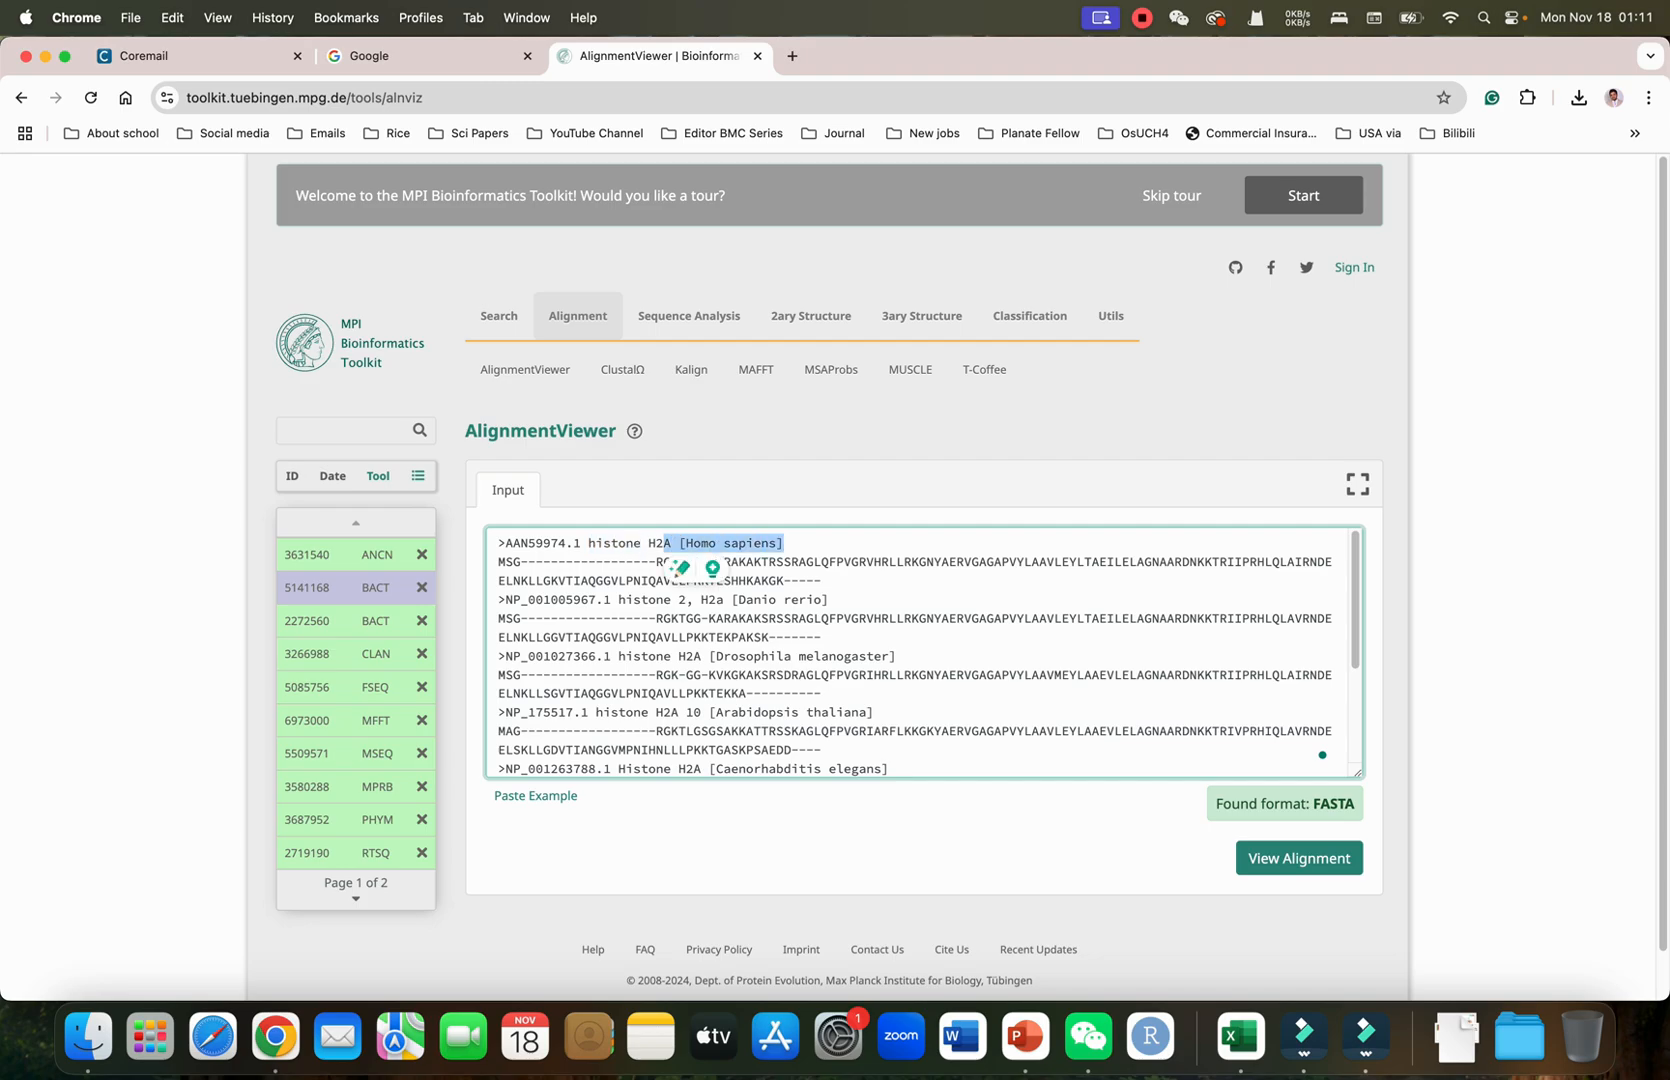
left_click_drag(660, 544, 820, 580)
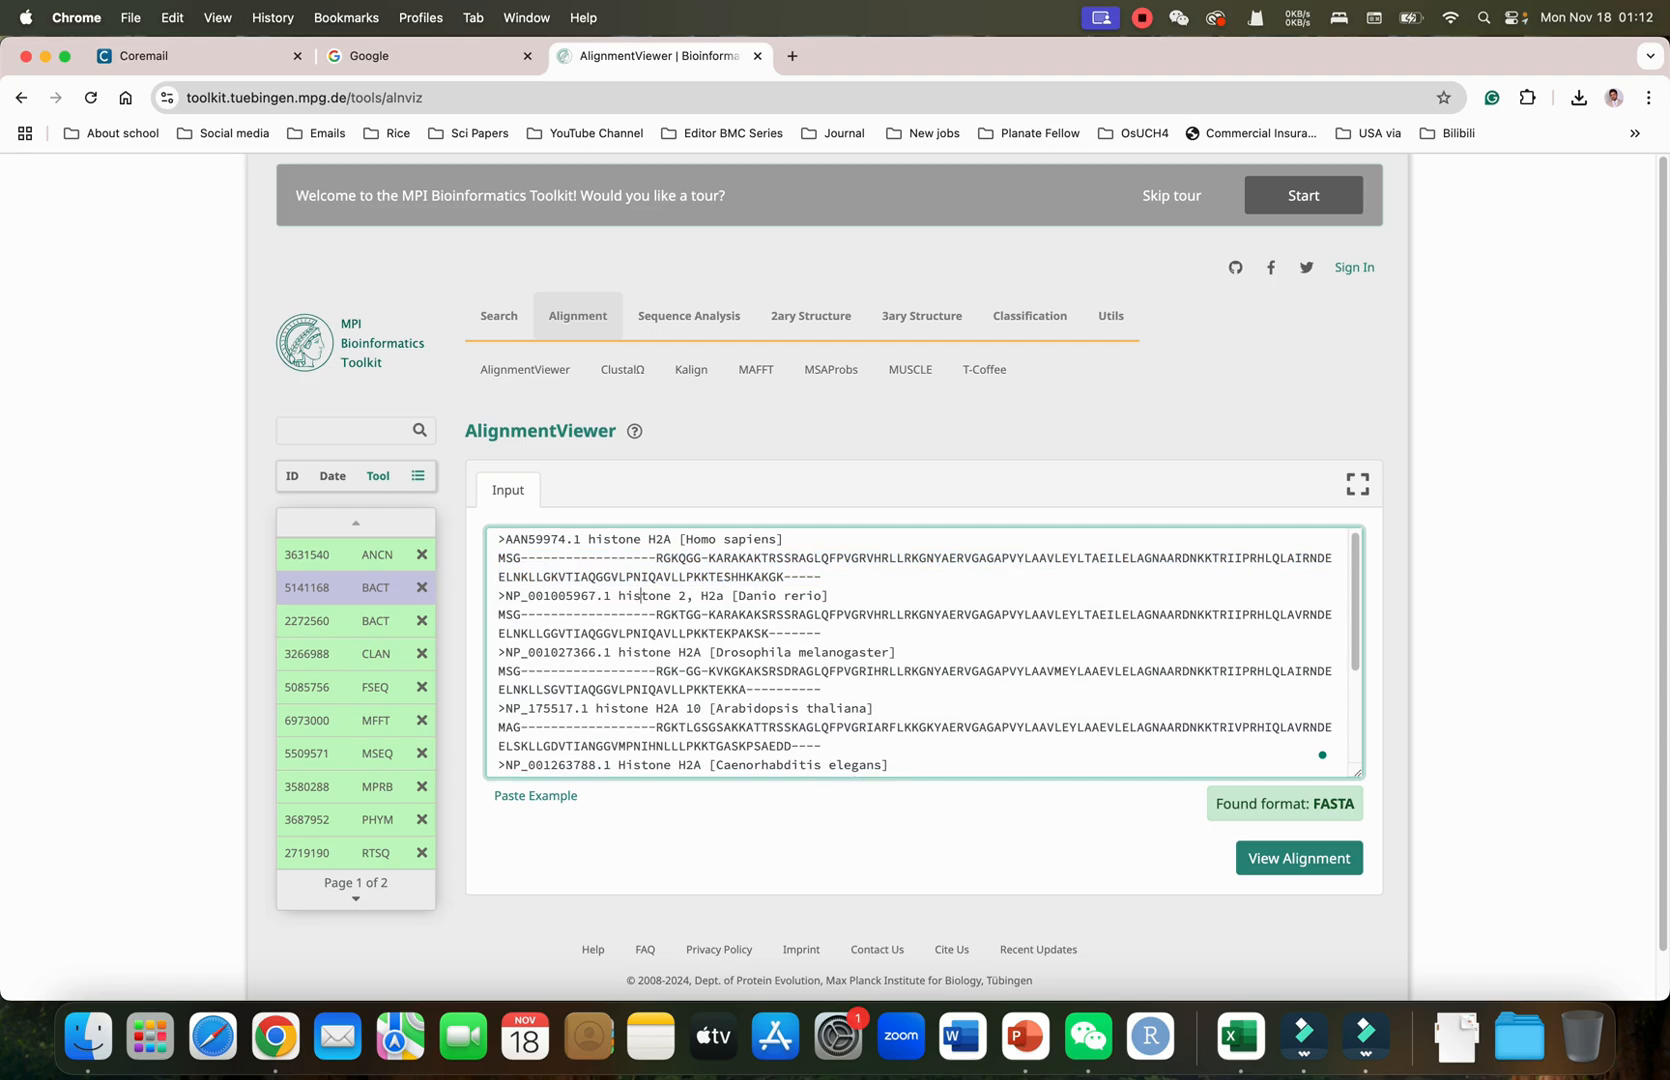
scroll("down", 3)
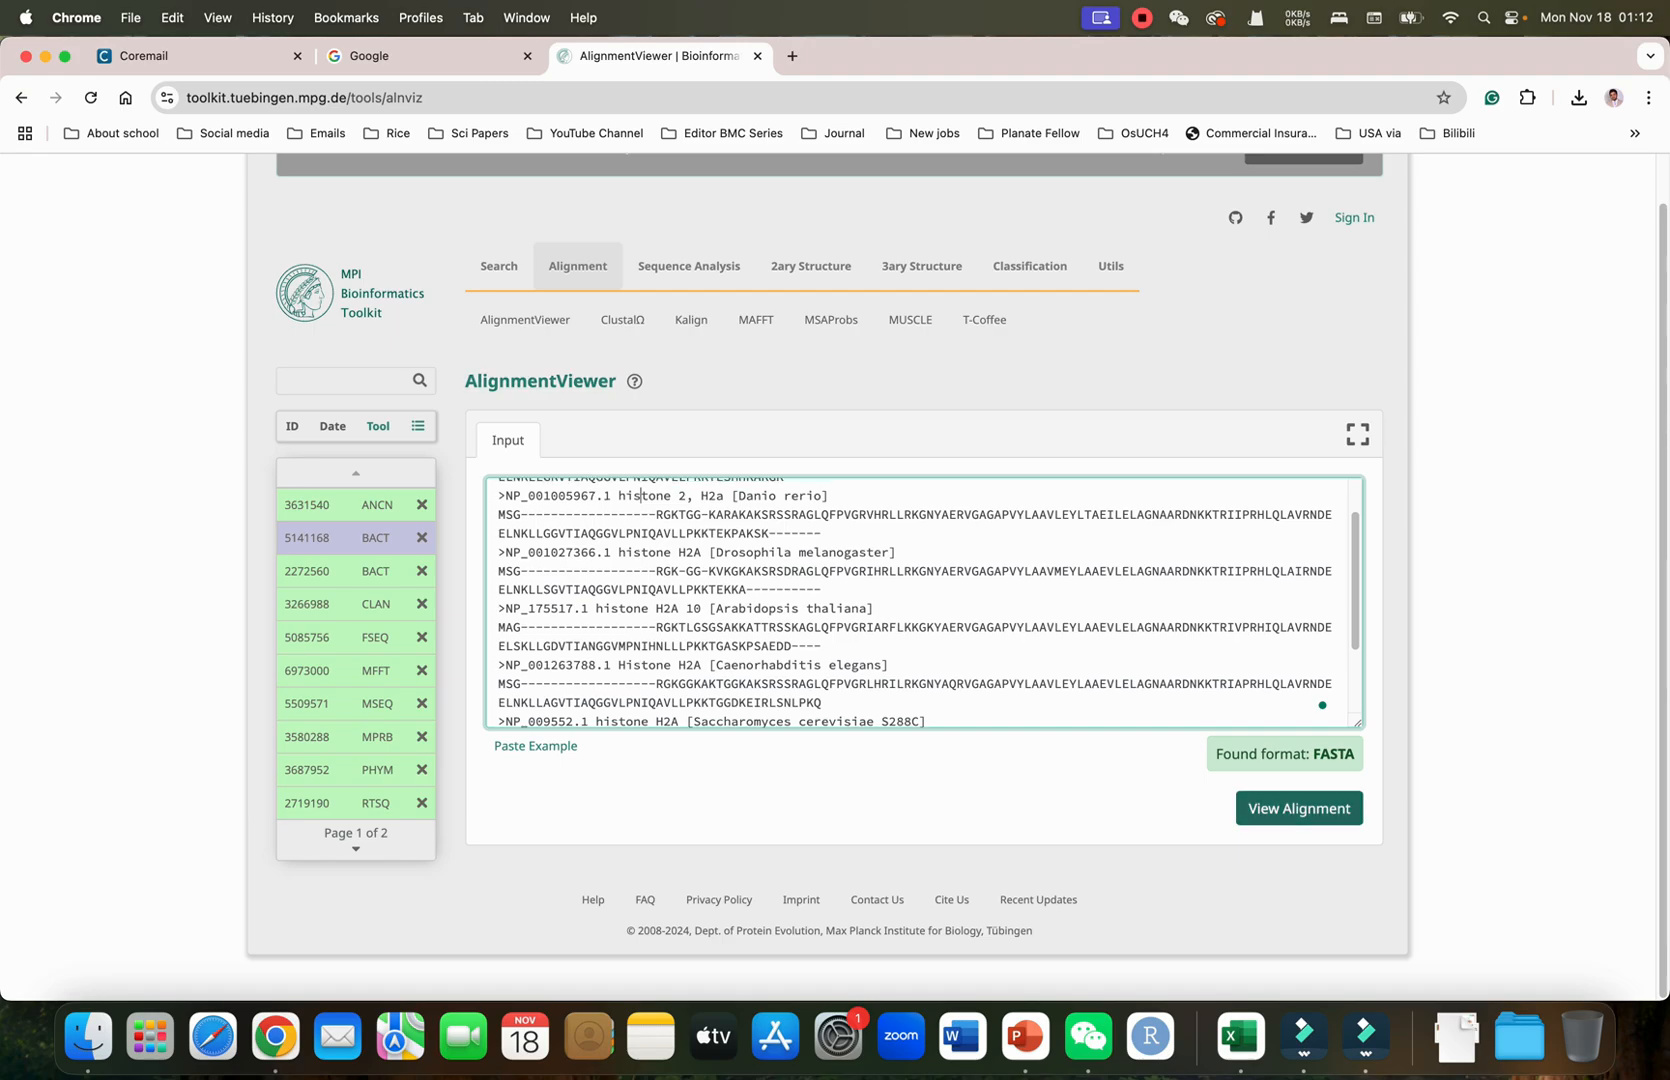
View the pasted alignment as a colour-coded visualization and browse its Import and Sorting options
left_click(1298, 808)
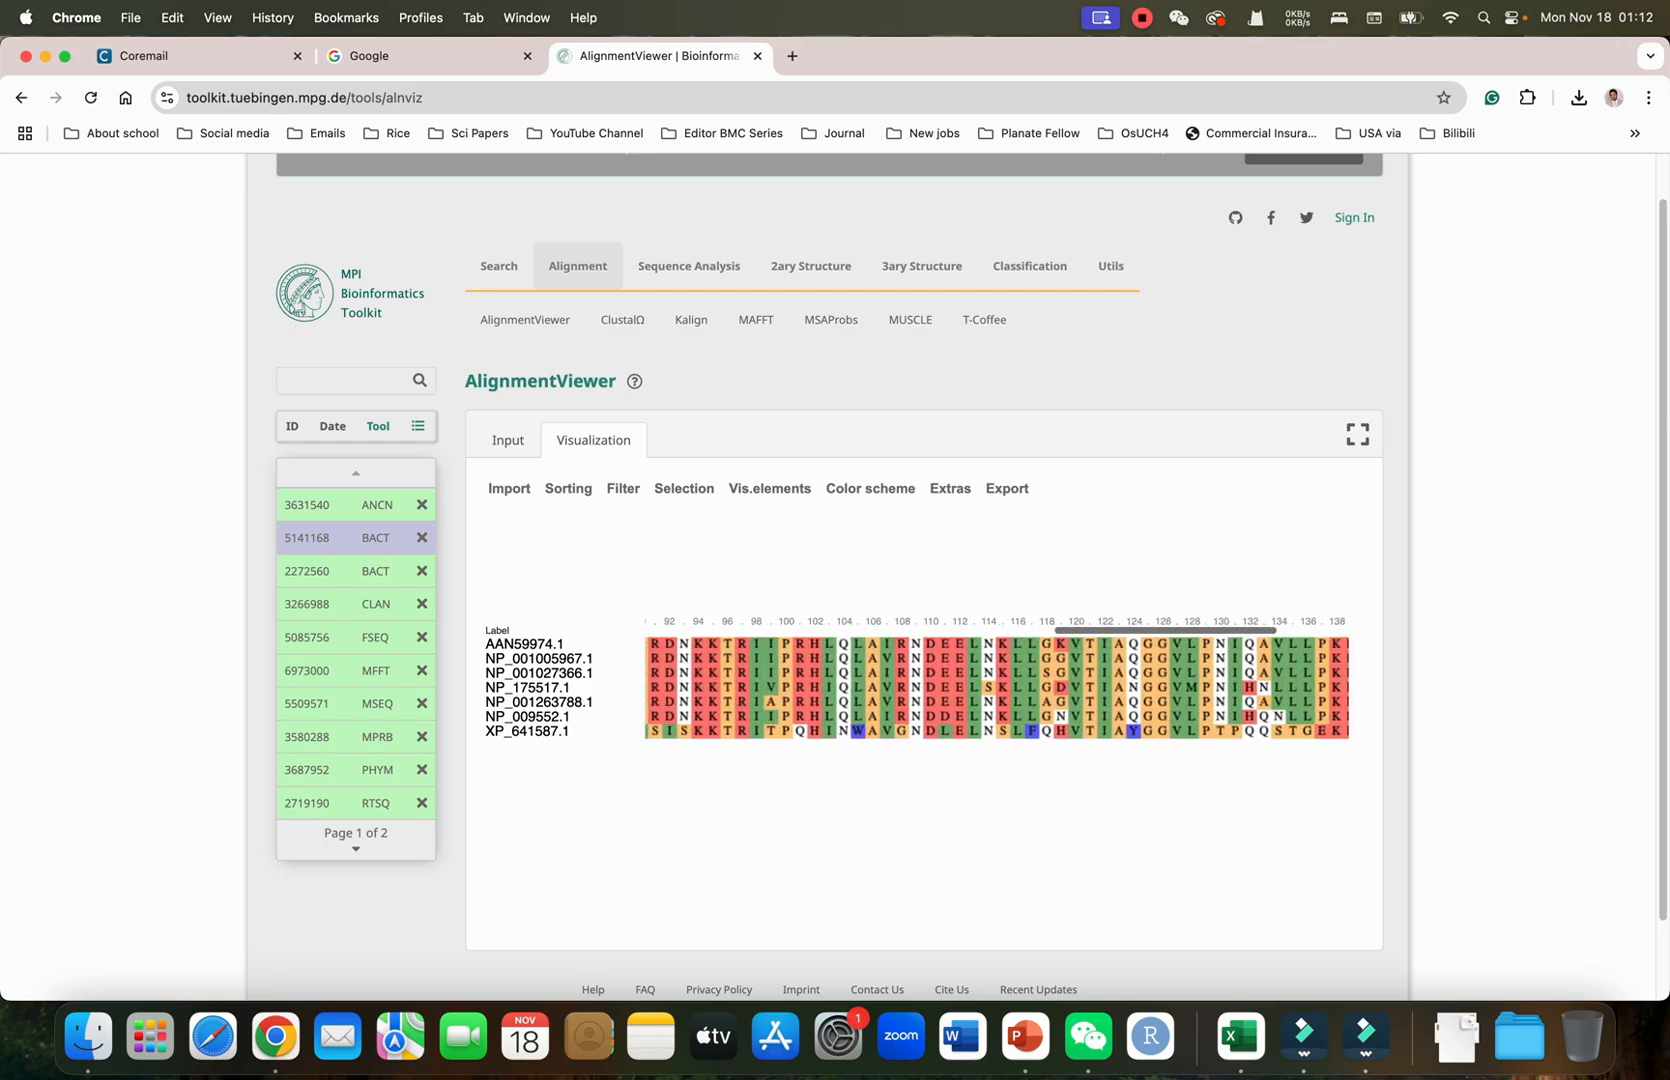
left_click(508, 488)
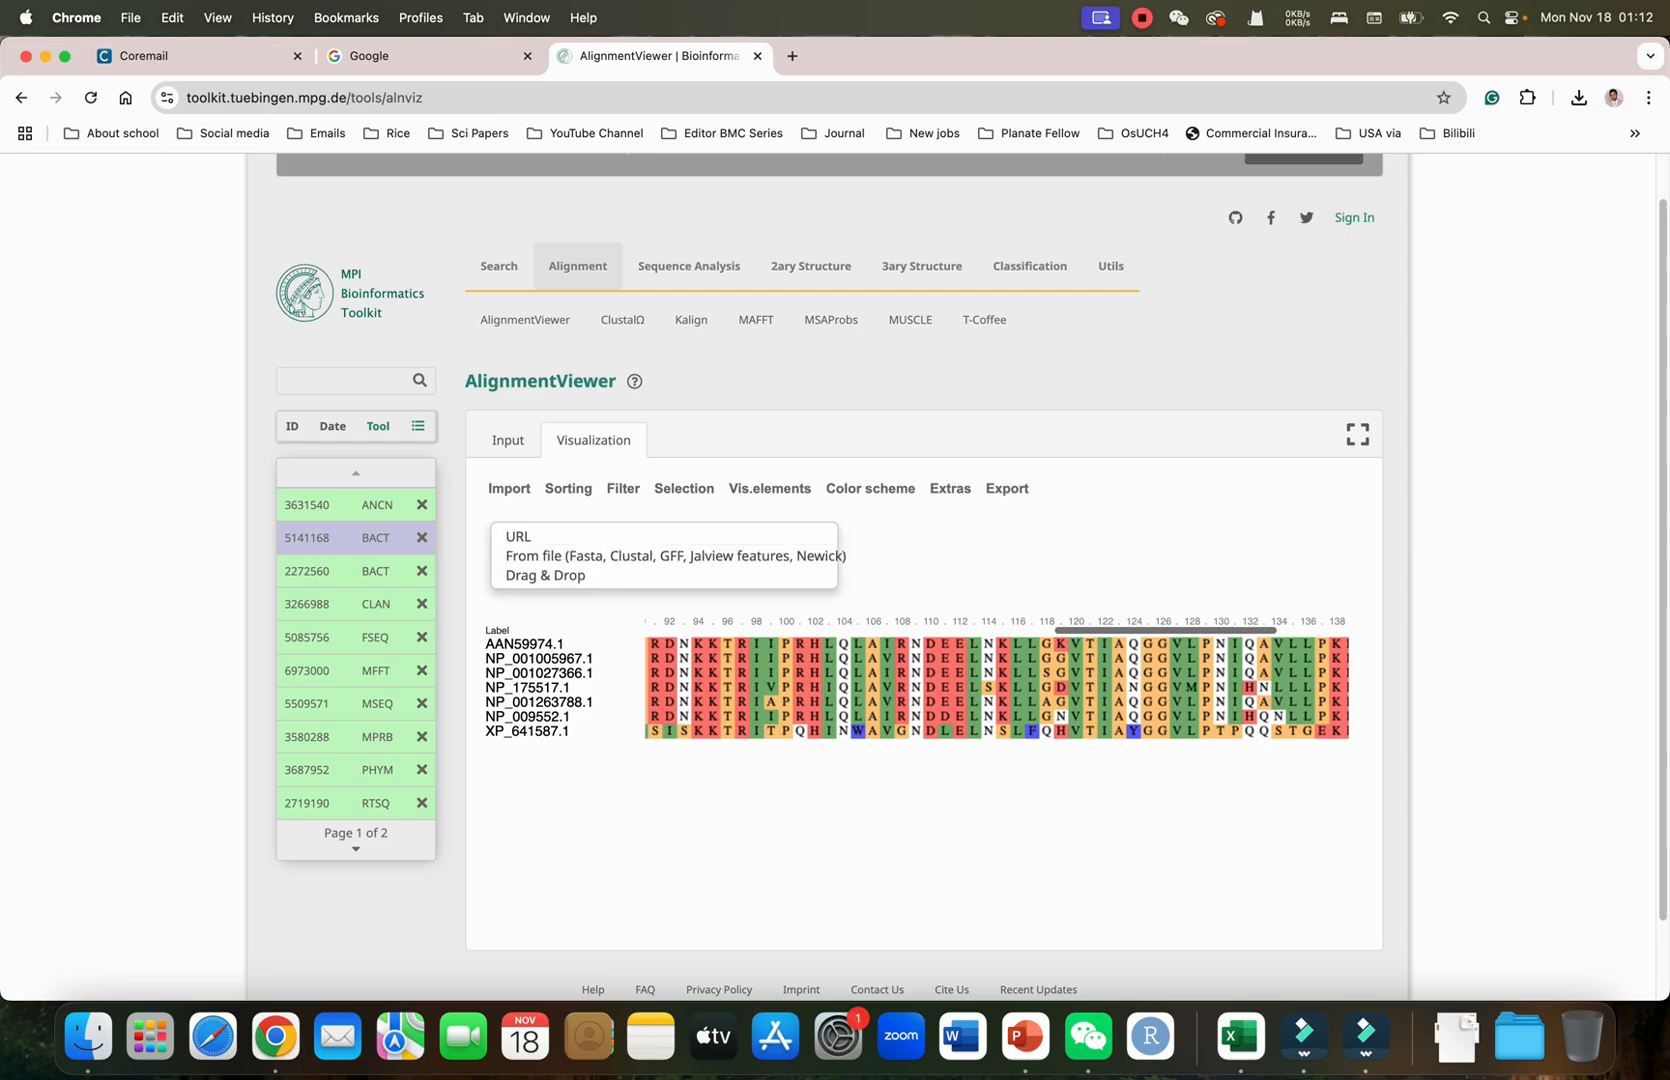
left_click(568, 488)
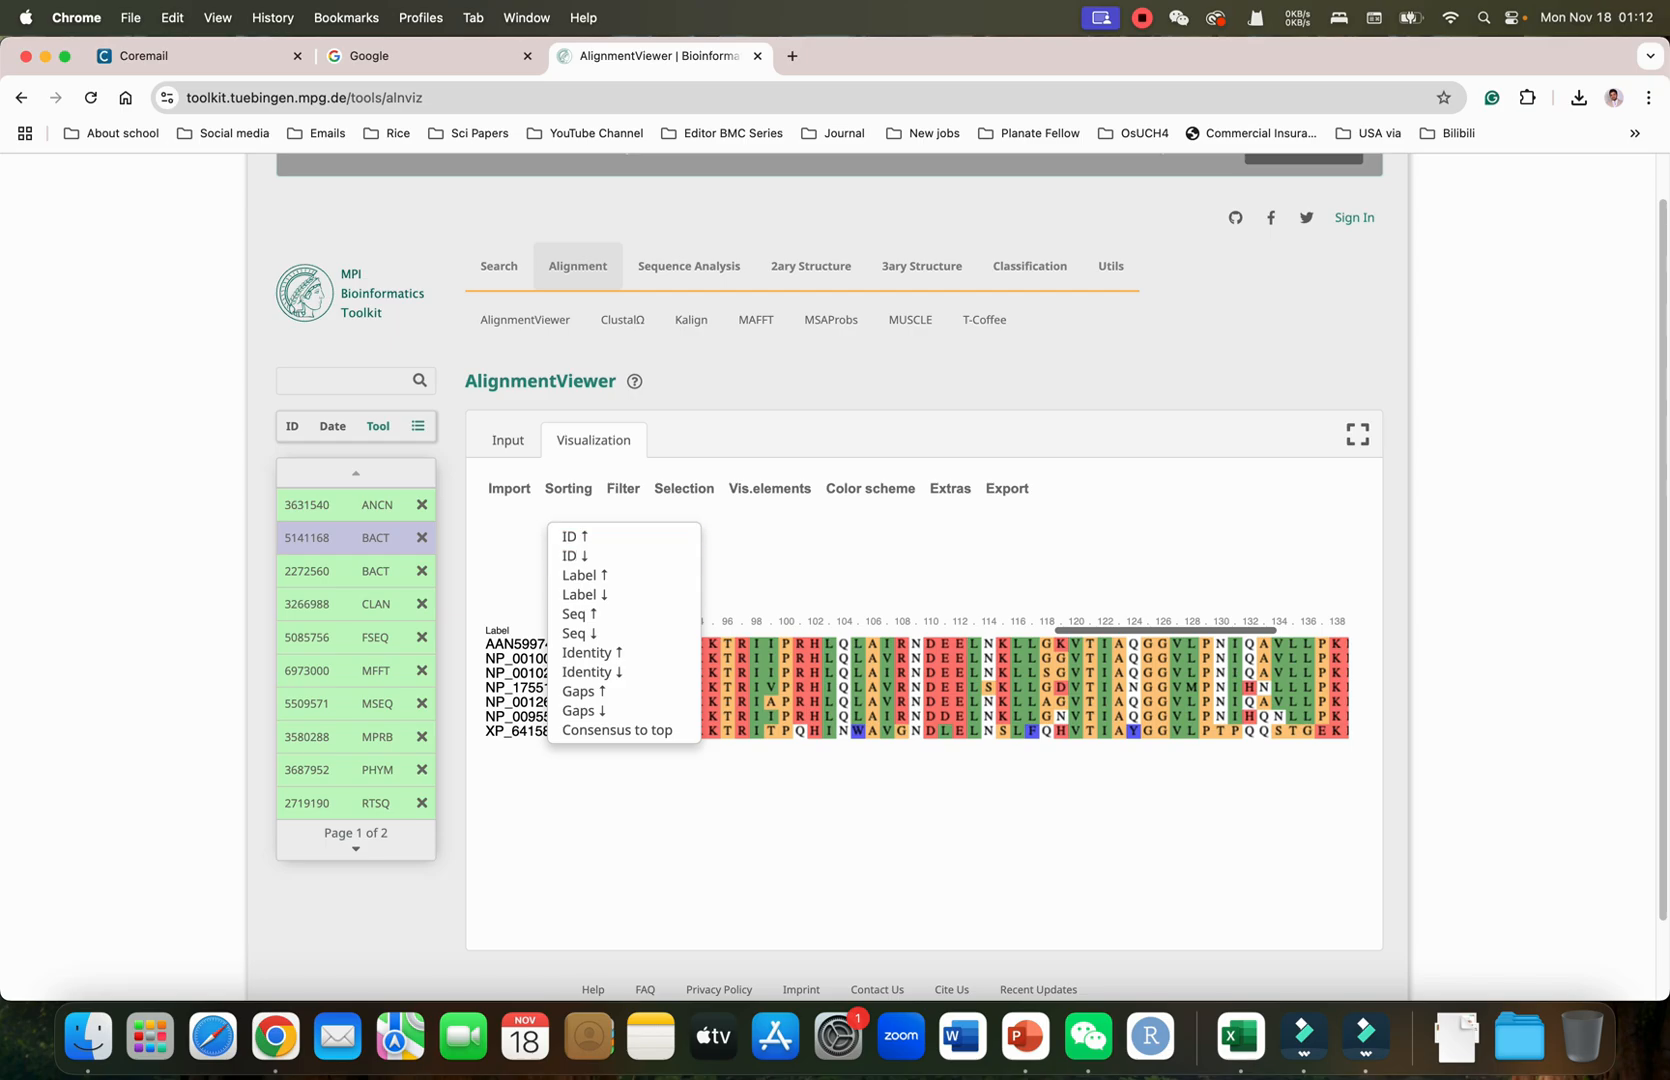
mouse_move(572, 556)
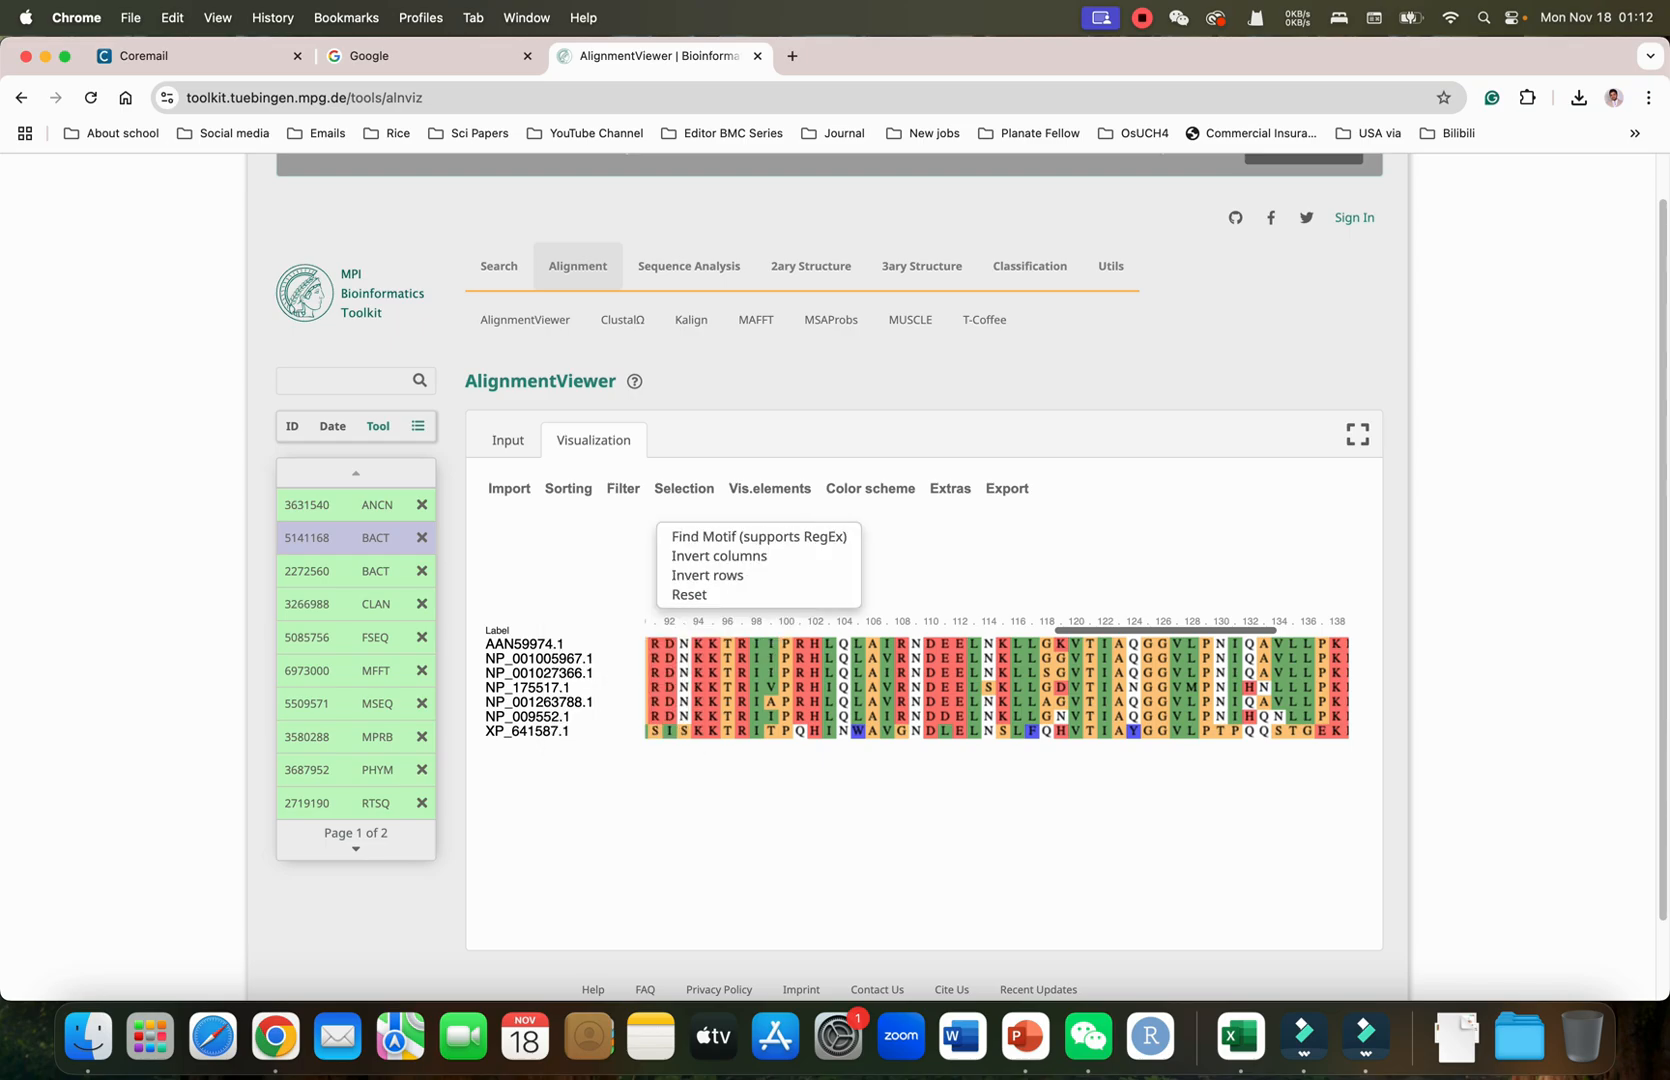
Browse the Vis.elements and Color scheme menus, returning to the original residue colouring
left_click(768, 488)
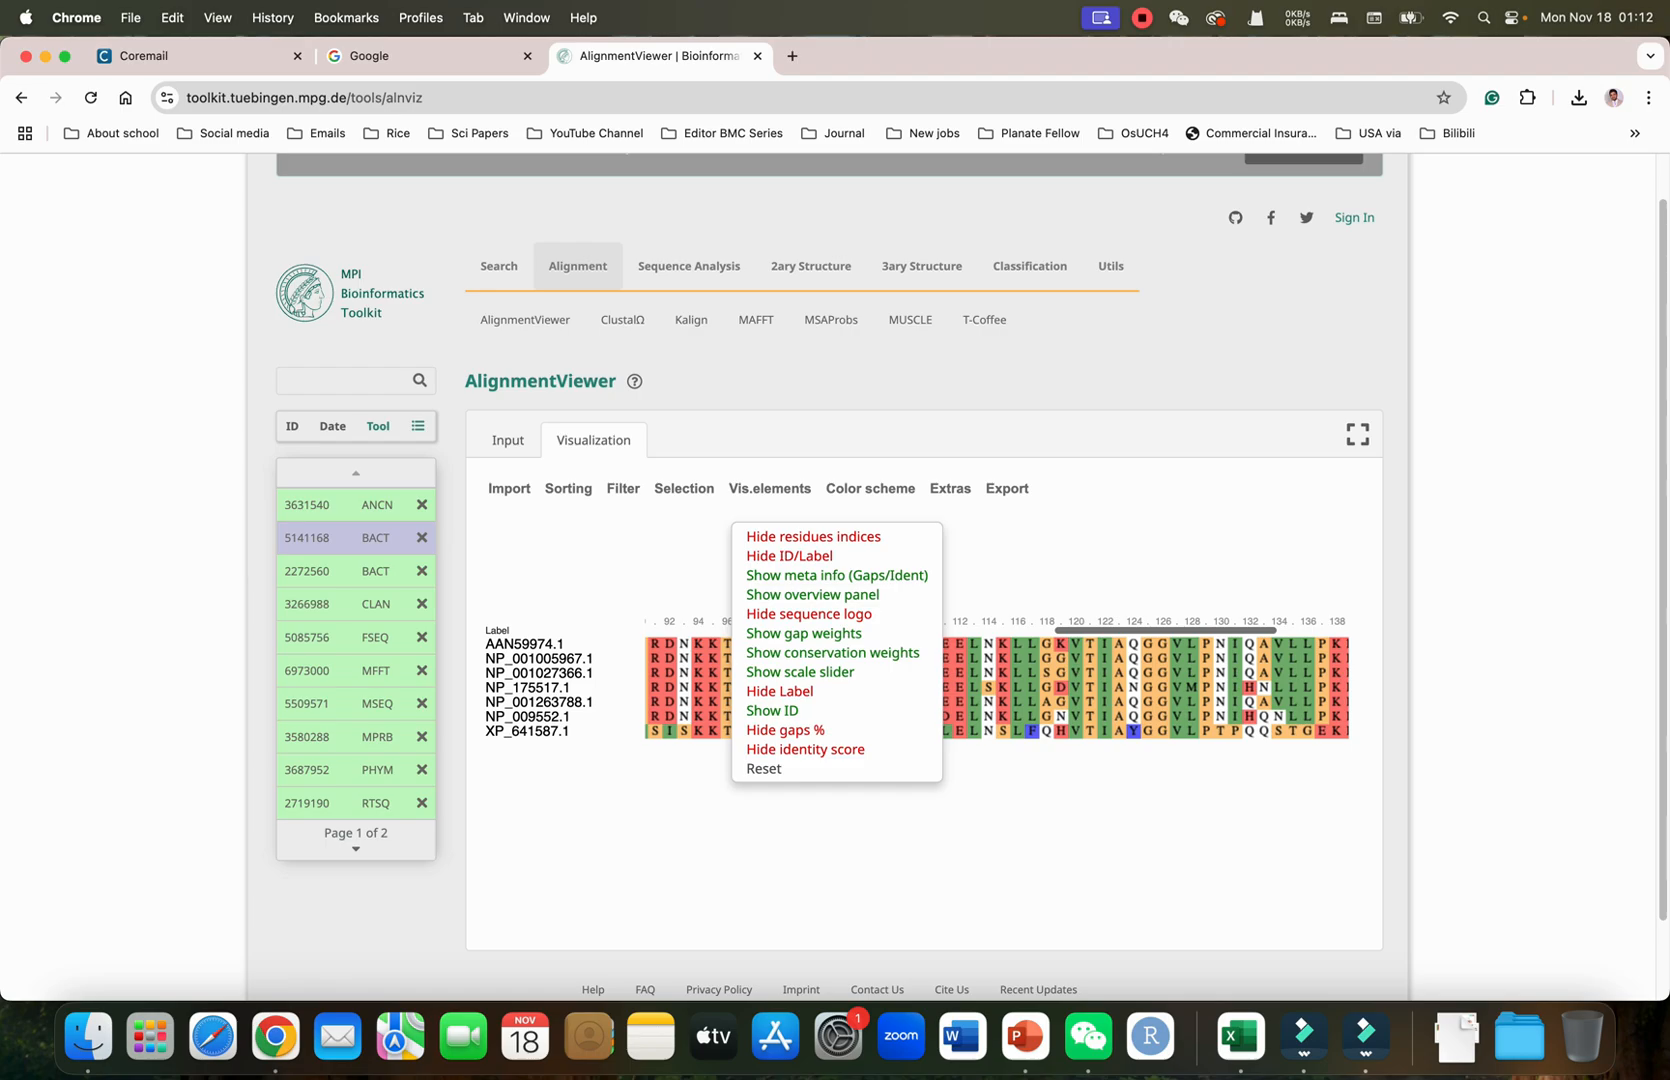
left_click(870, 490)
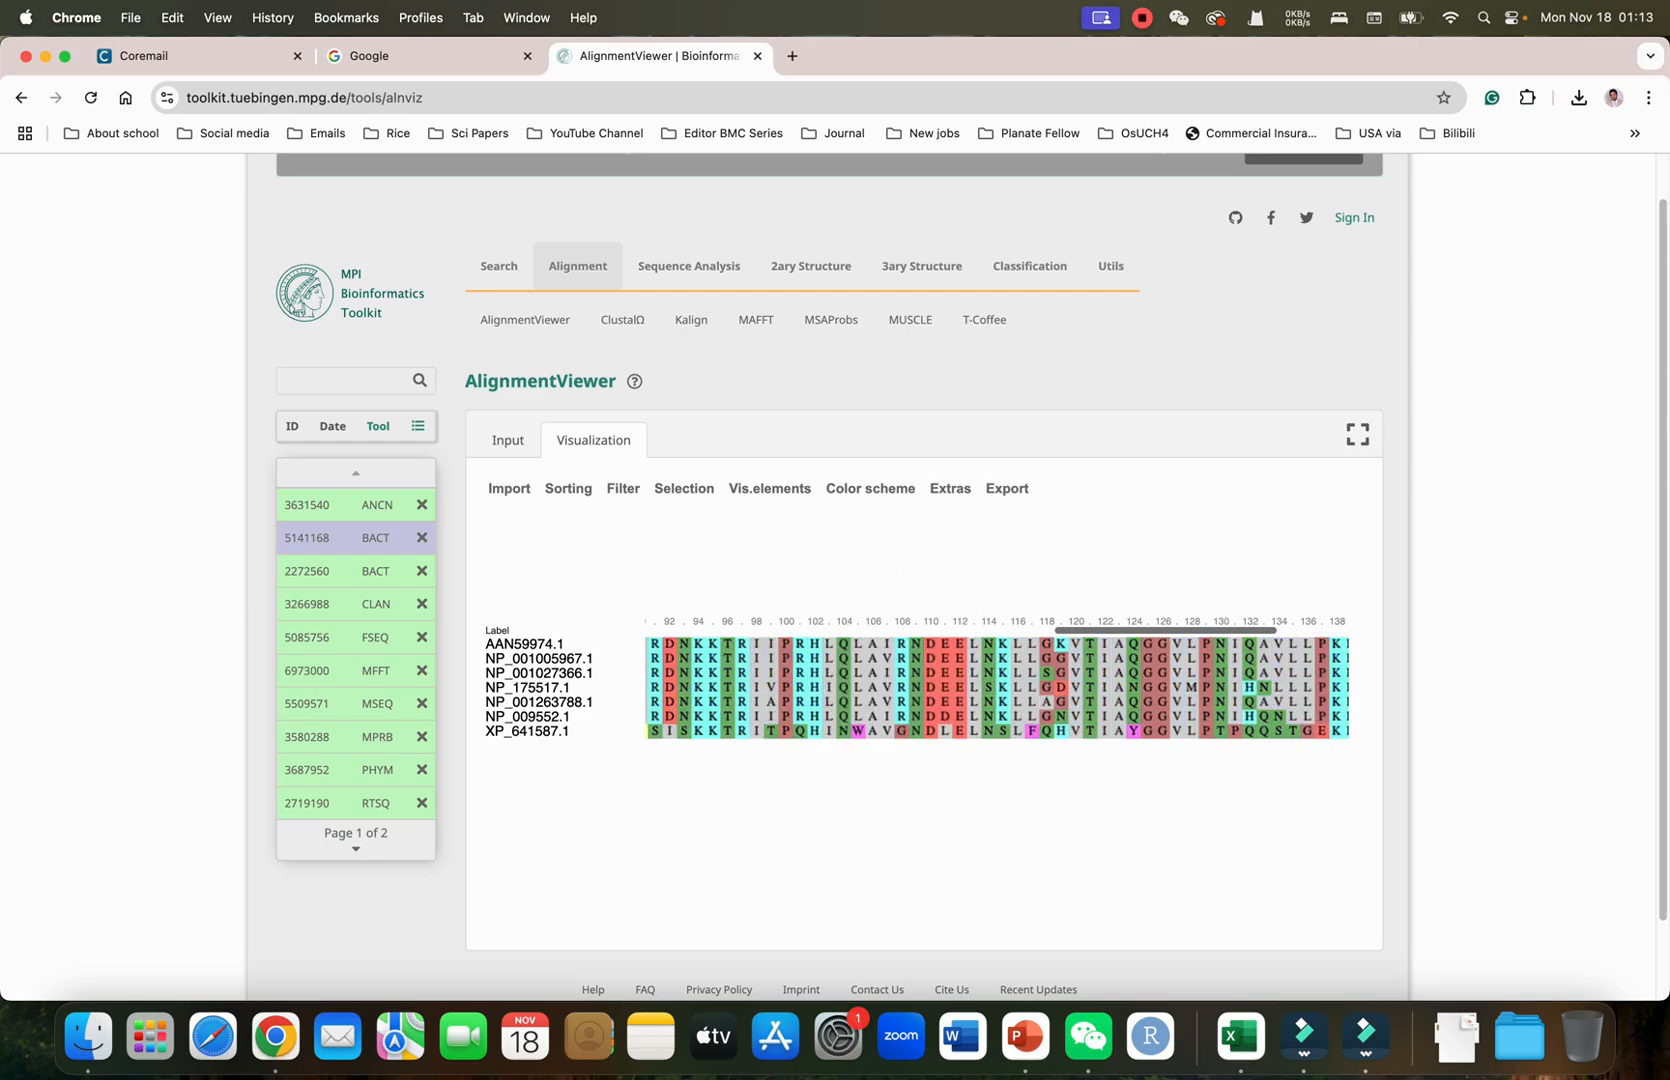
left_click(868, 488)
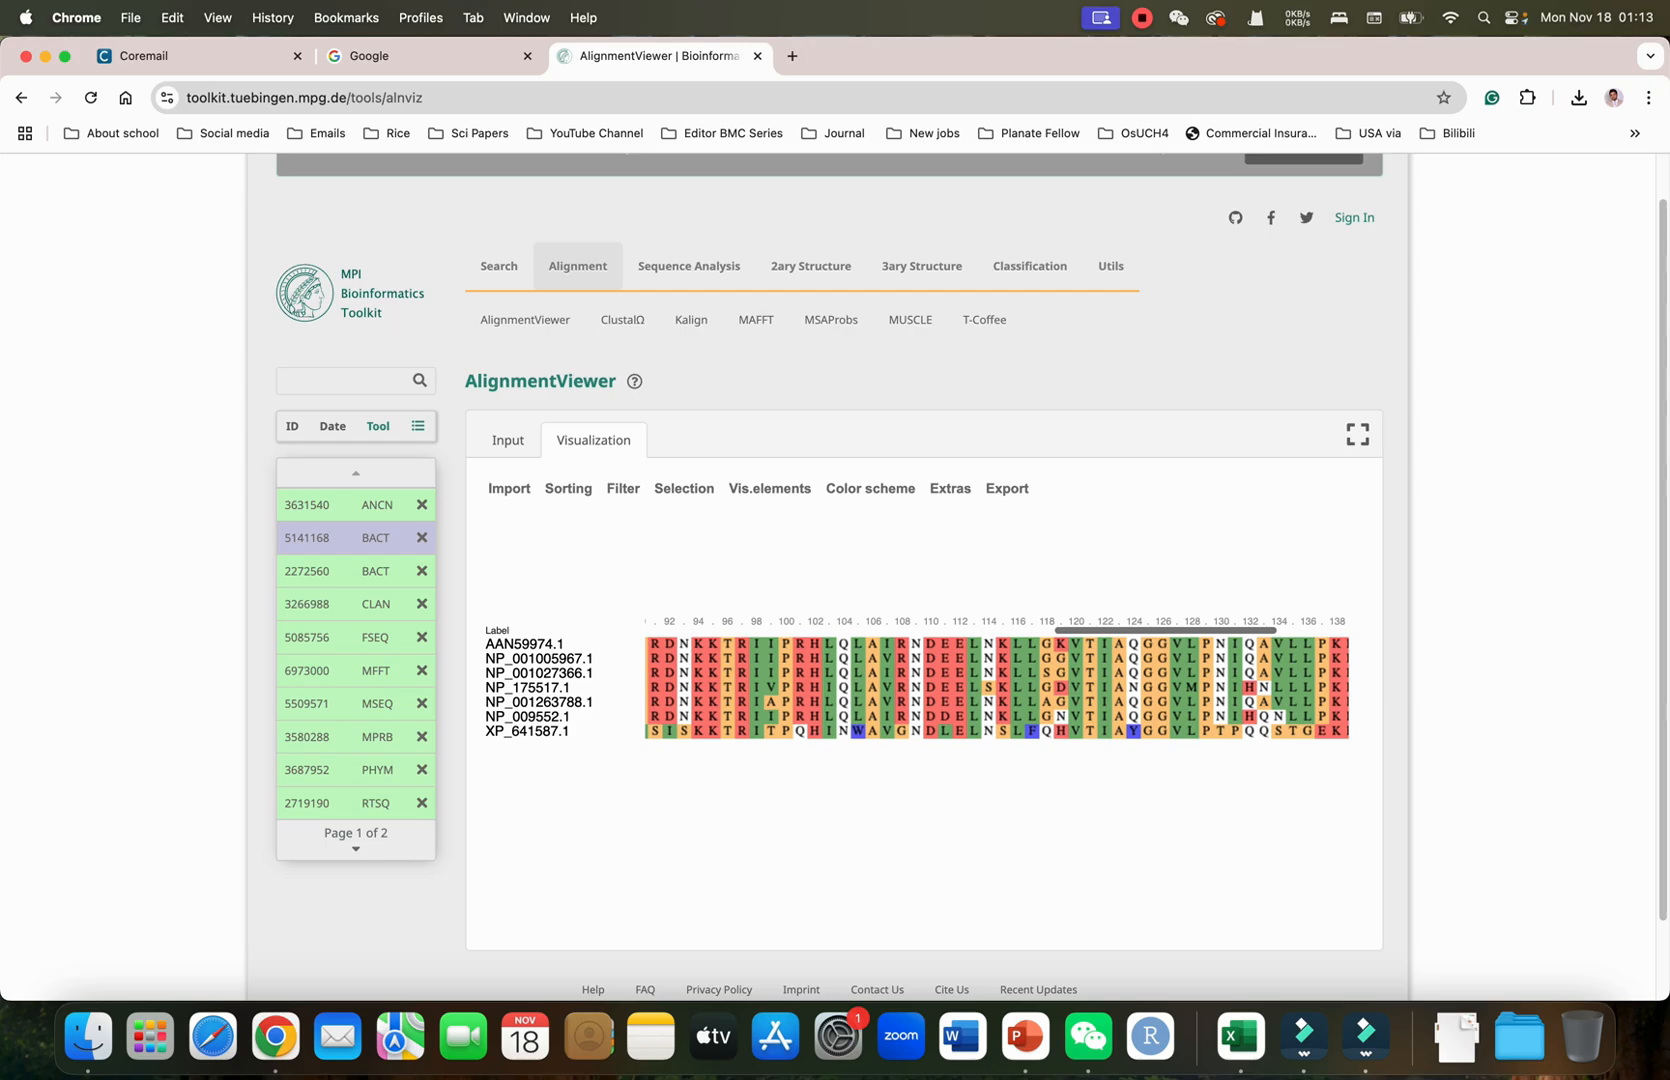
Export the alignment as the FASTA file all.fasta, dismissing the no-application warning
left_click(1004, 488)
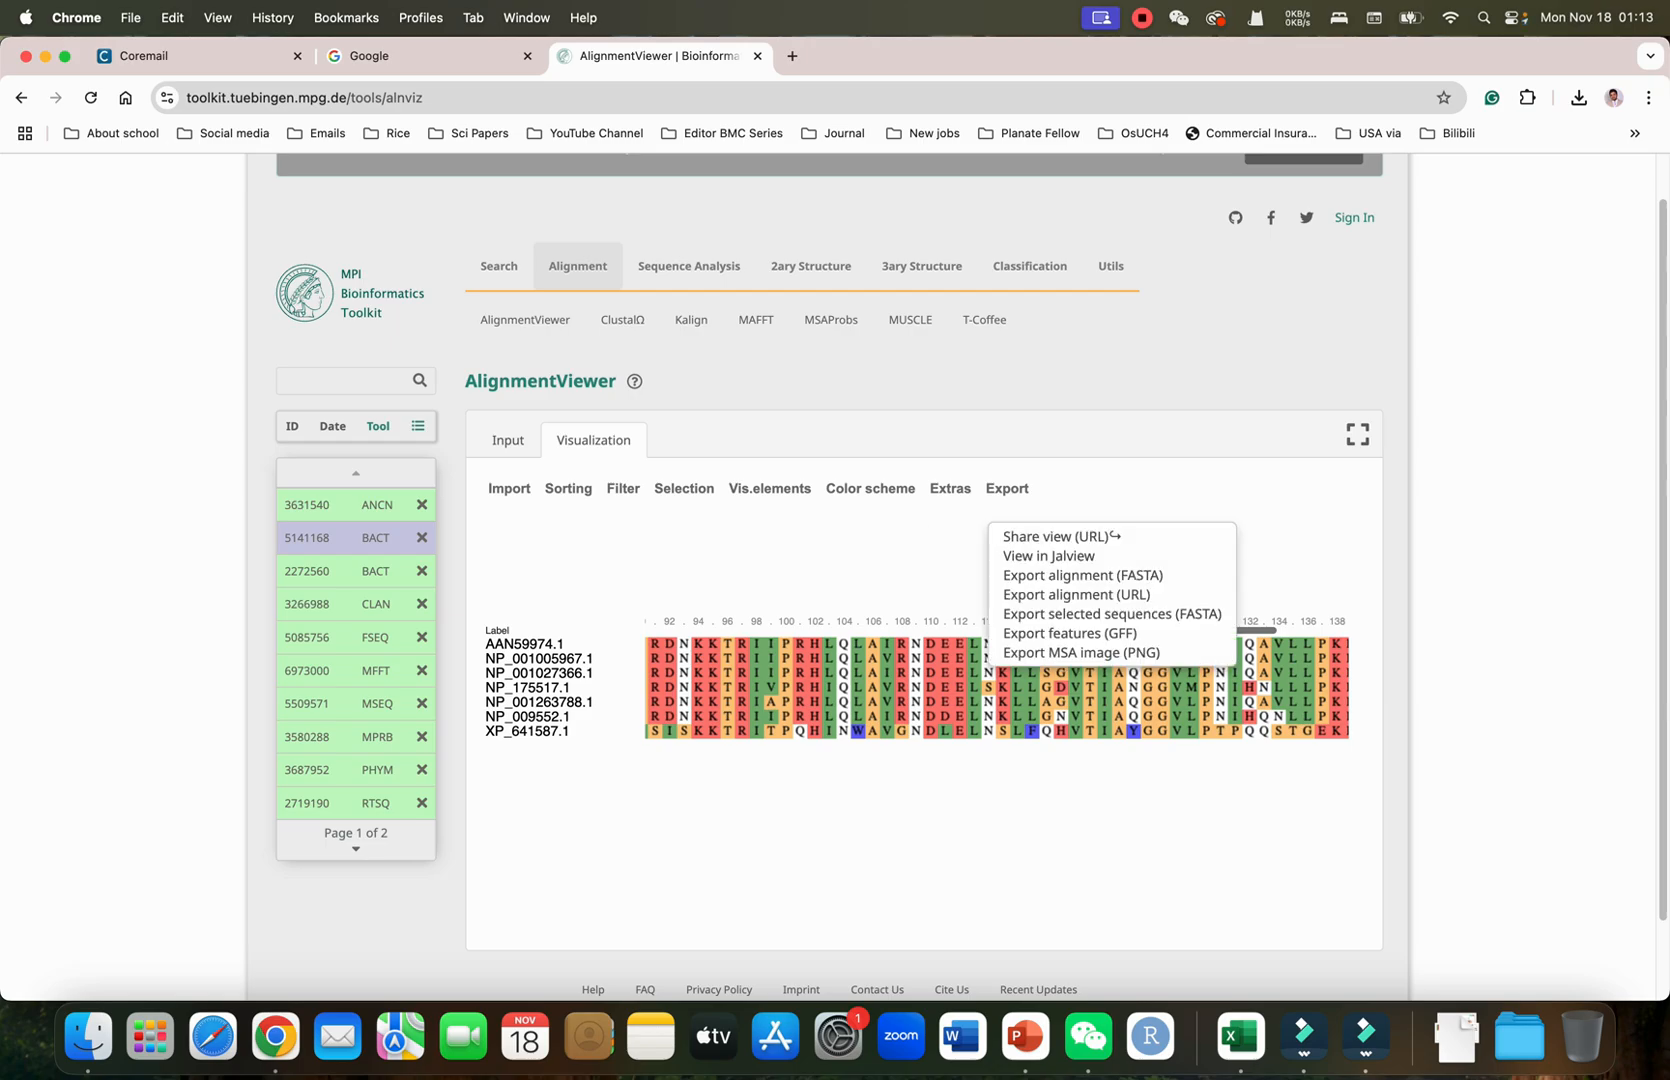
mouse_move(1048, 554)
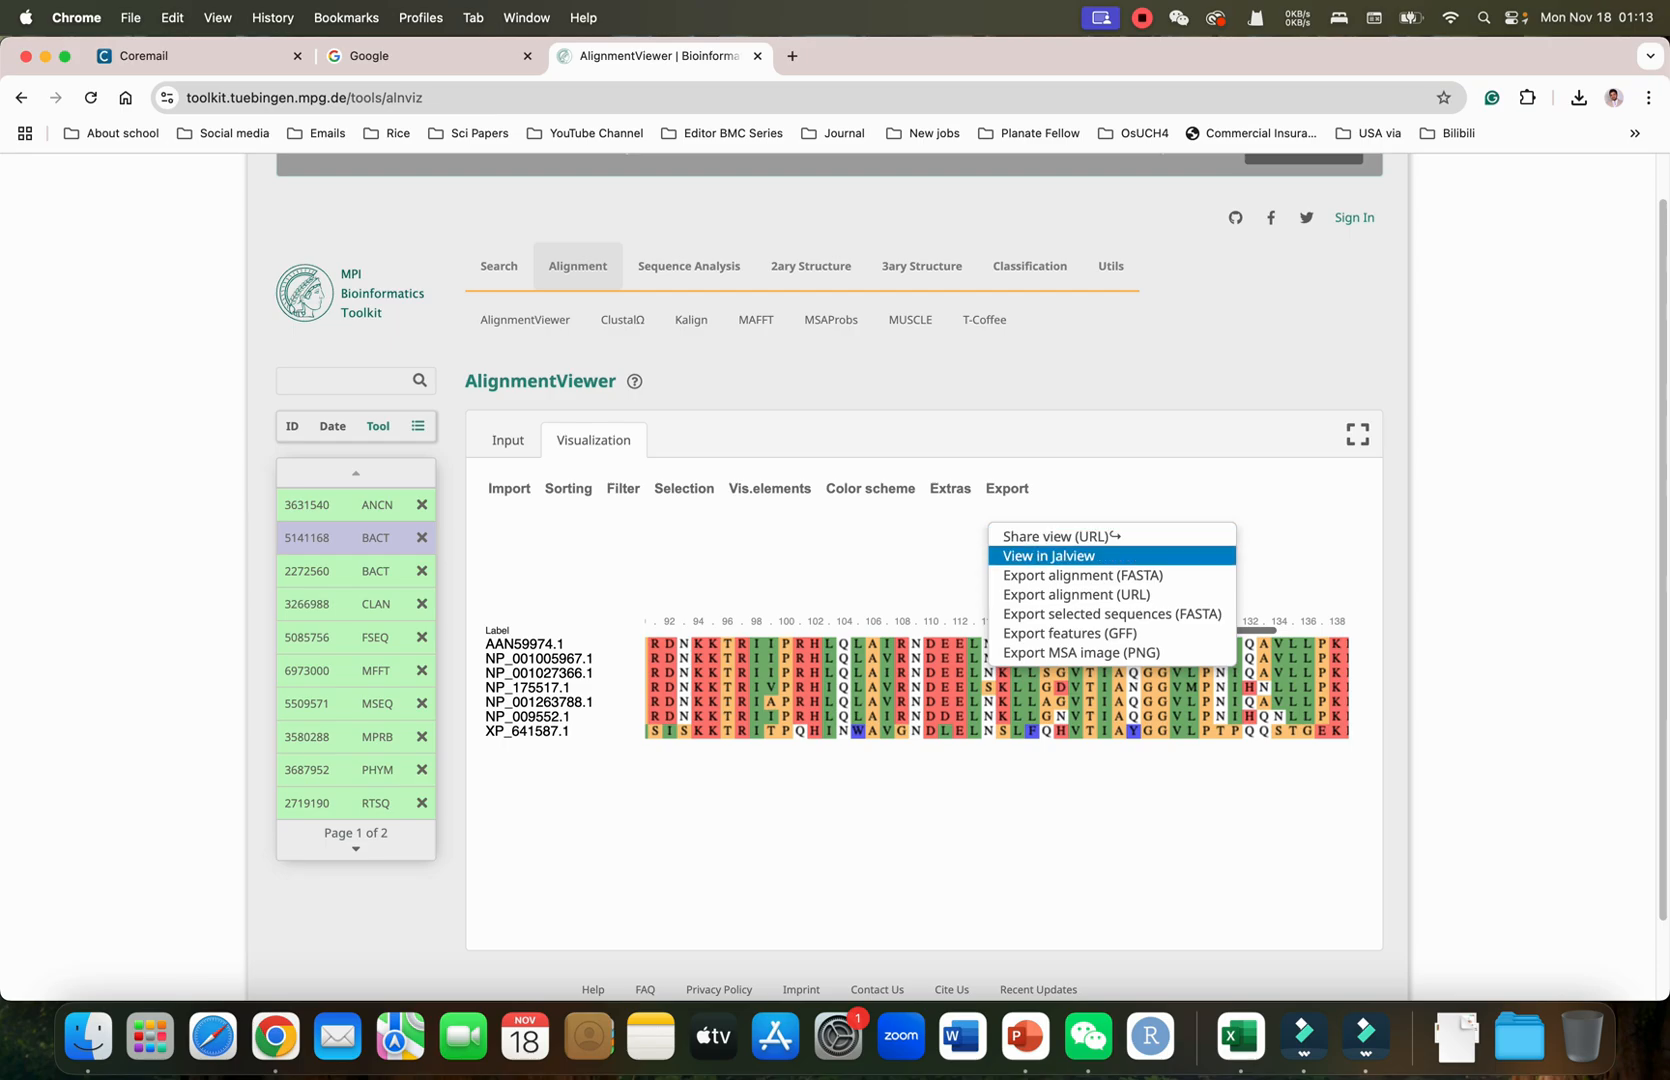
mouse_move(1110, 576)
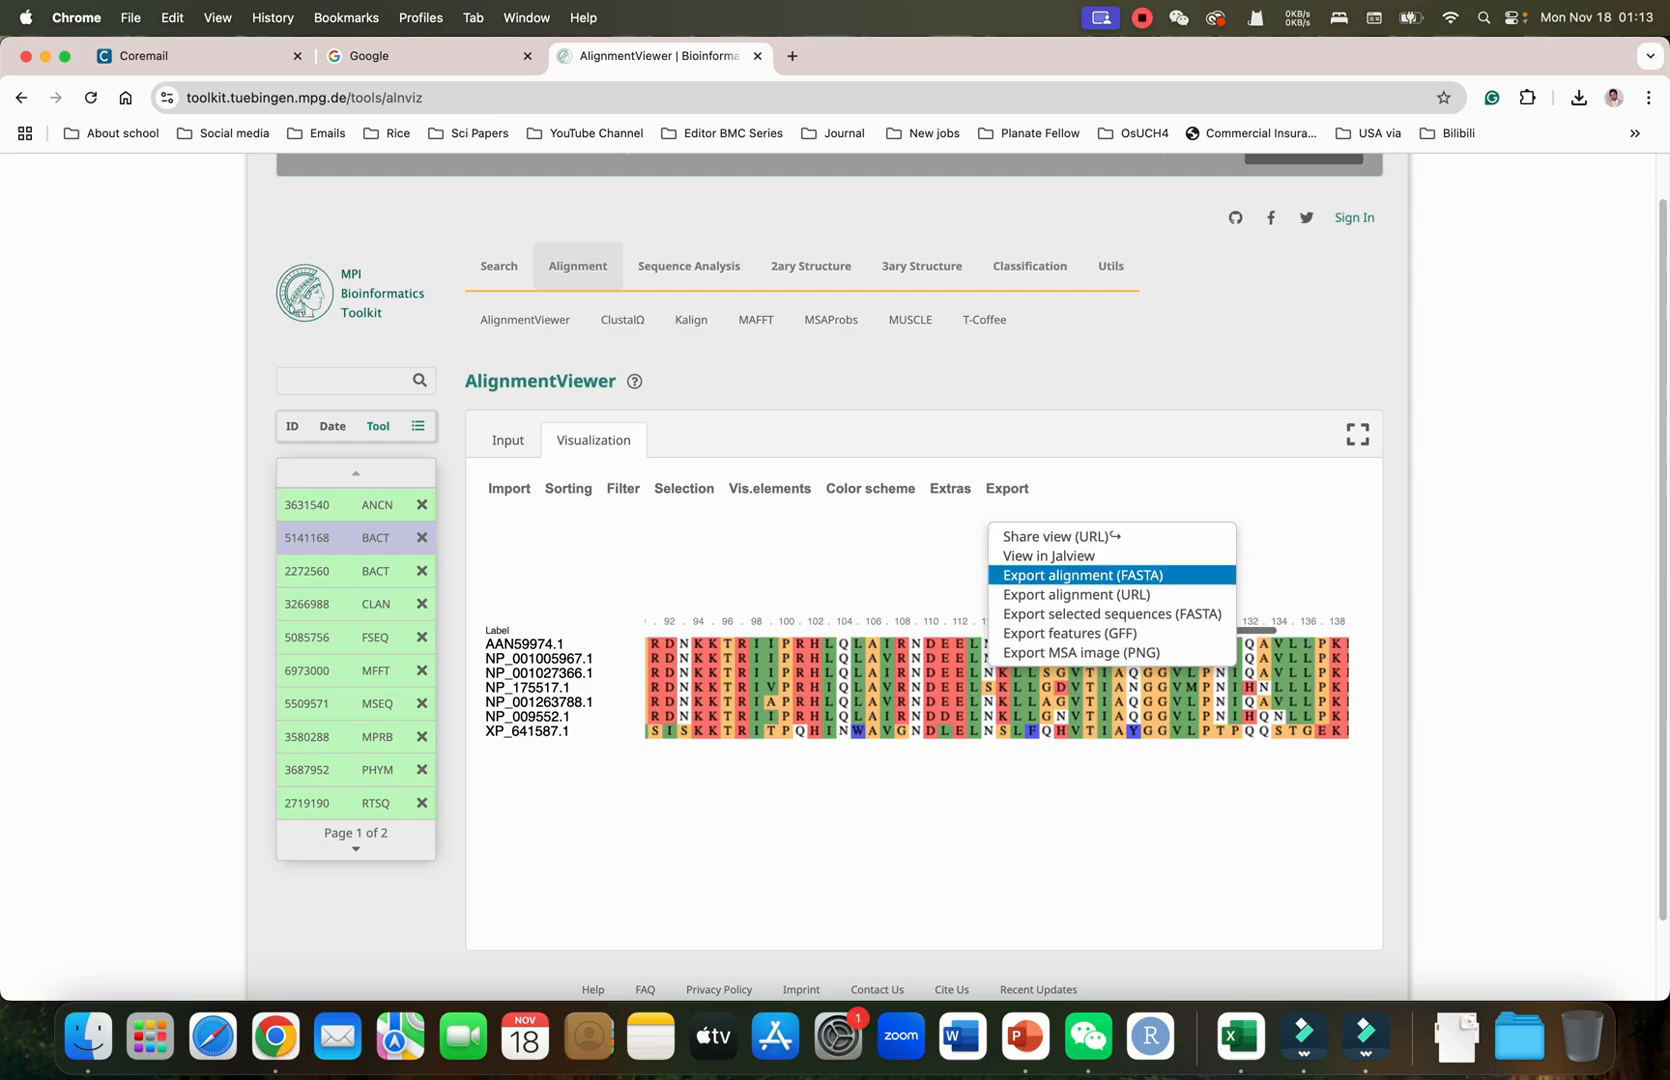
mouse_move(1048, 554)
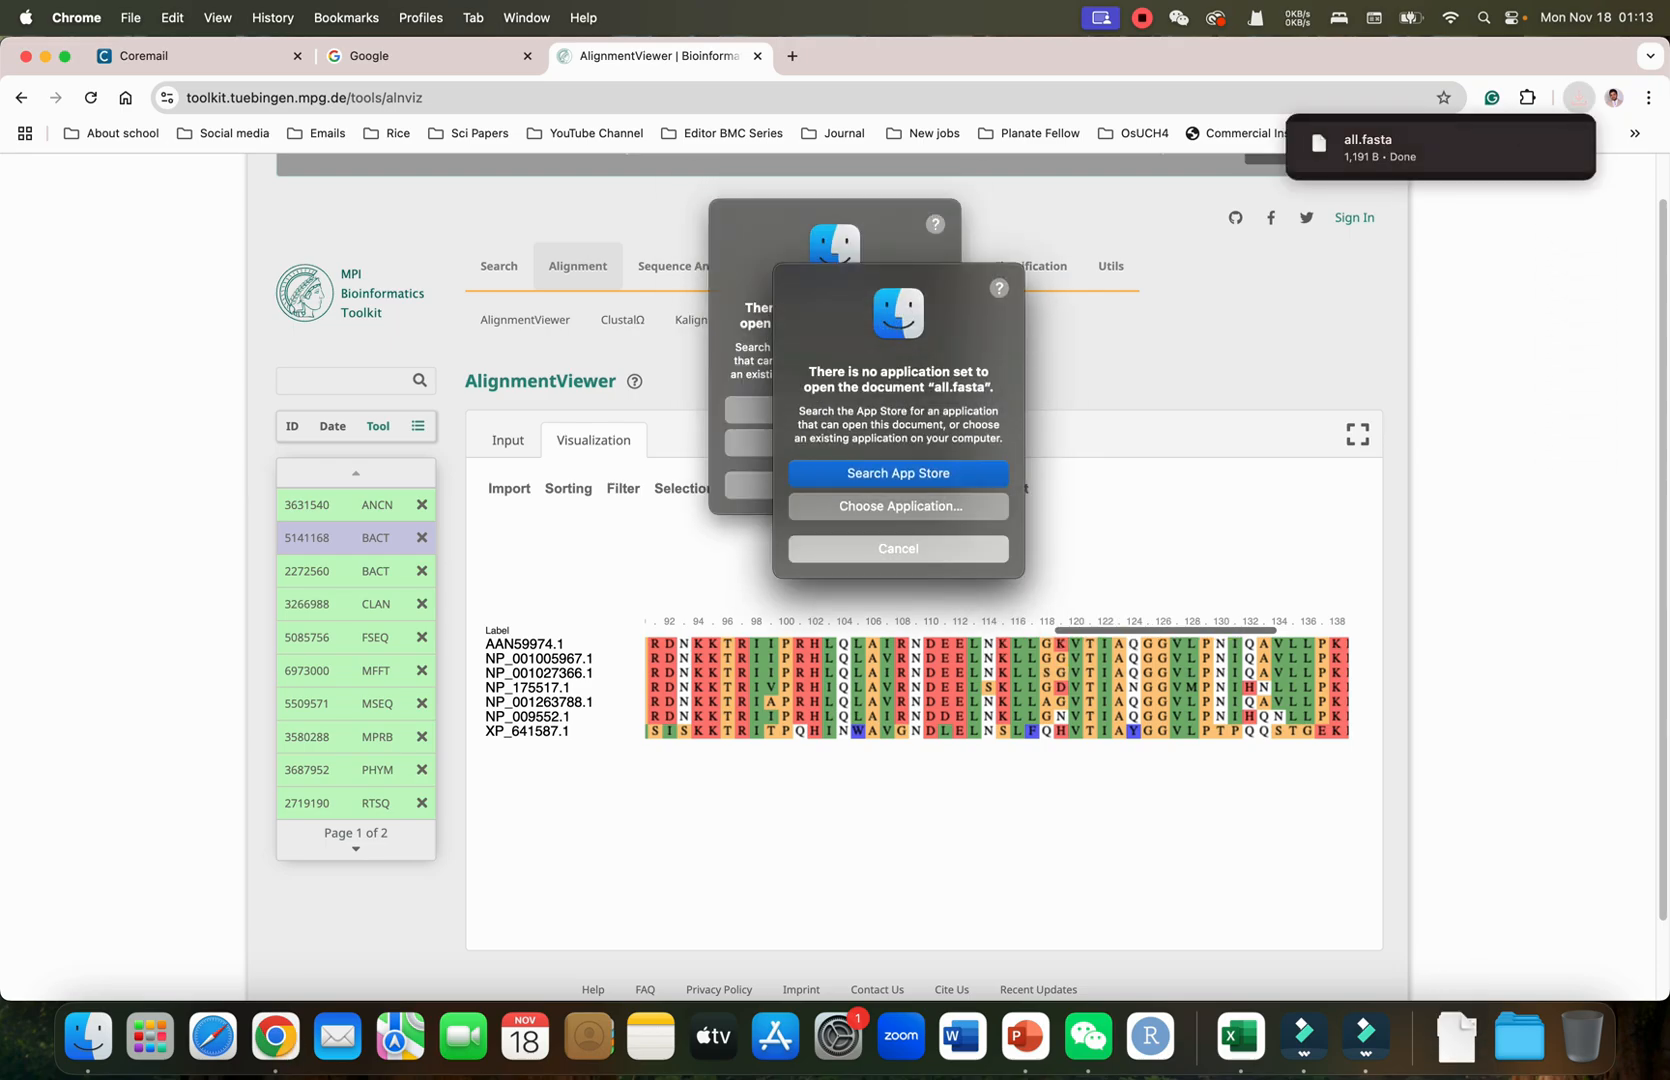
left_click(896, 548)
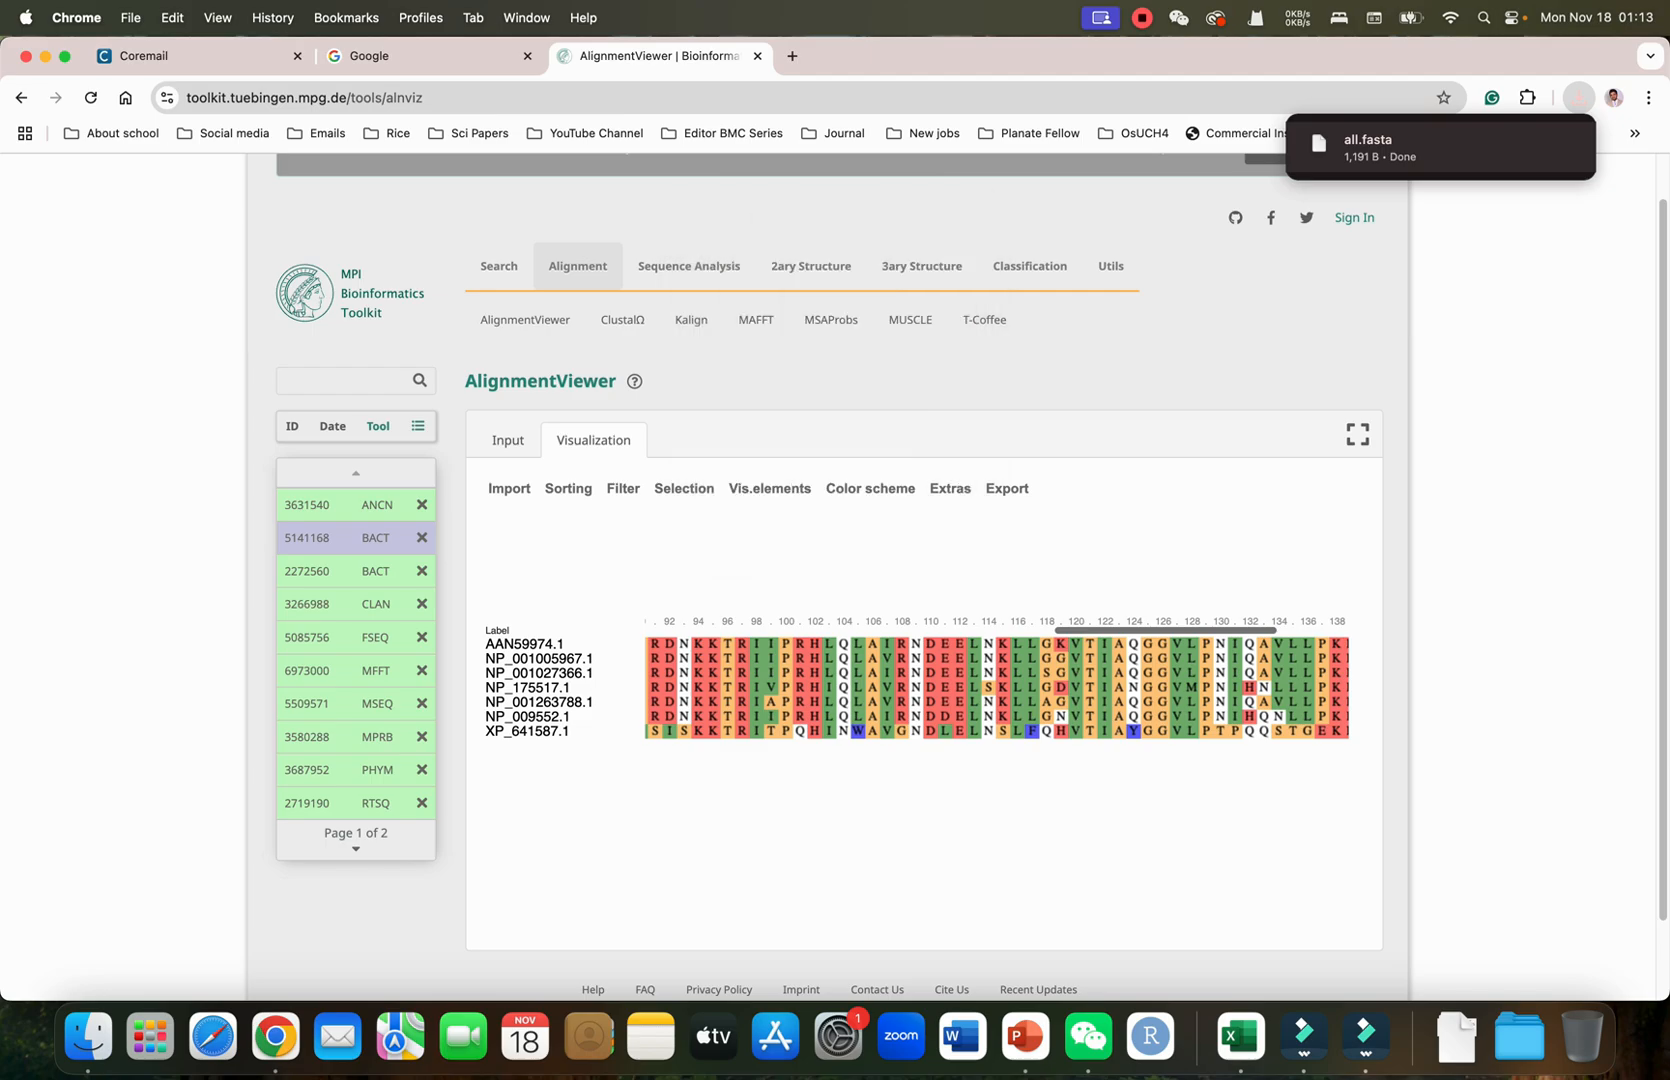
Export the alignment as a PNG image and close its preview
left_click(1006, 488)
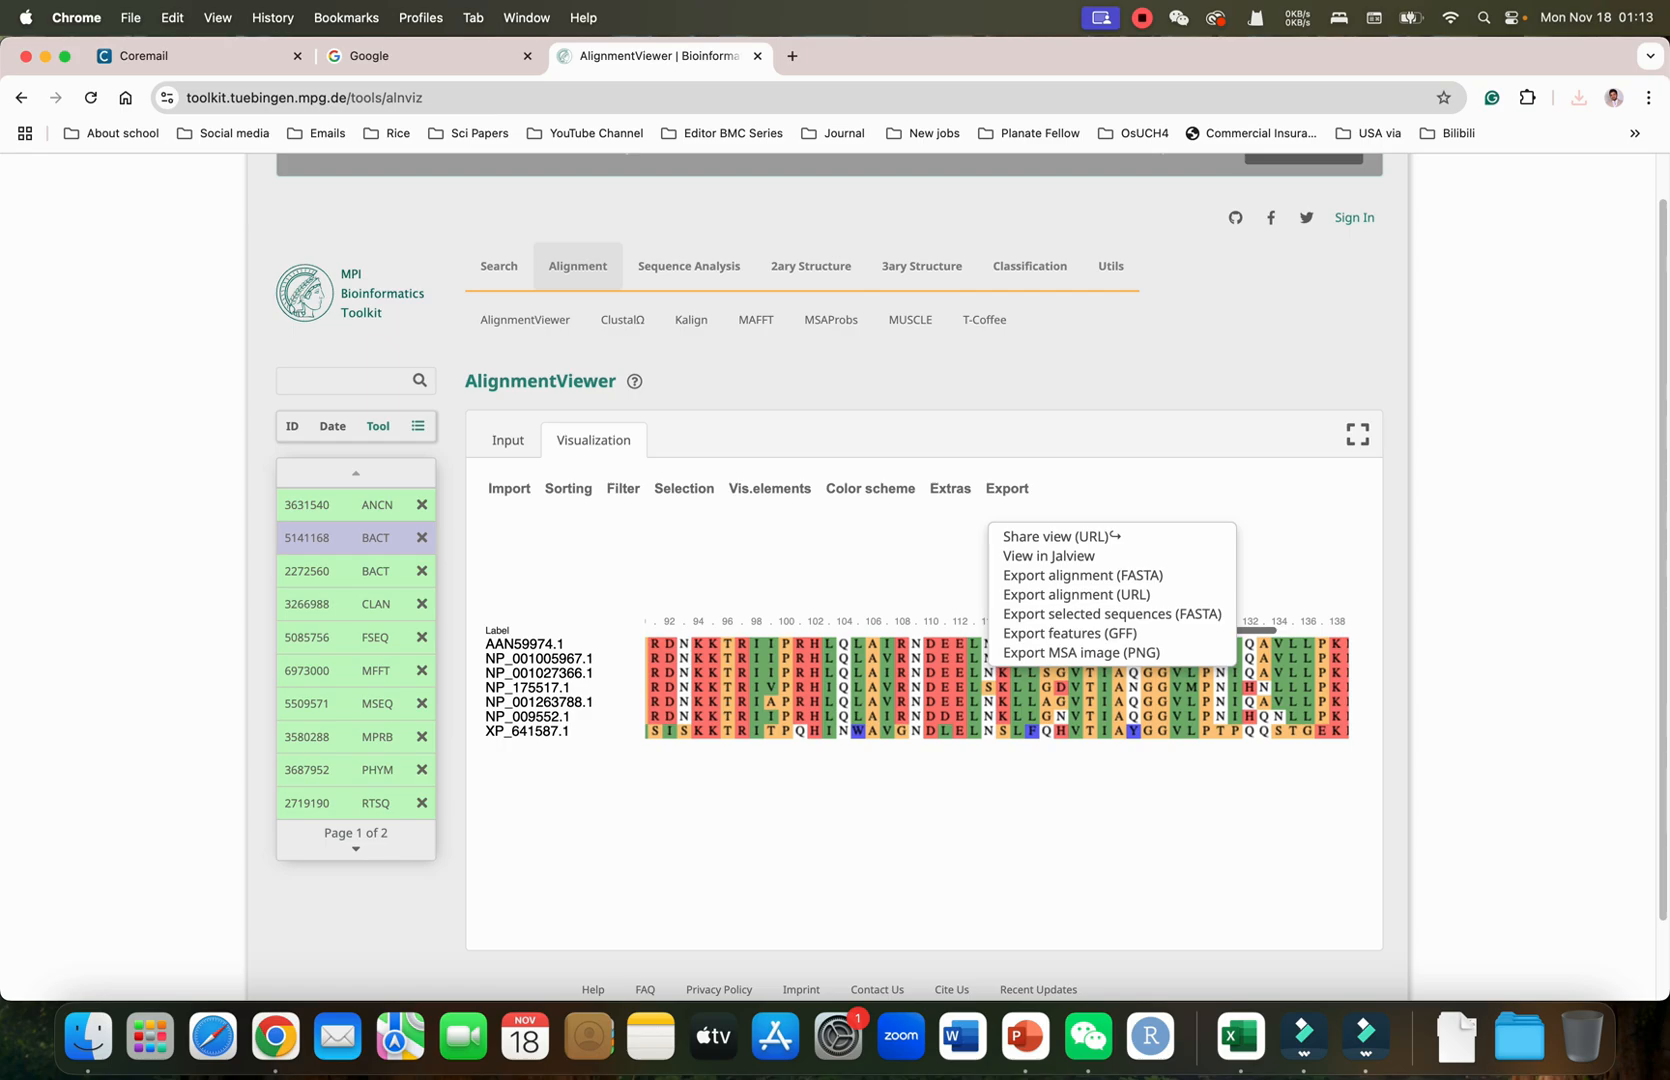
mouse_move(1078, 652)
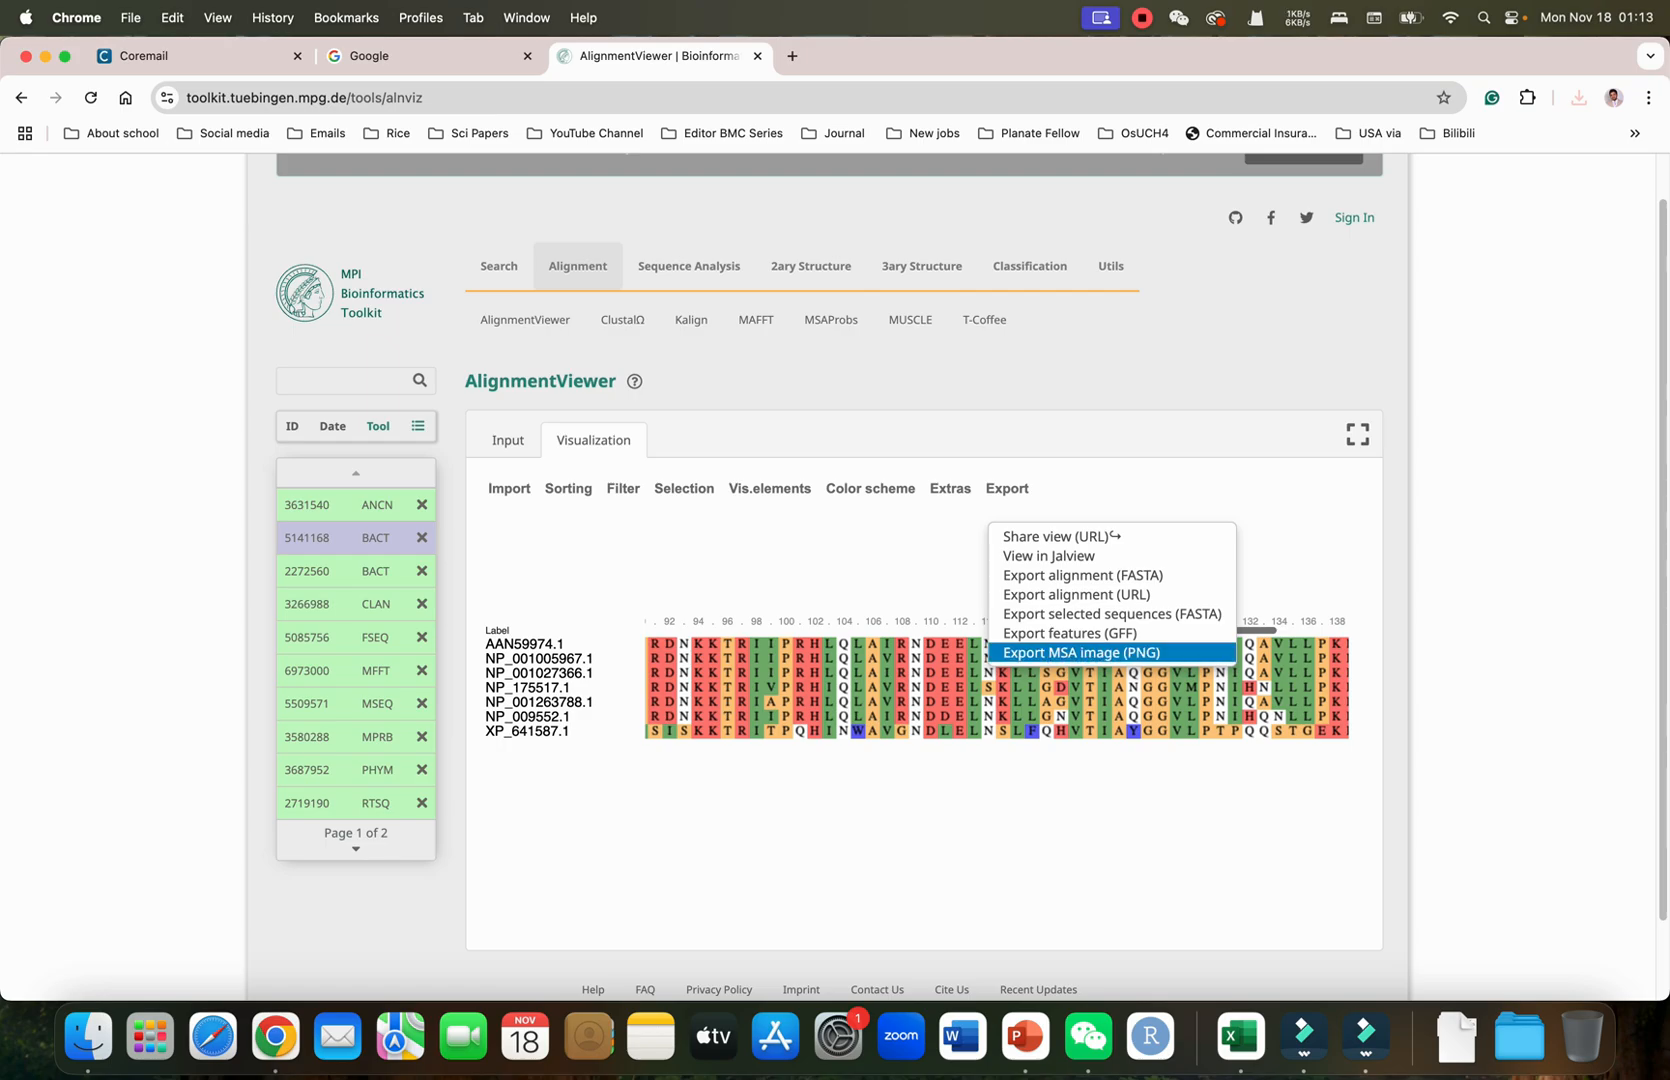
left_click(1078, 652)
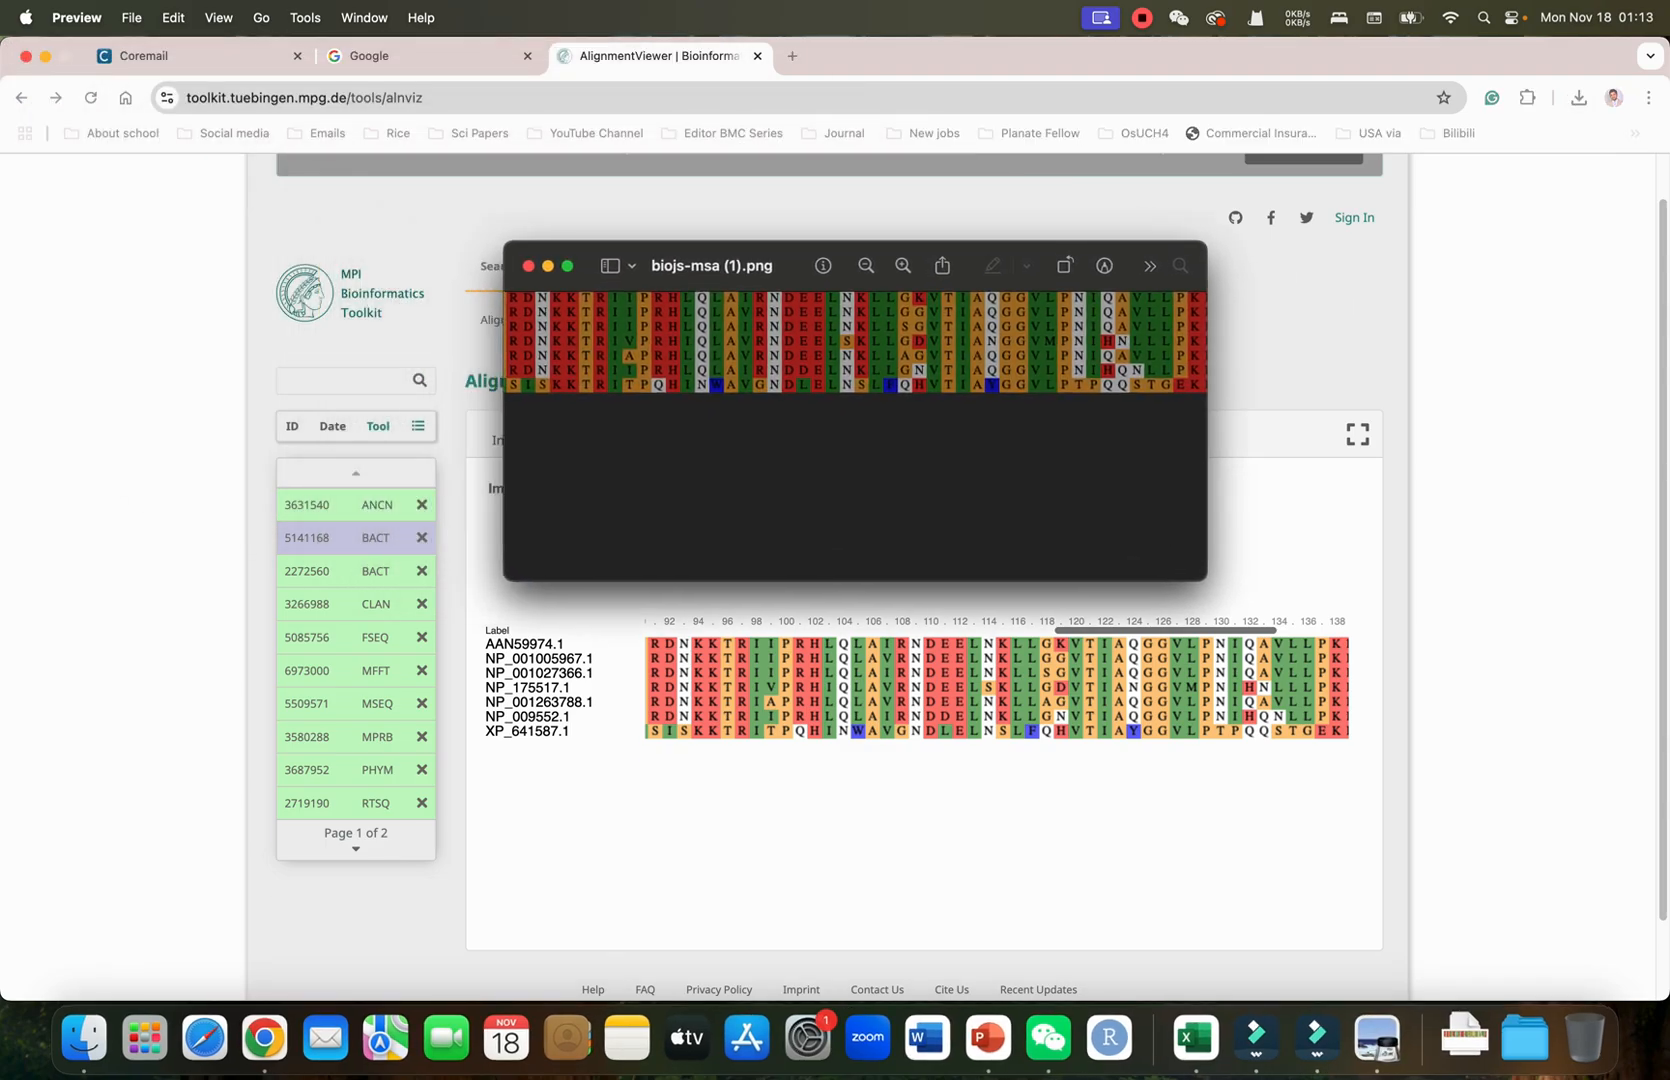
left_click(530, 266)
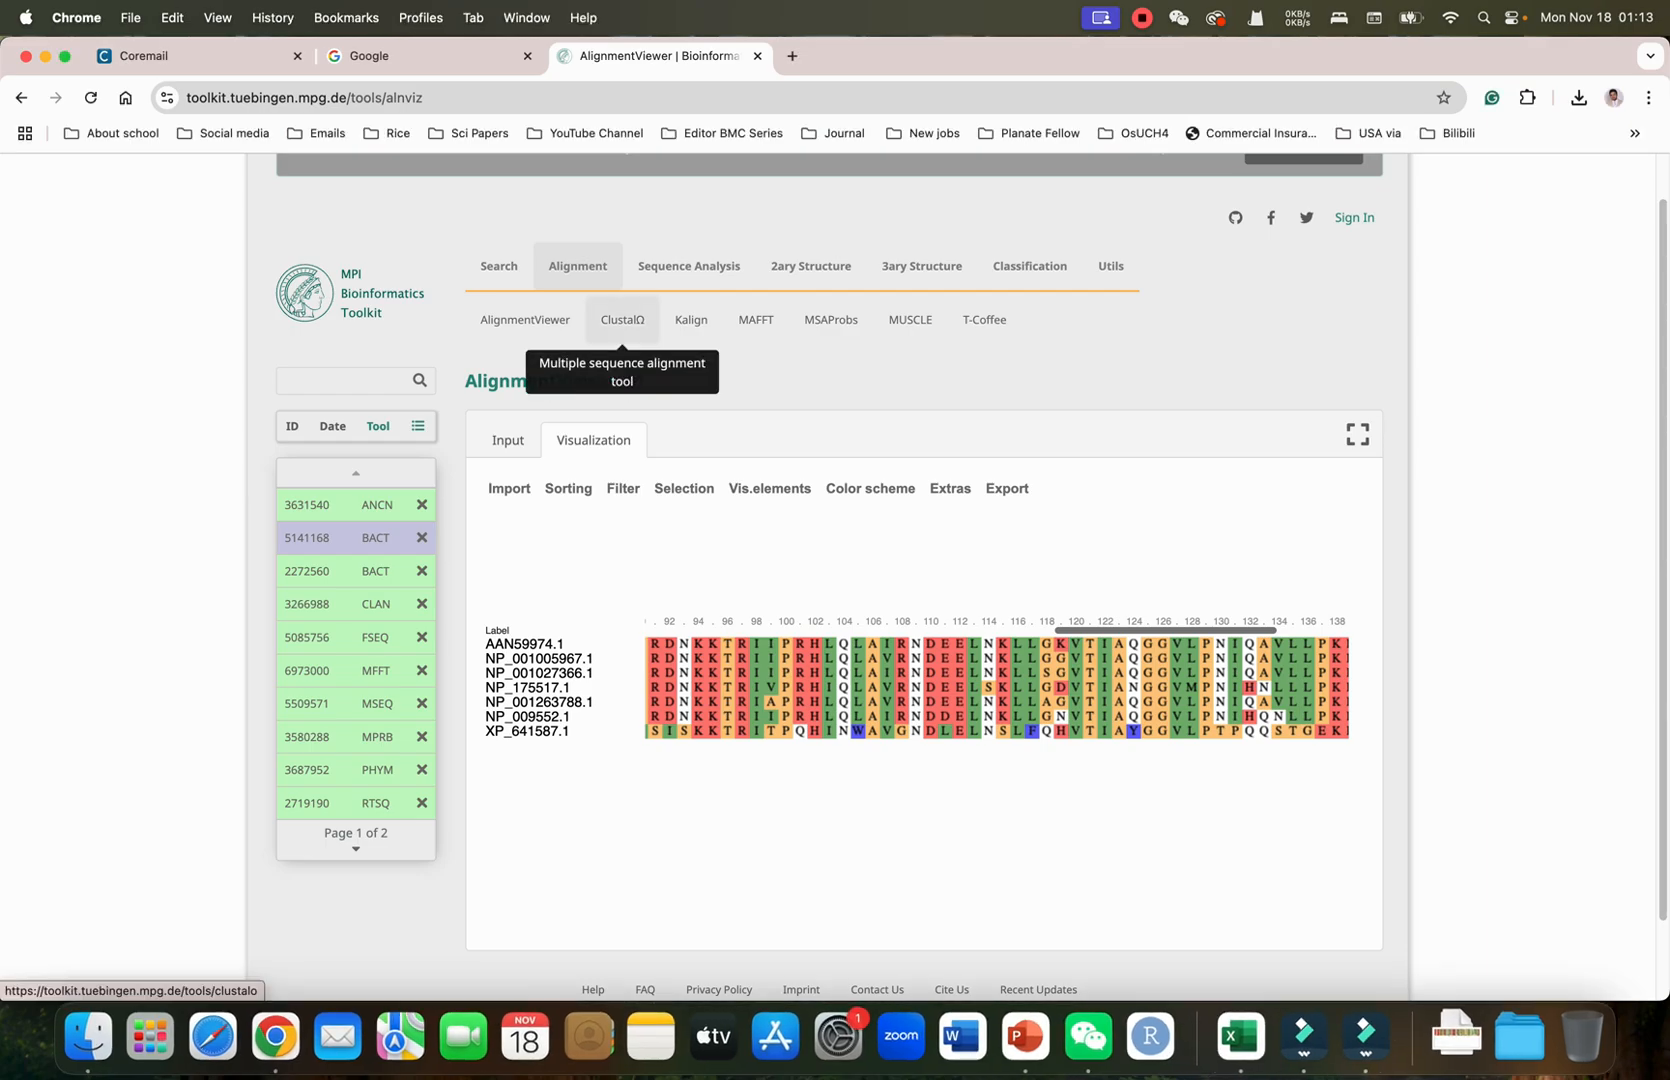
Load the example sequences into ClustalΩ and check its output order parameter choices
left_click(622, 320)
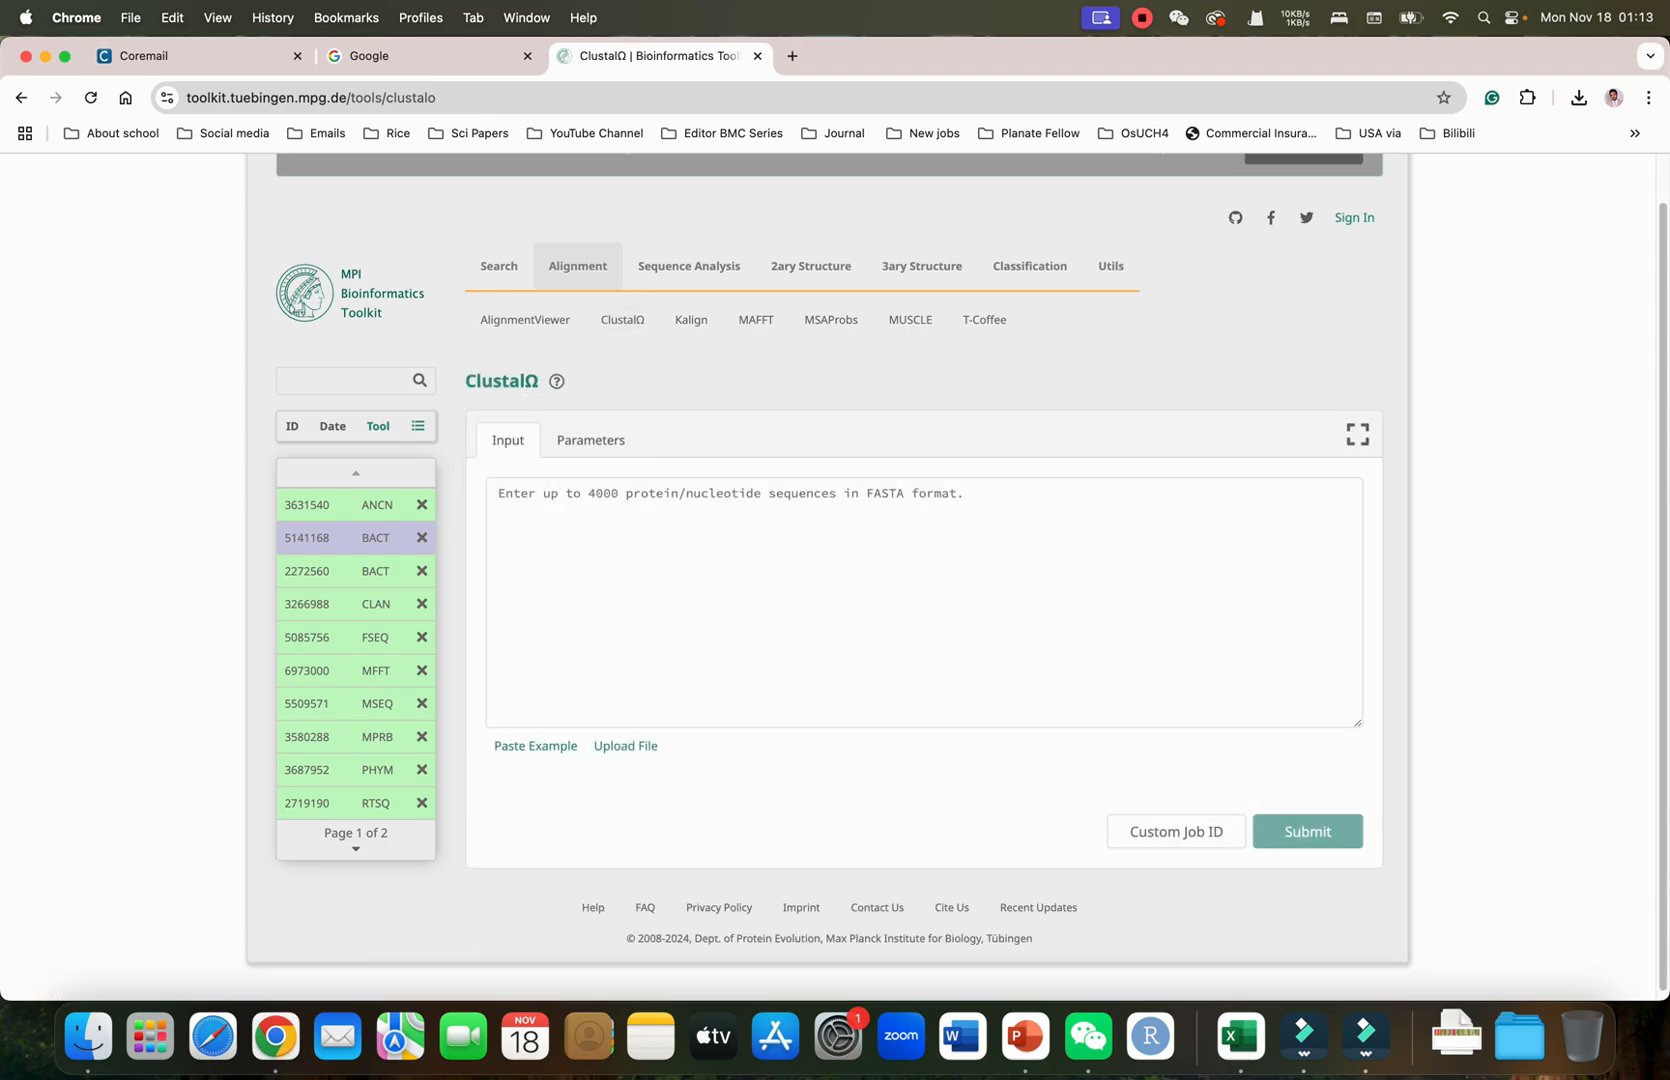
mouse_move(524, 320)
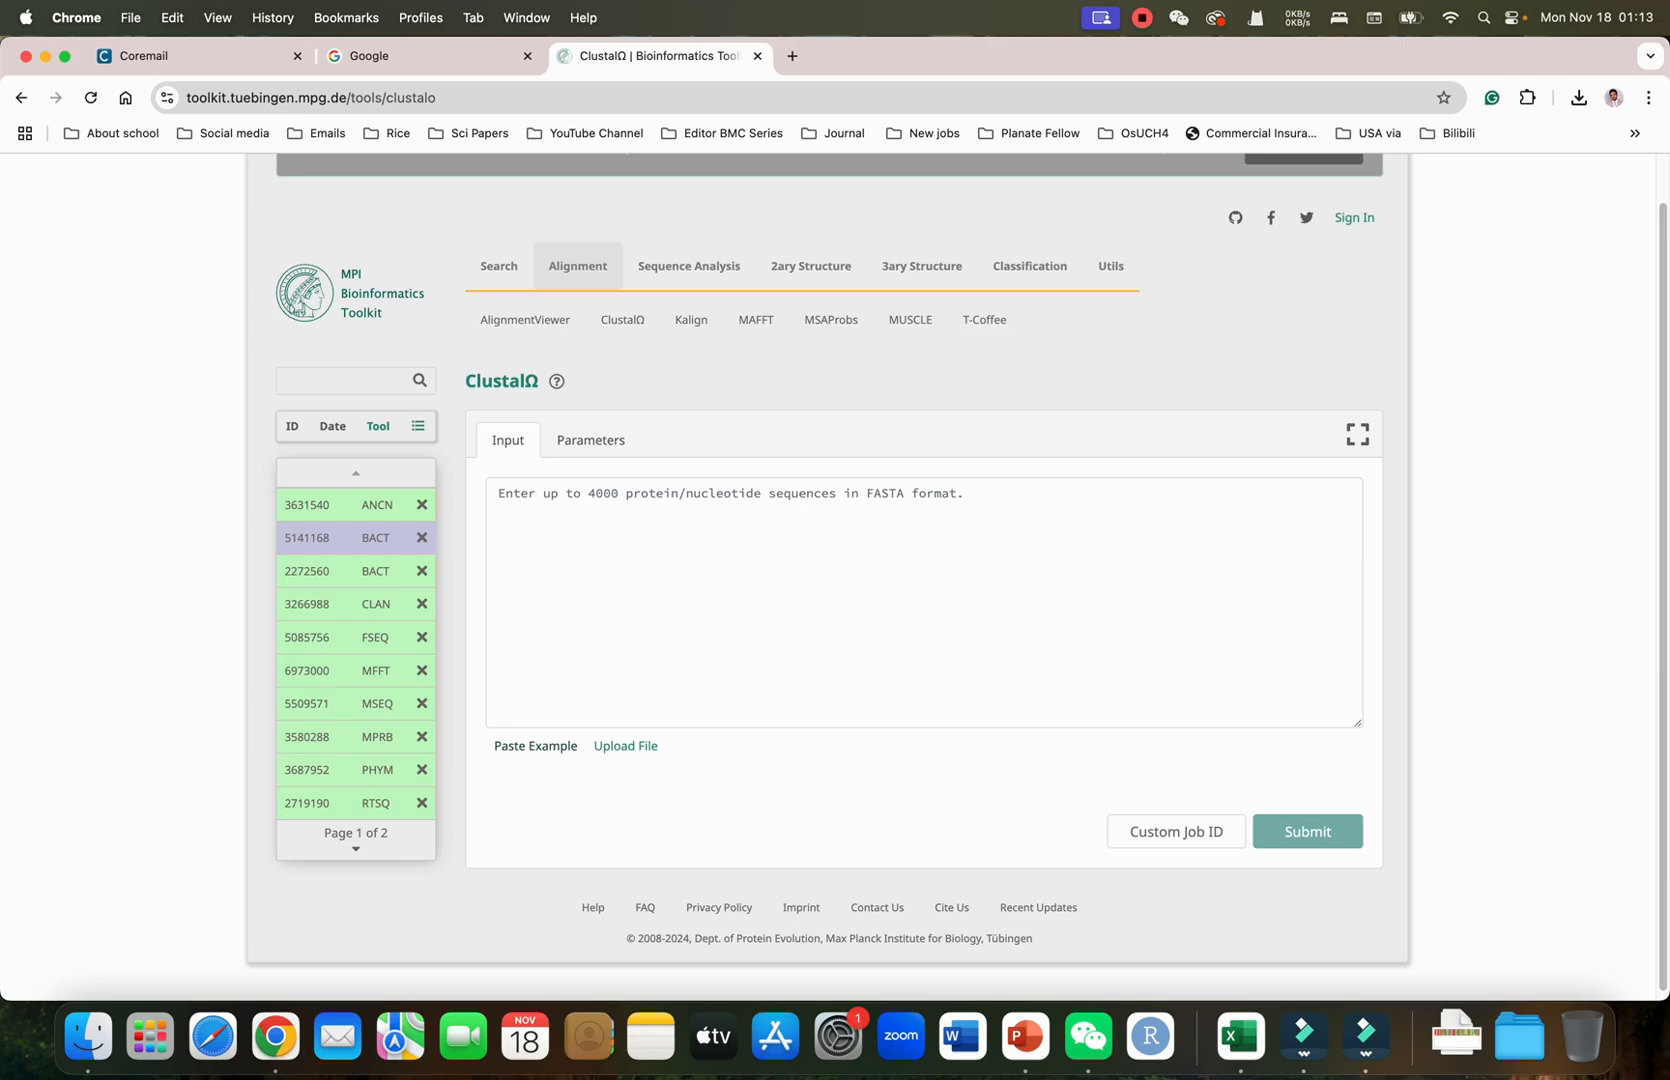
left_click(536, 746)
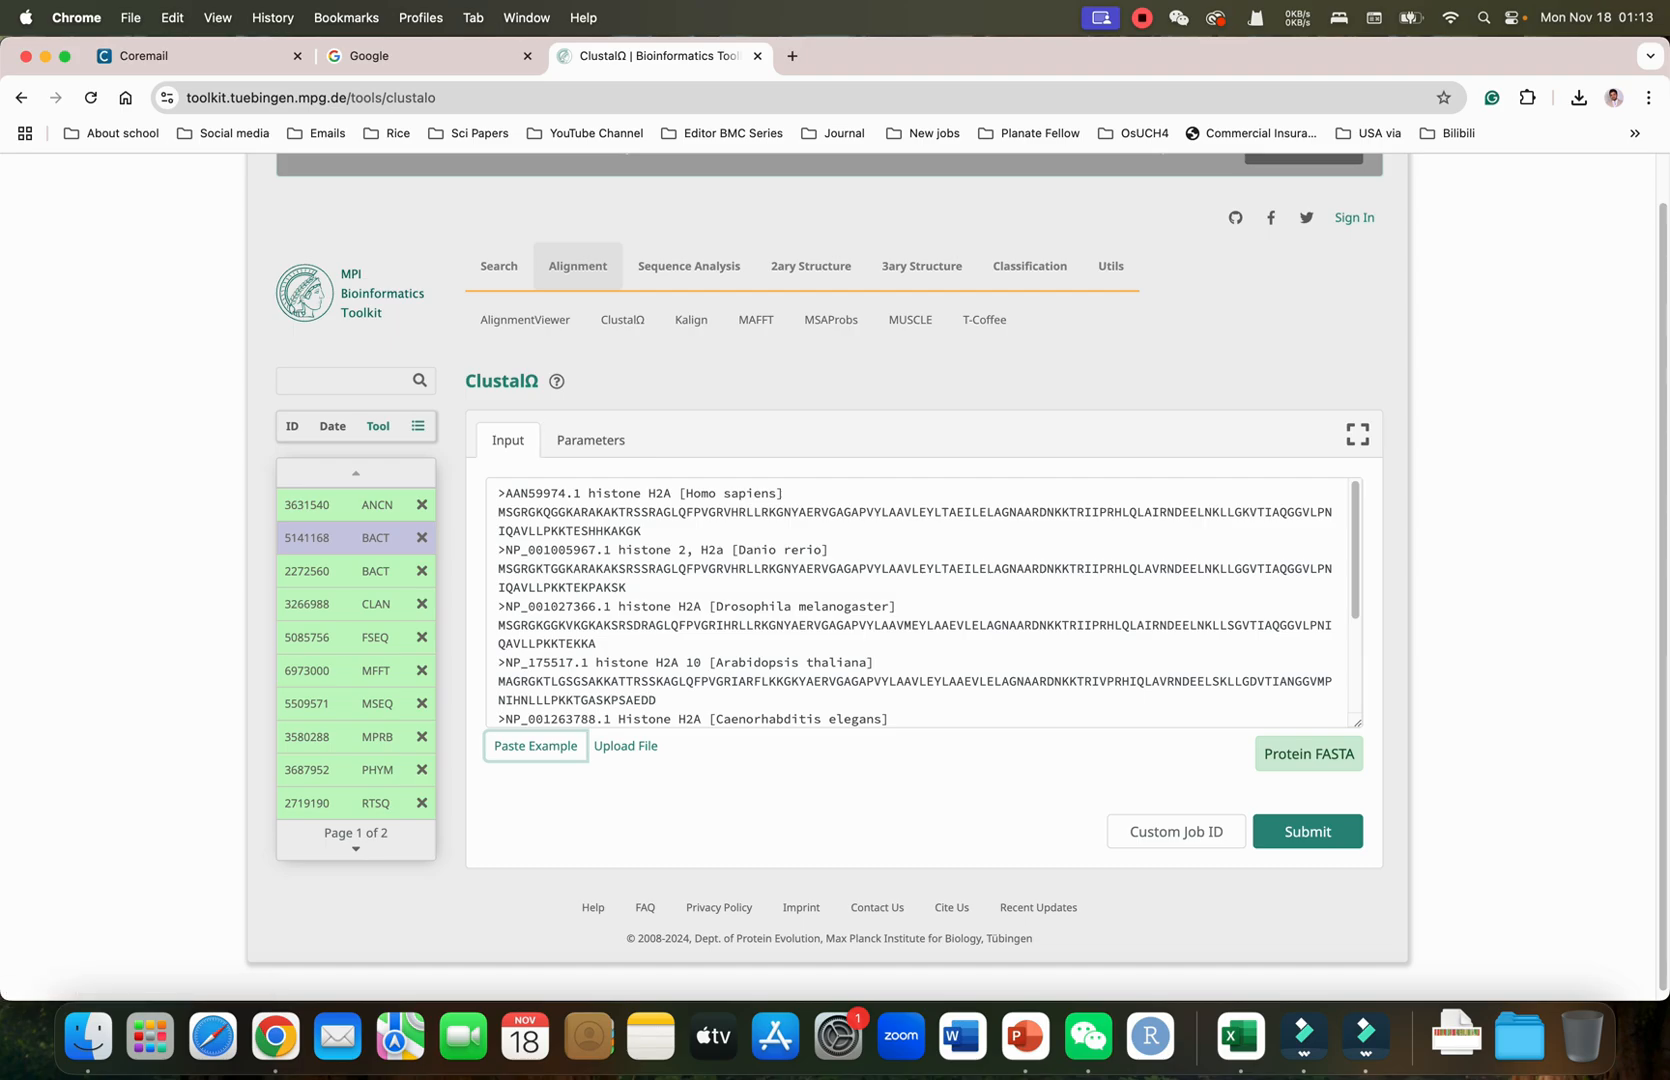
left_click(592, 440)
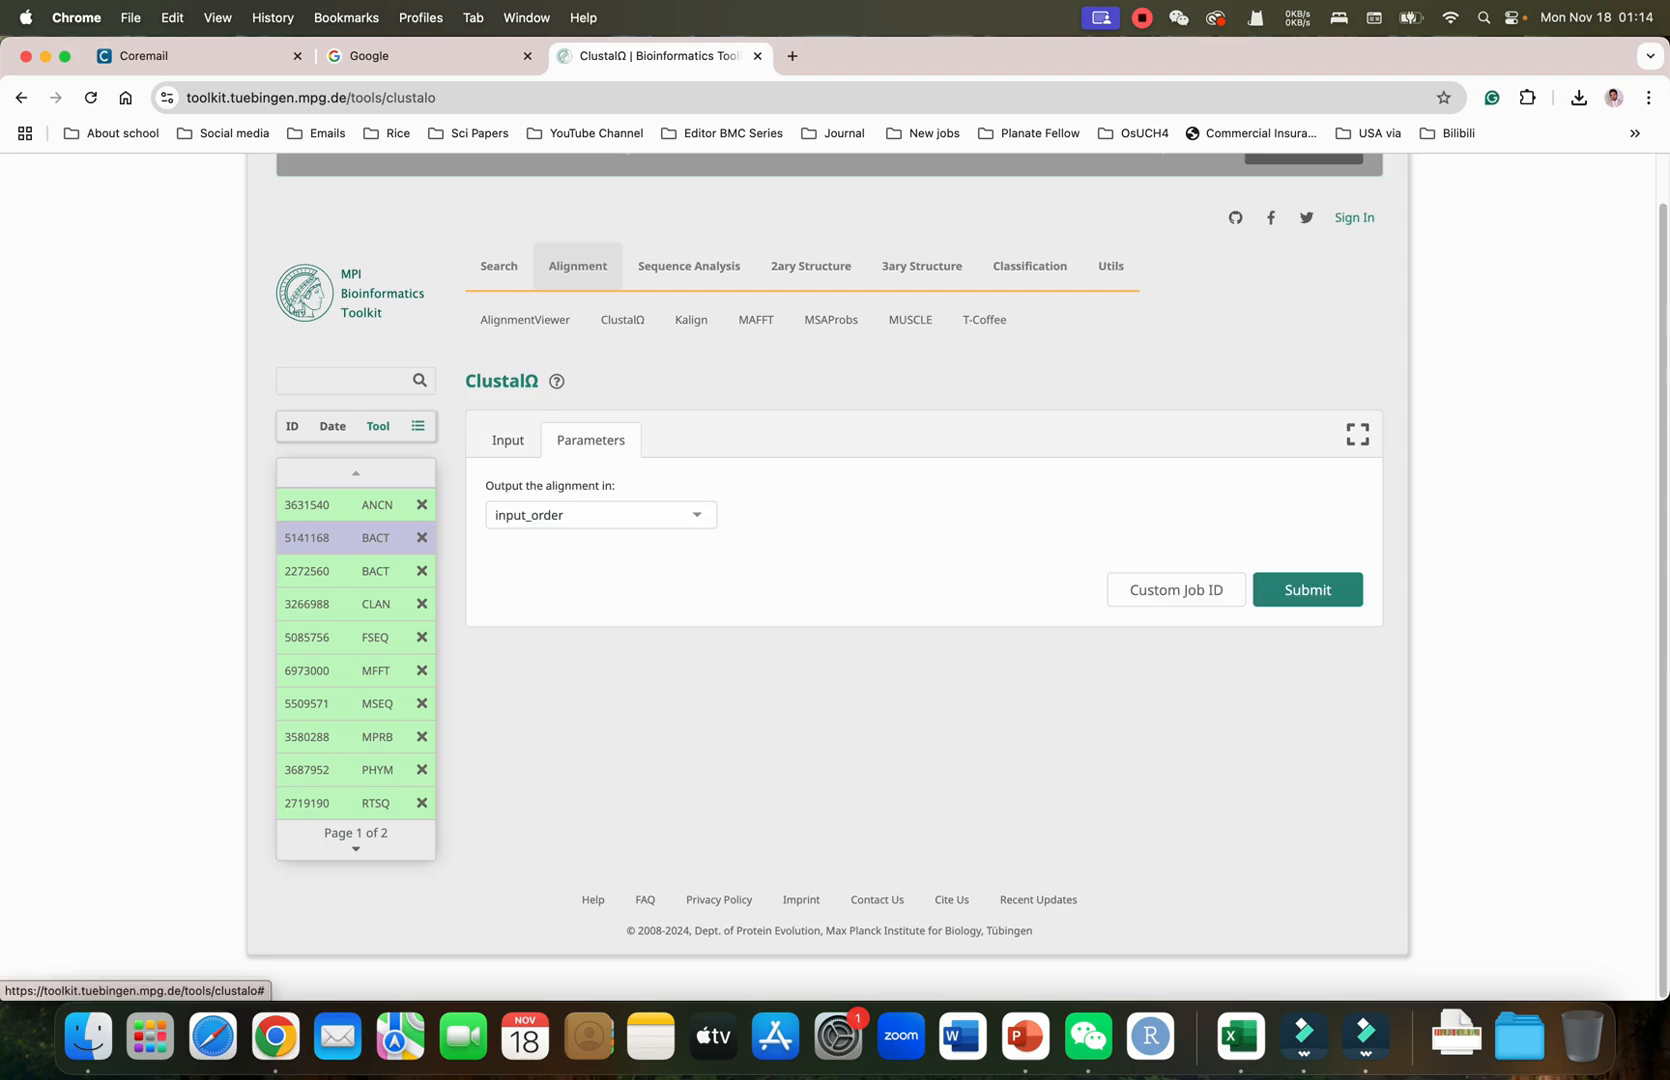
left_click(600, 514)
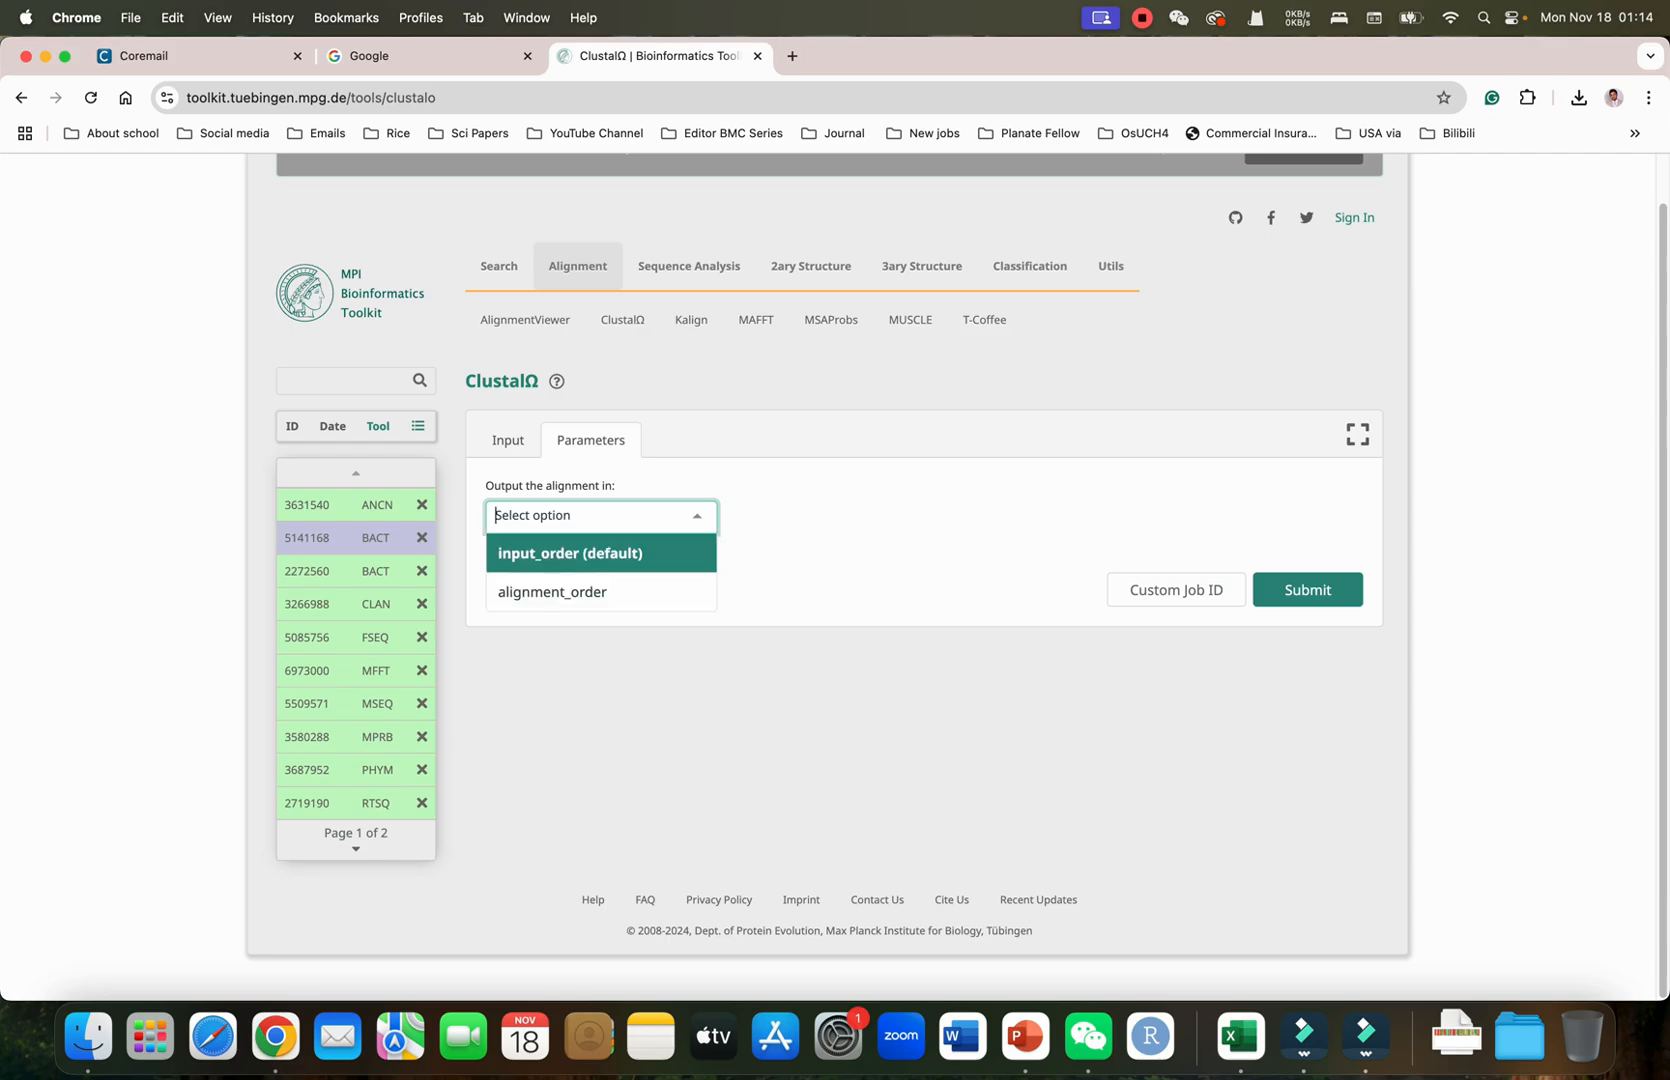
Submit the sequences for ClustalΩ alignment and load the identical earlier job
left_click(568, 552)
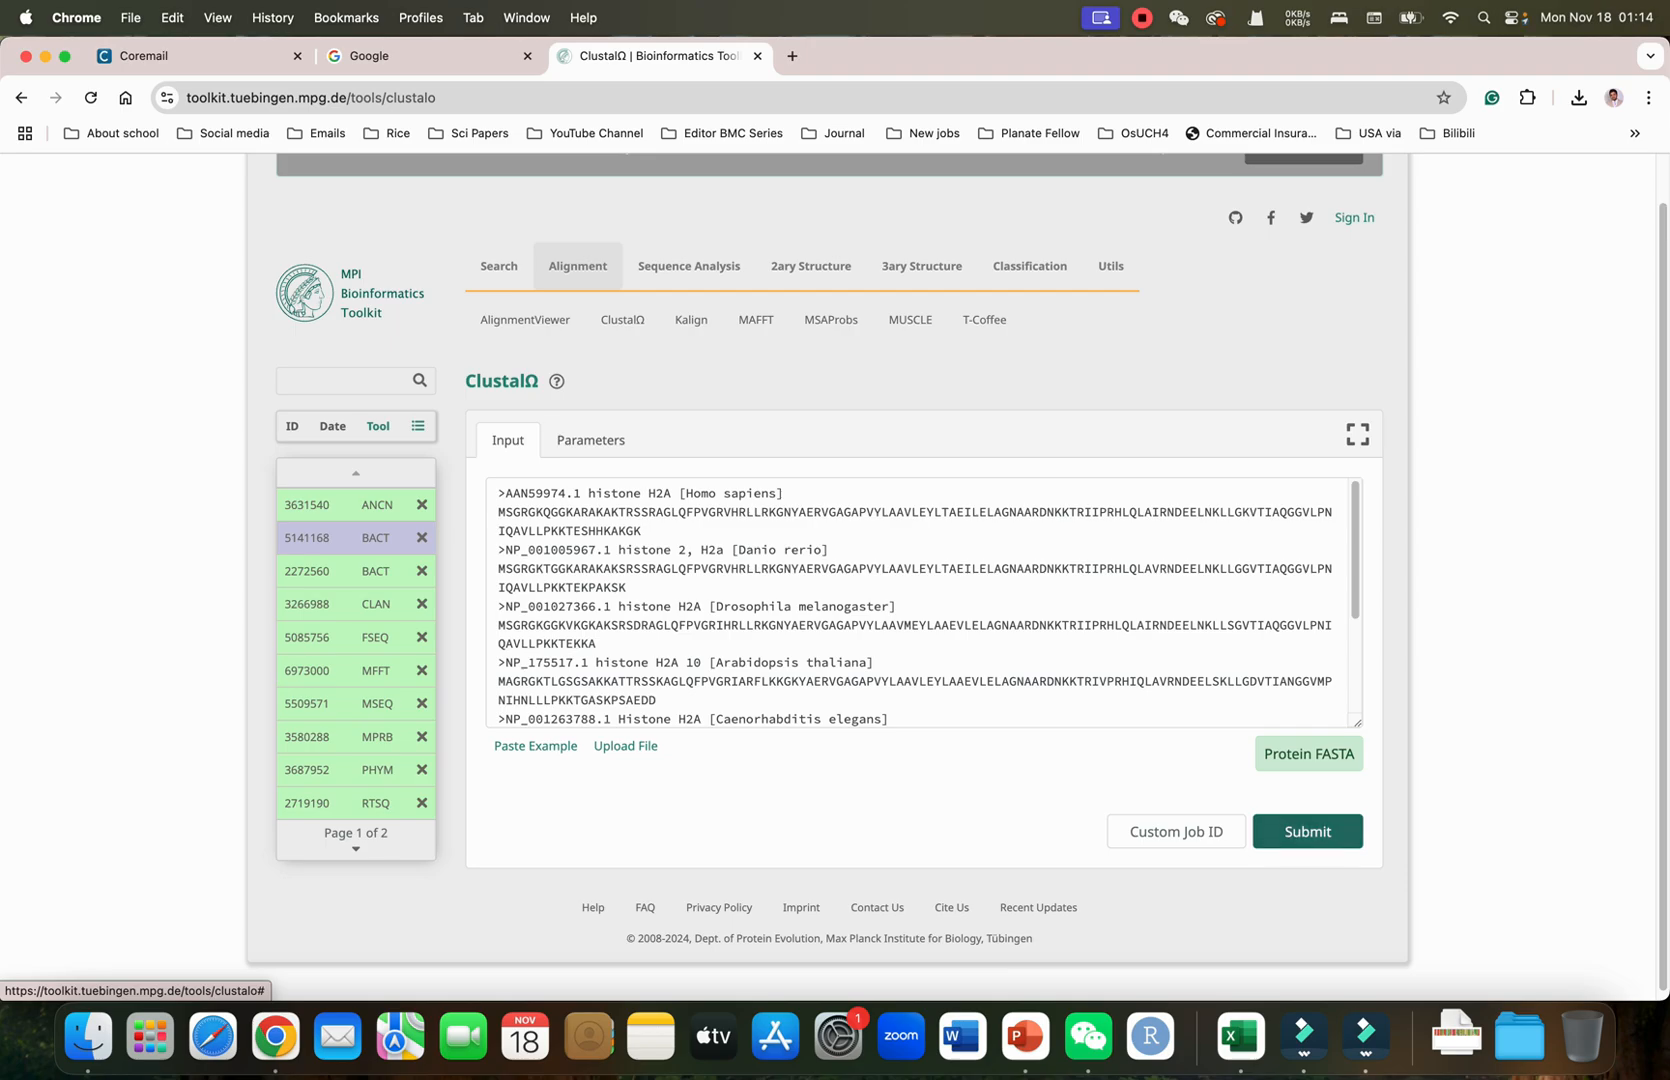
left_click(1306, 830)
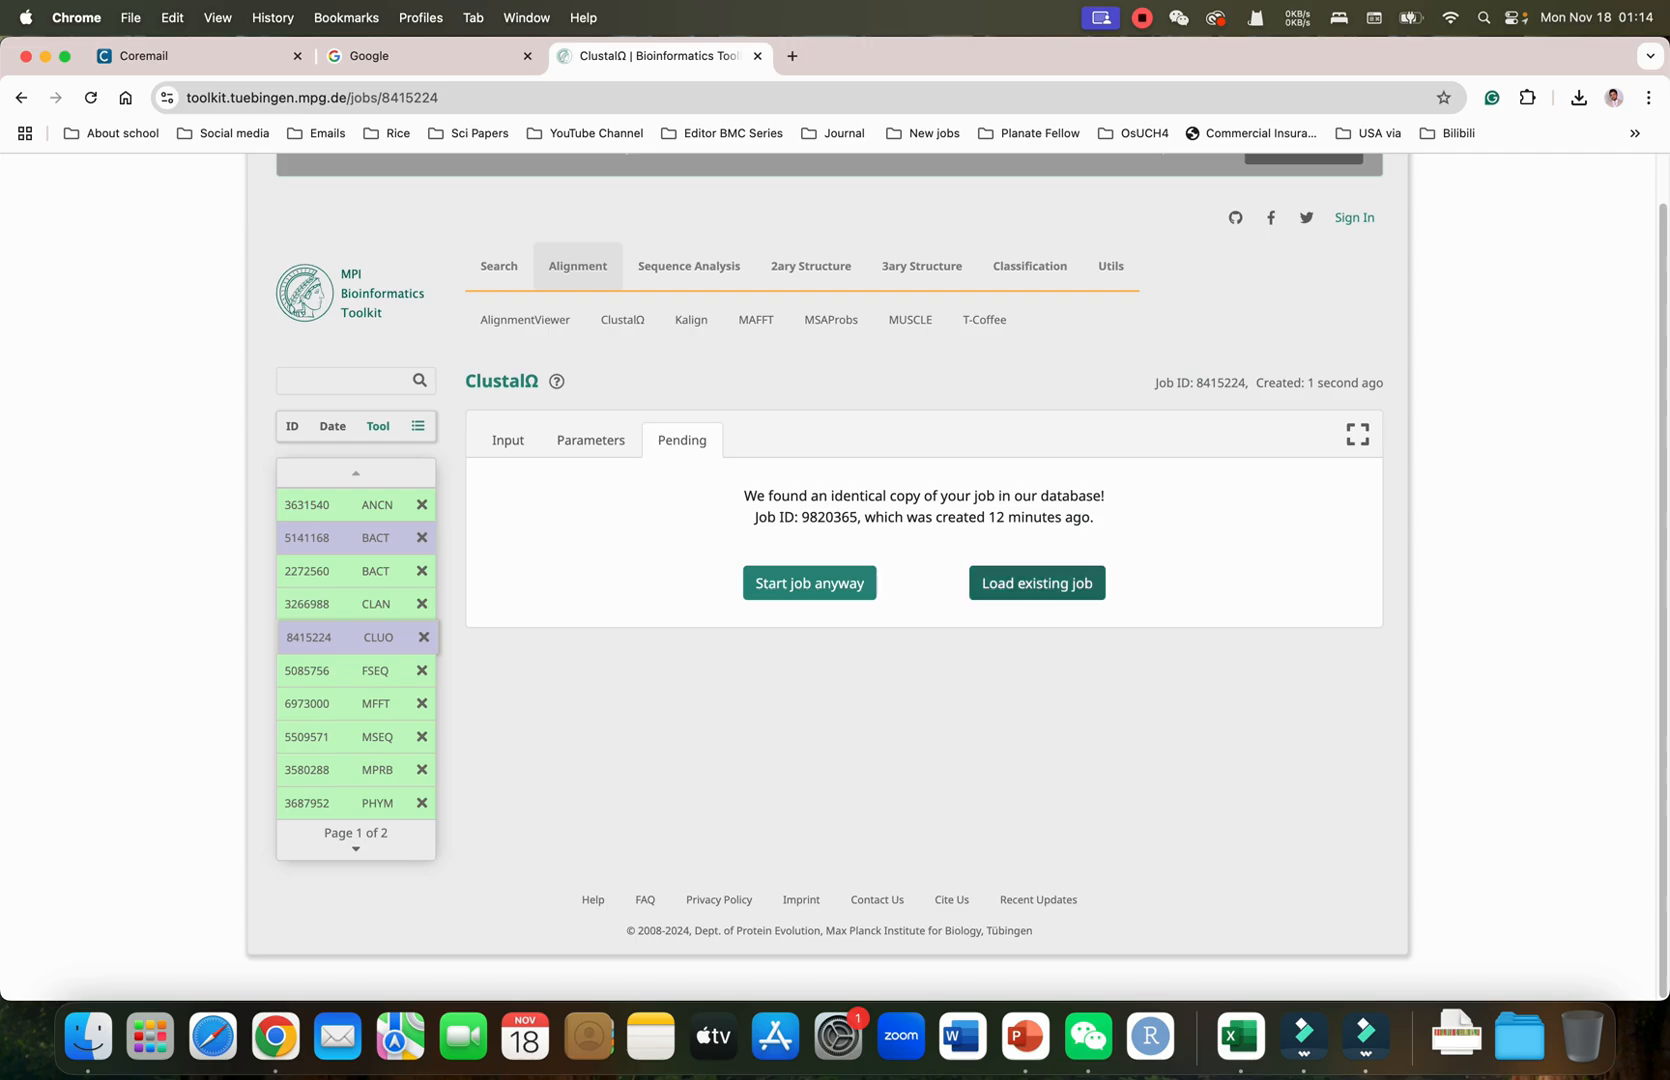
left_click(1034, 582)
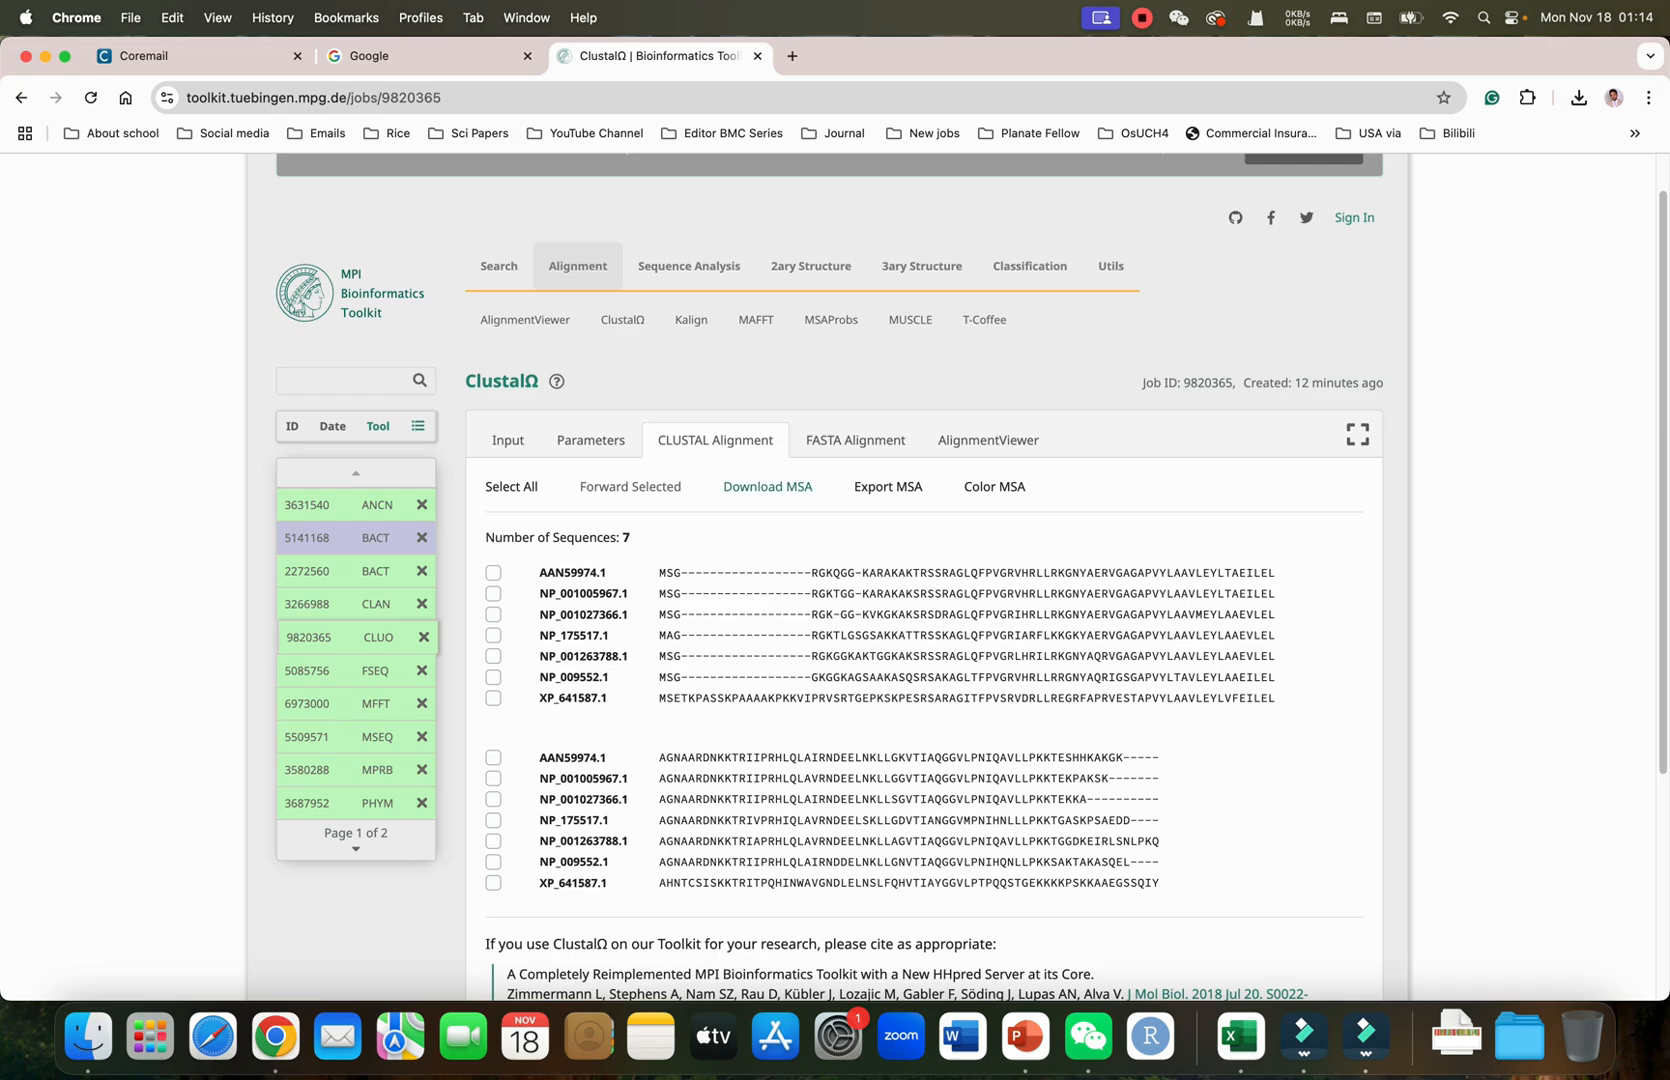
View the ClustalΩ result as a FASTA alignment and as coloured residues in AlignmentViewer
left_click(854, 440)
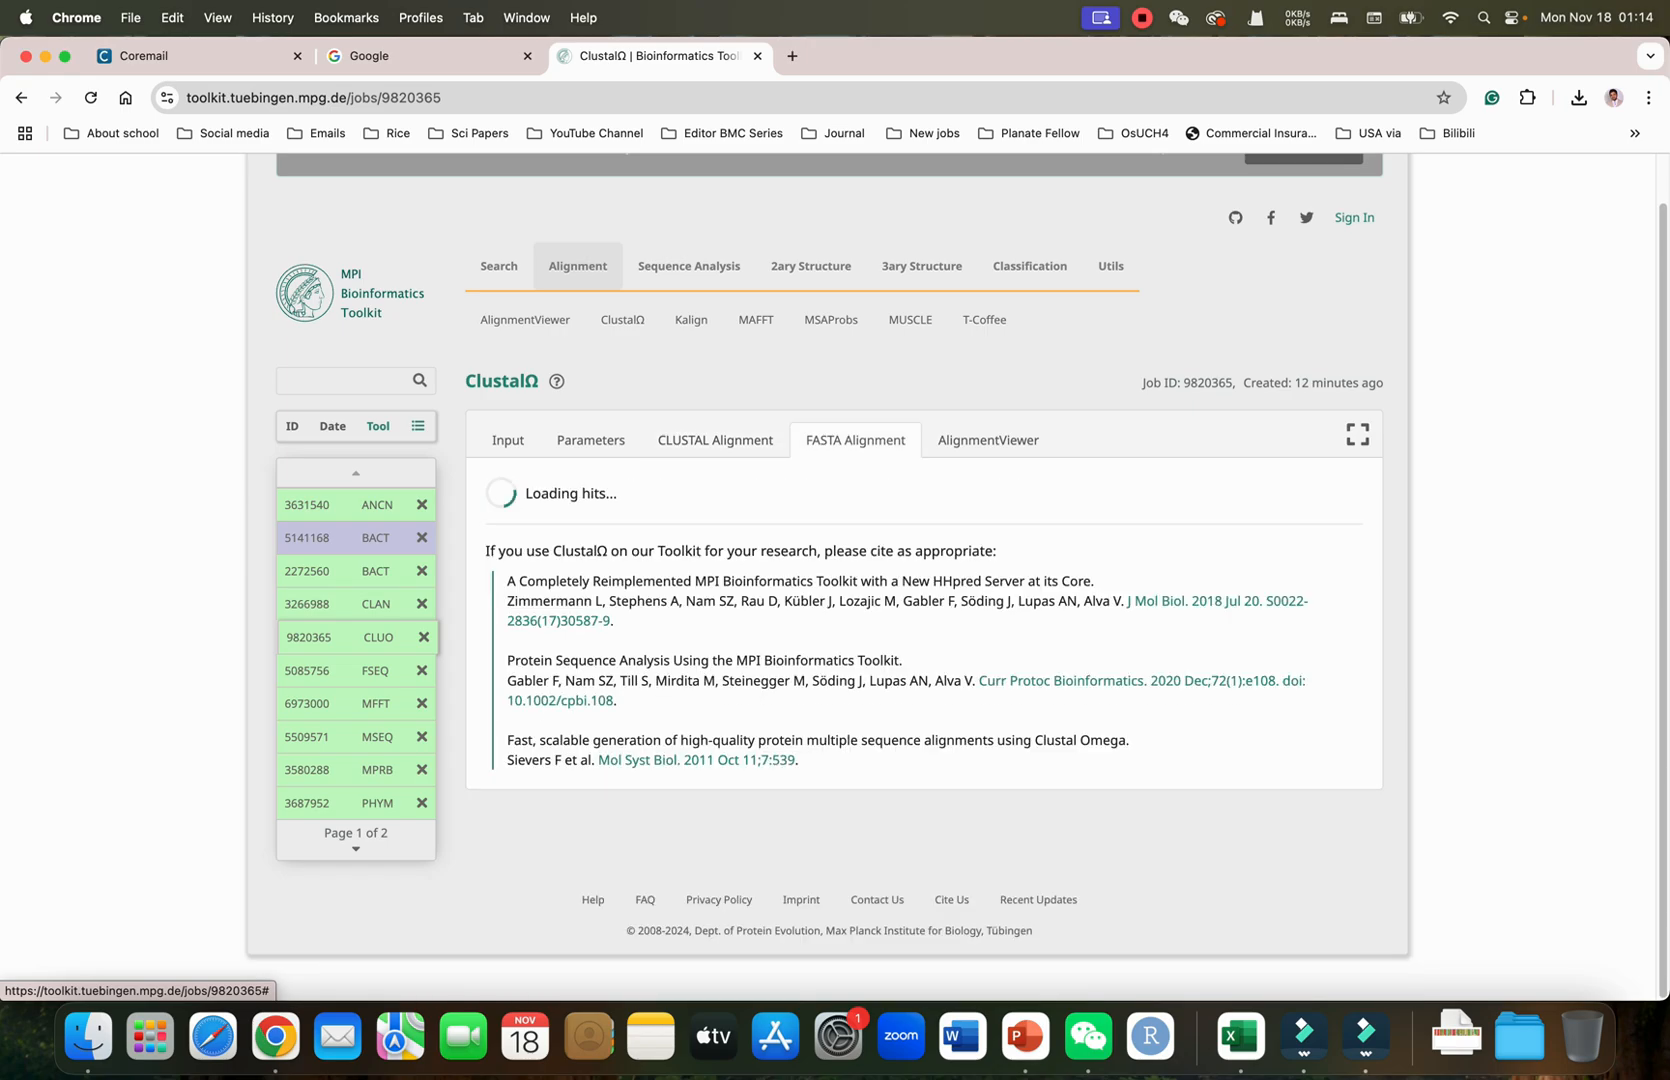
left_click(986, 440)
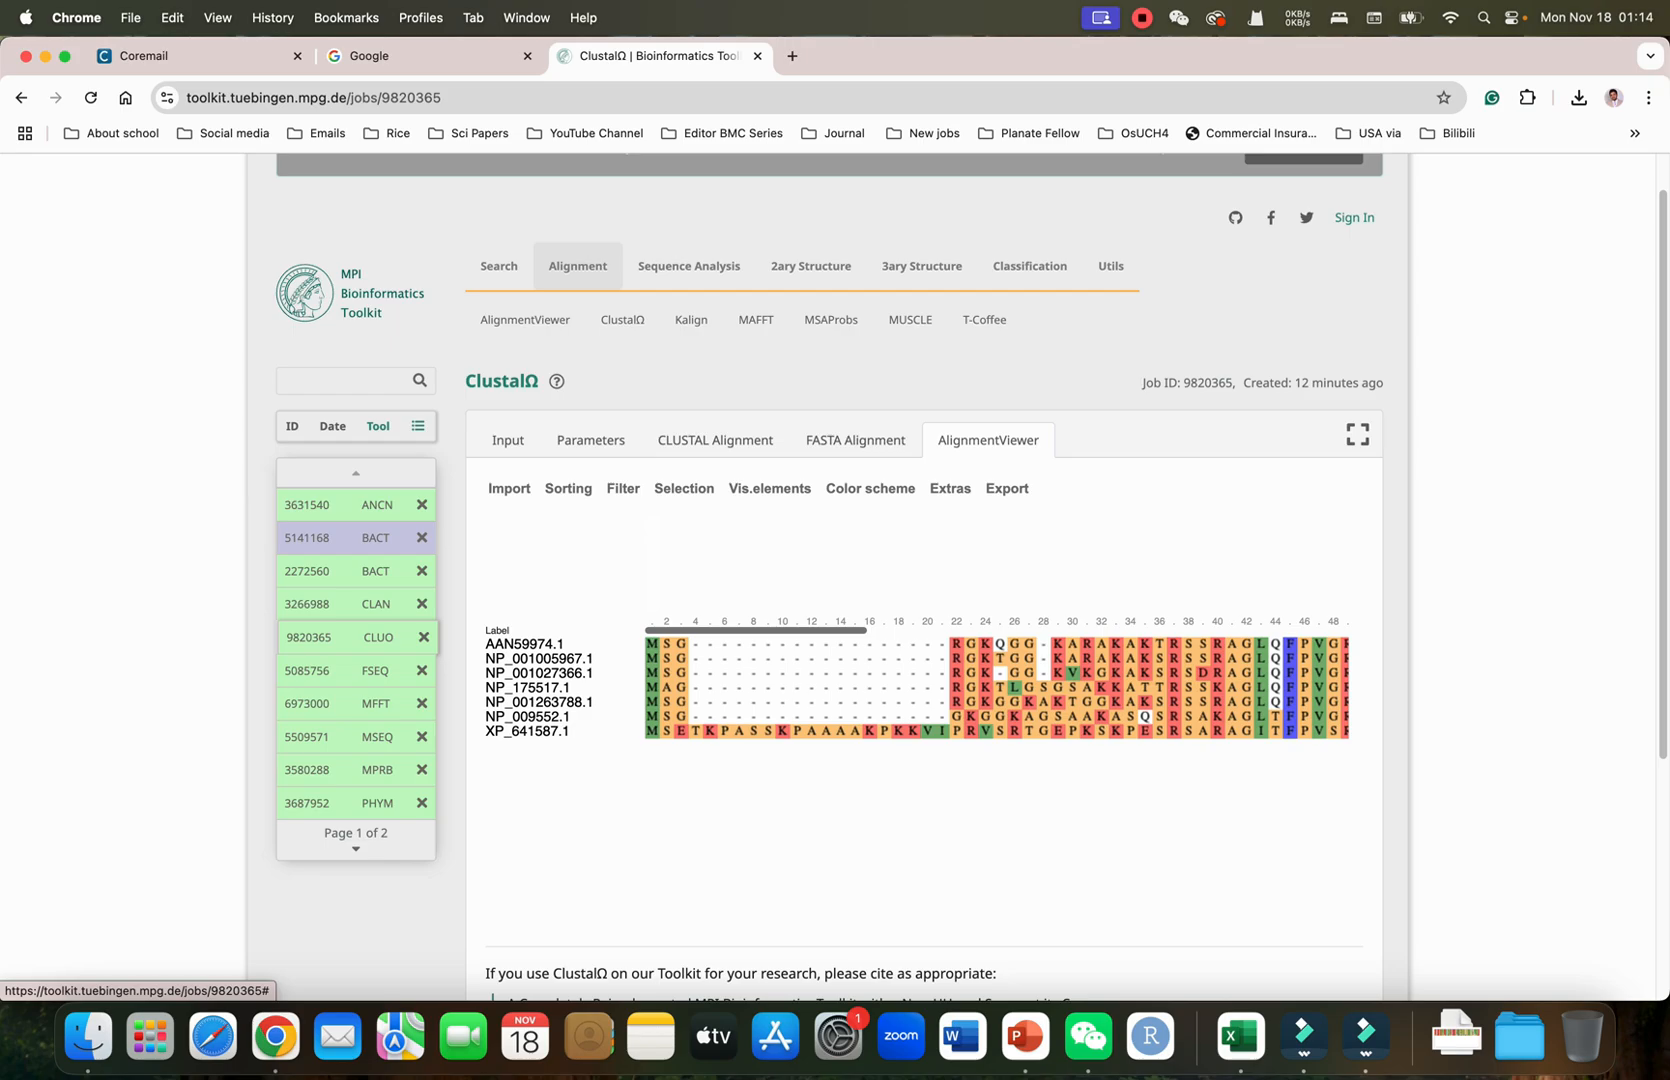
mouse_move(524, 320)
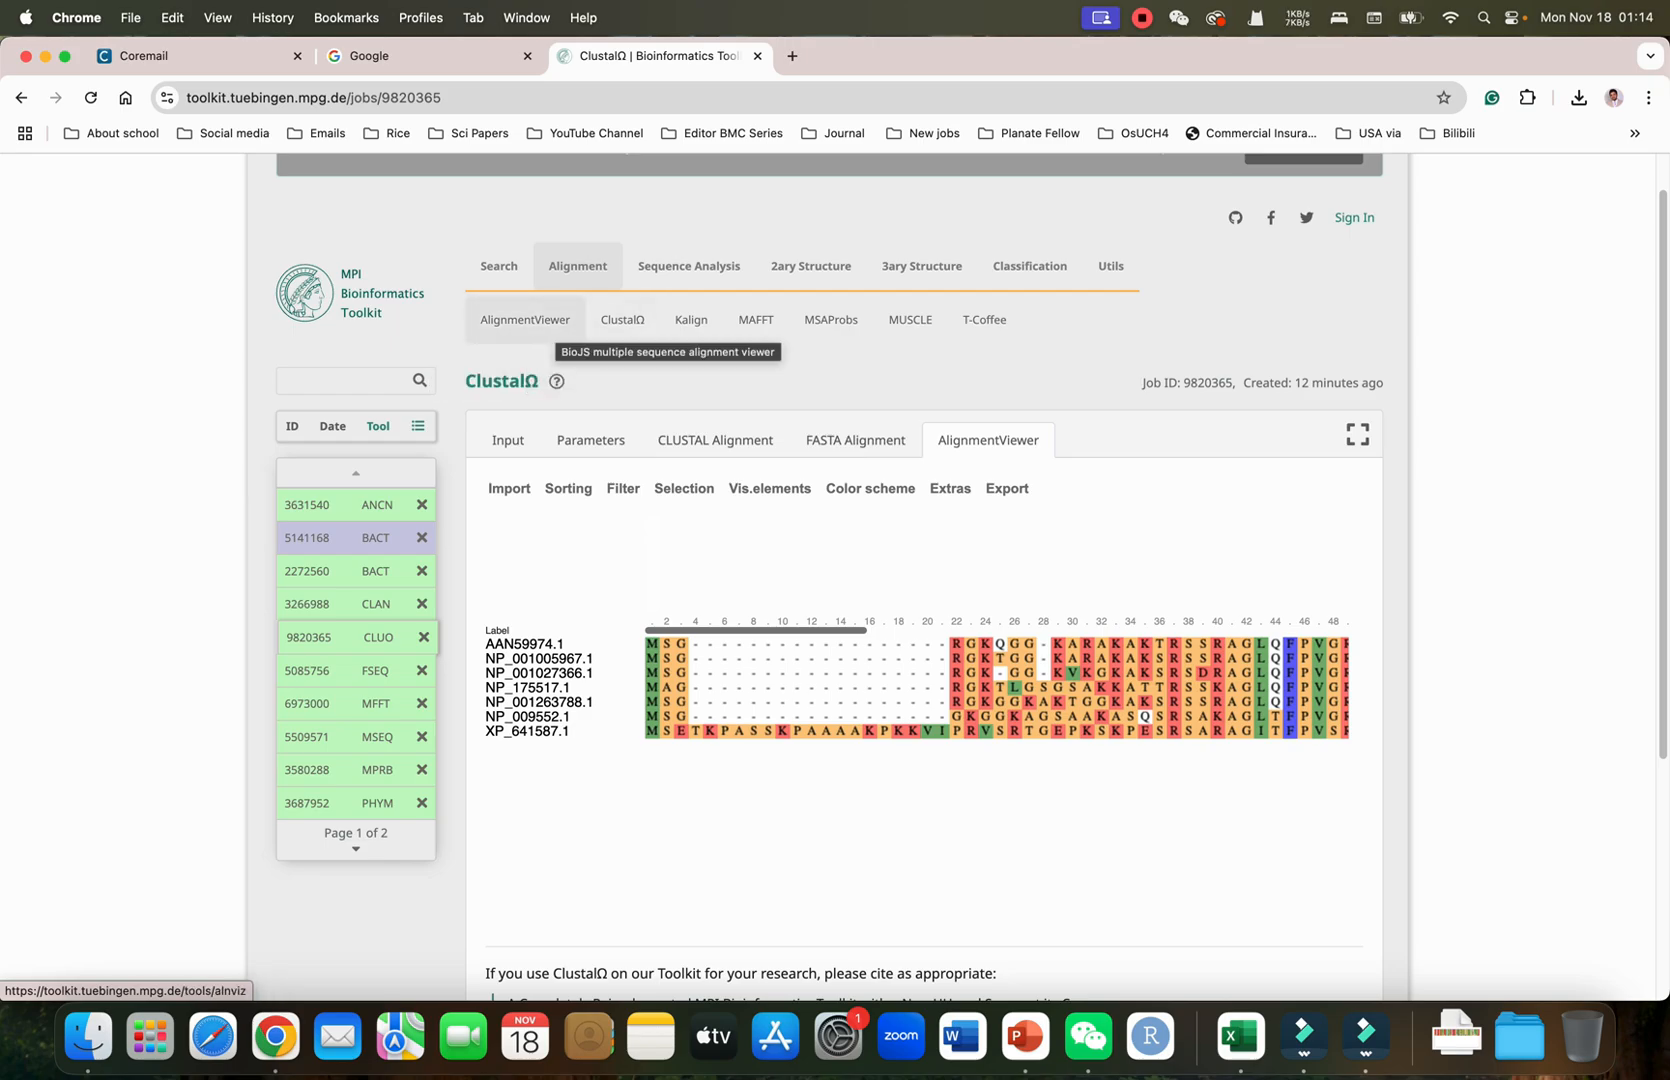
mouse_move(692, 320)
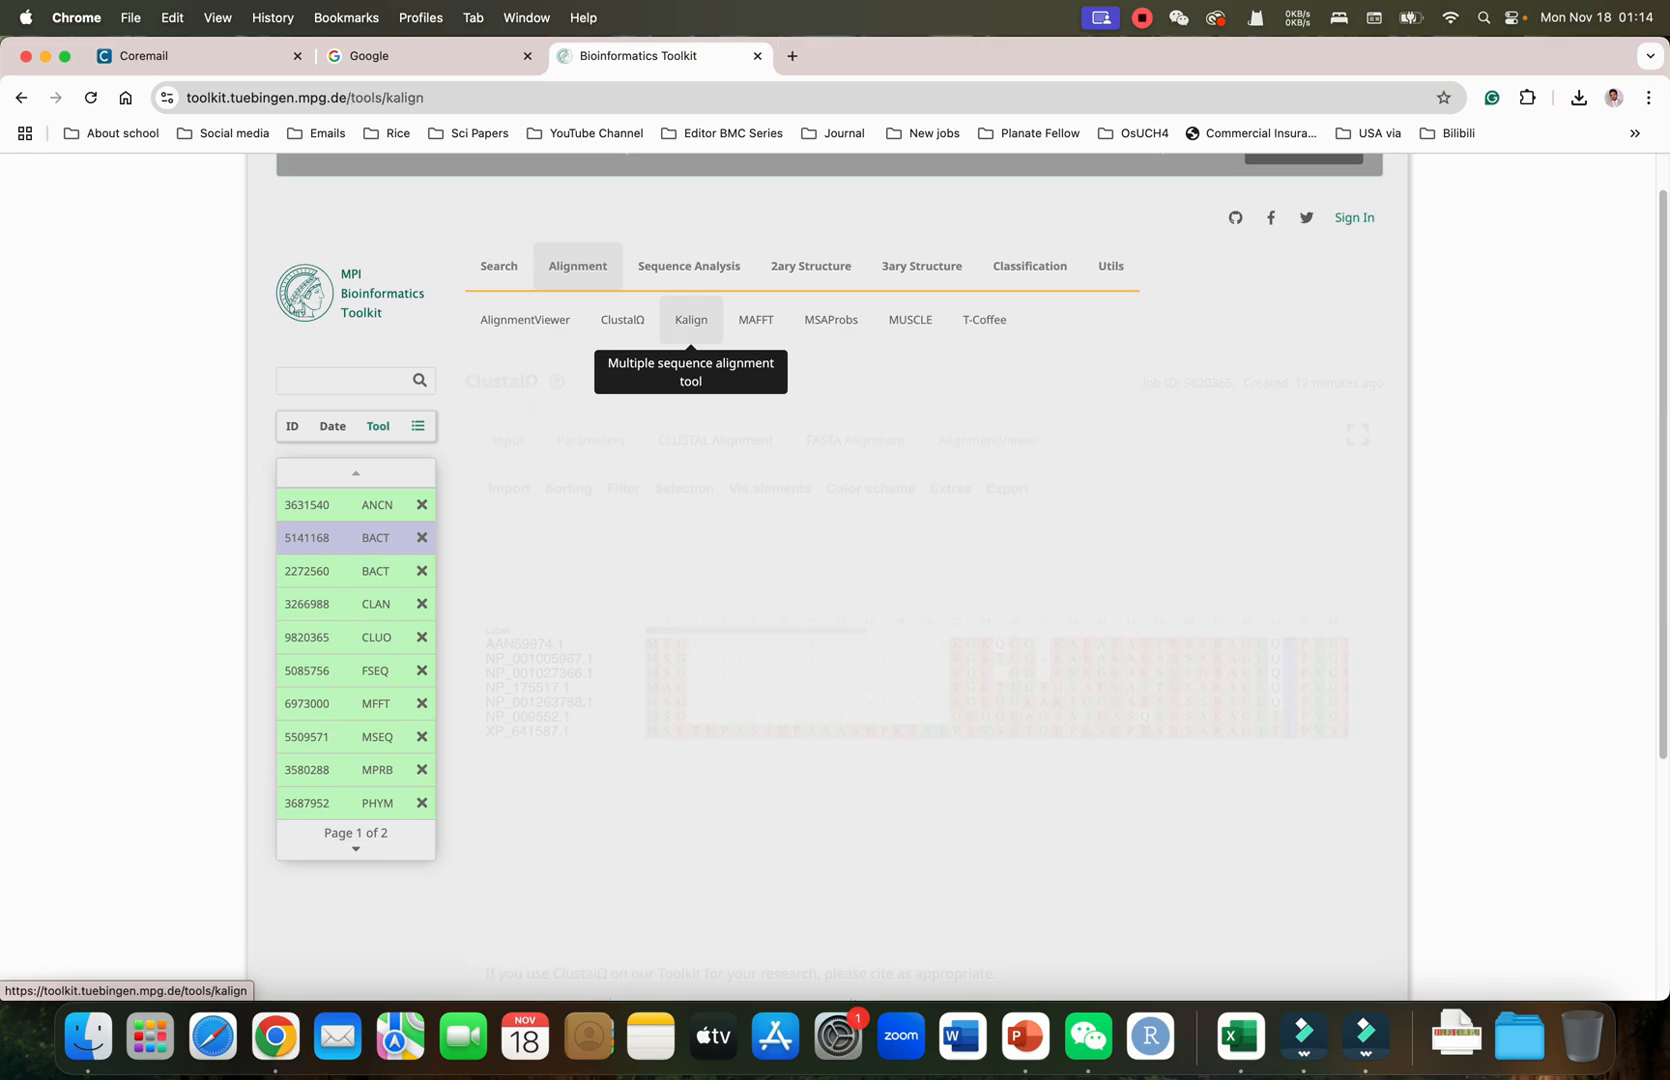
Fill Kalign with the example histone sequences and submit them for alignment
left_click(690, 320)
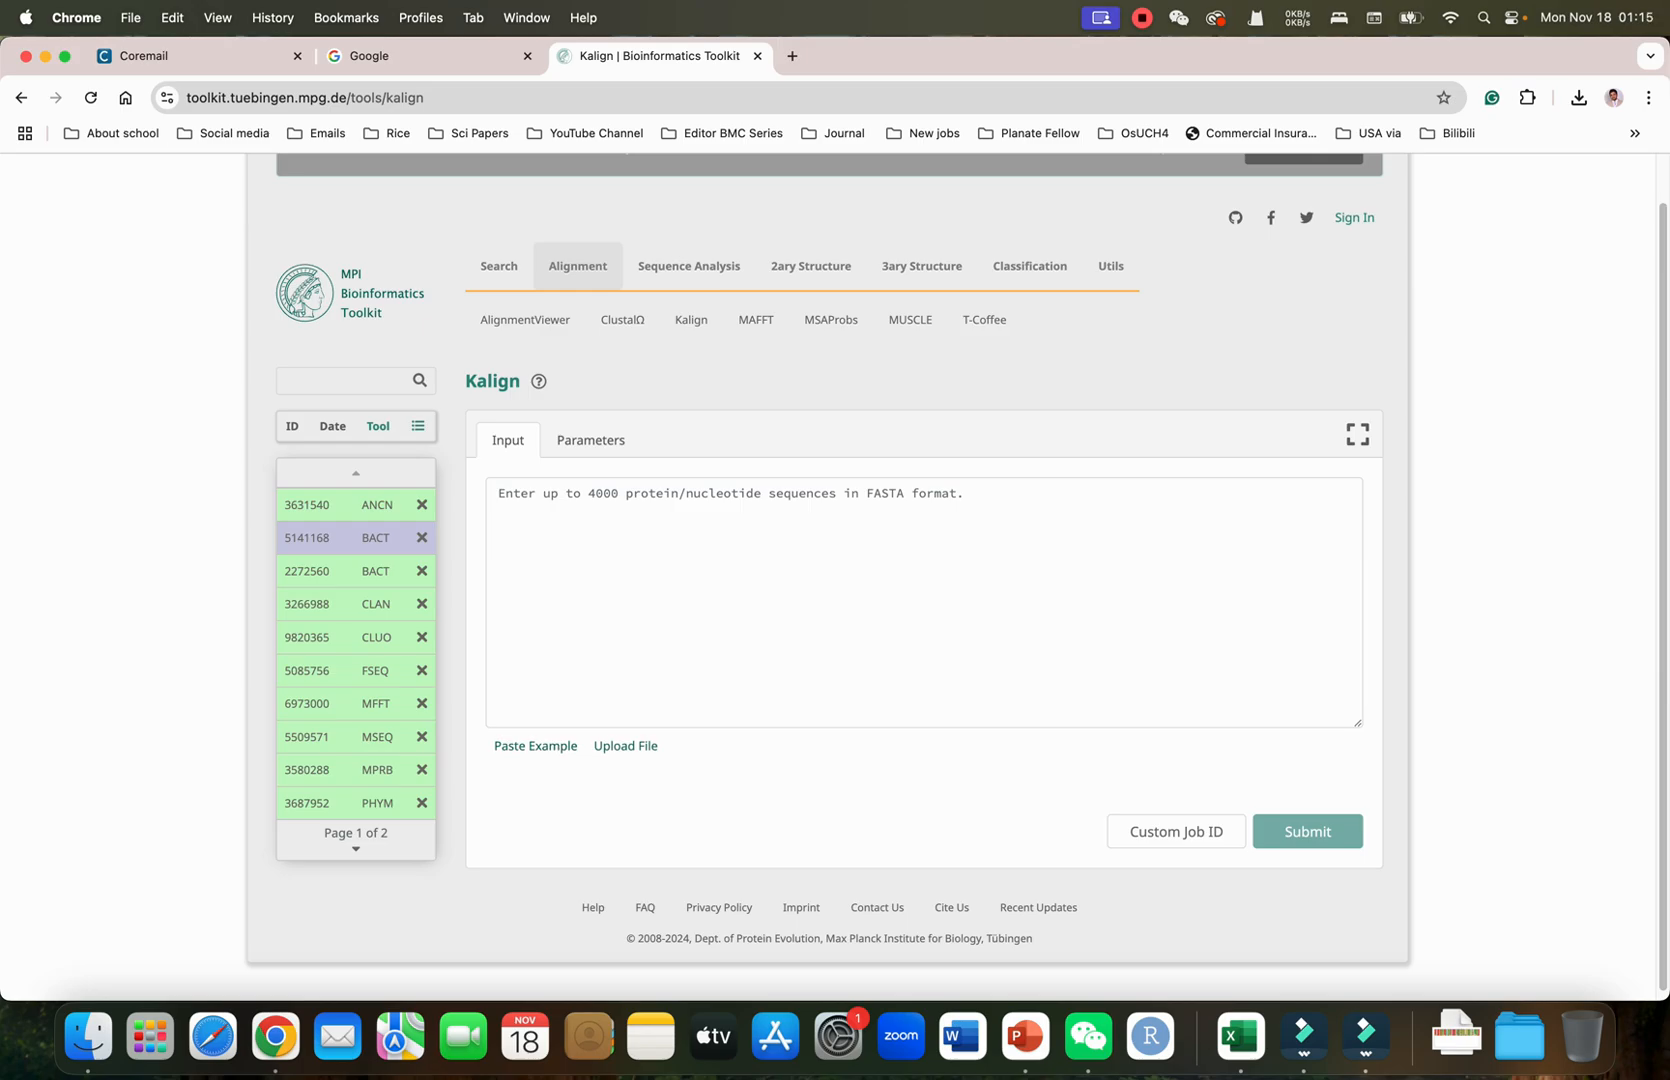
left_click(534, 746)
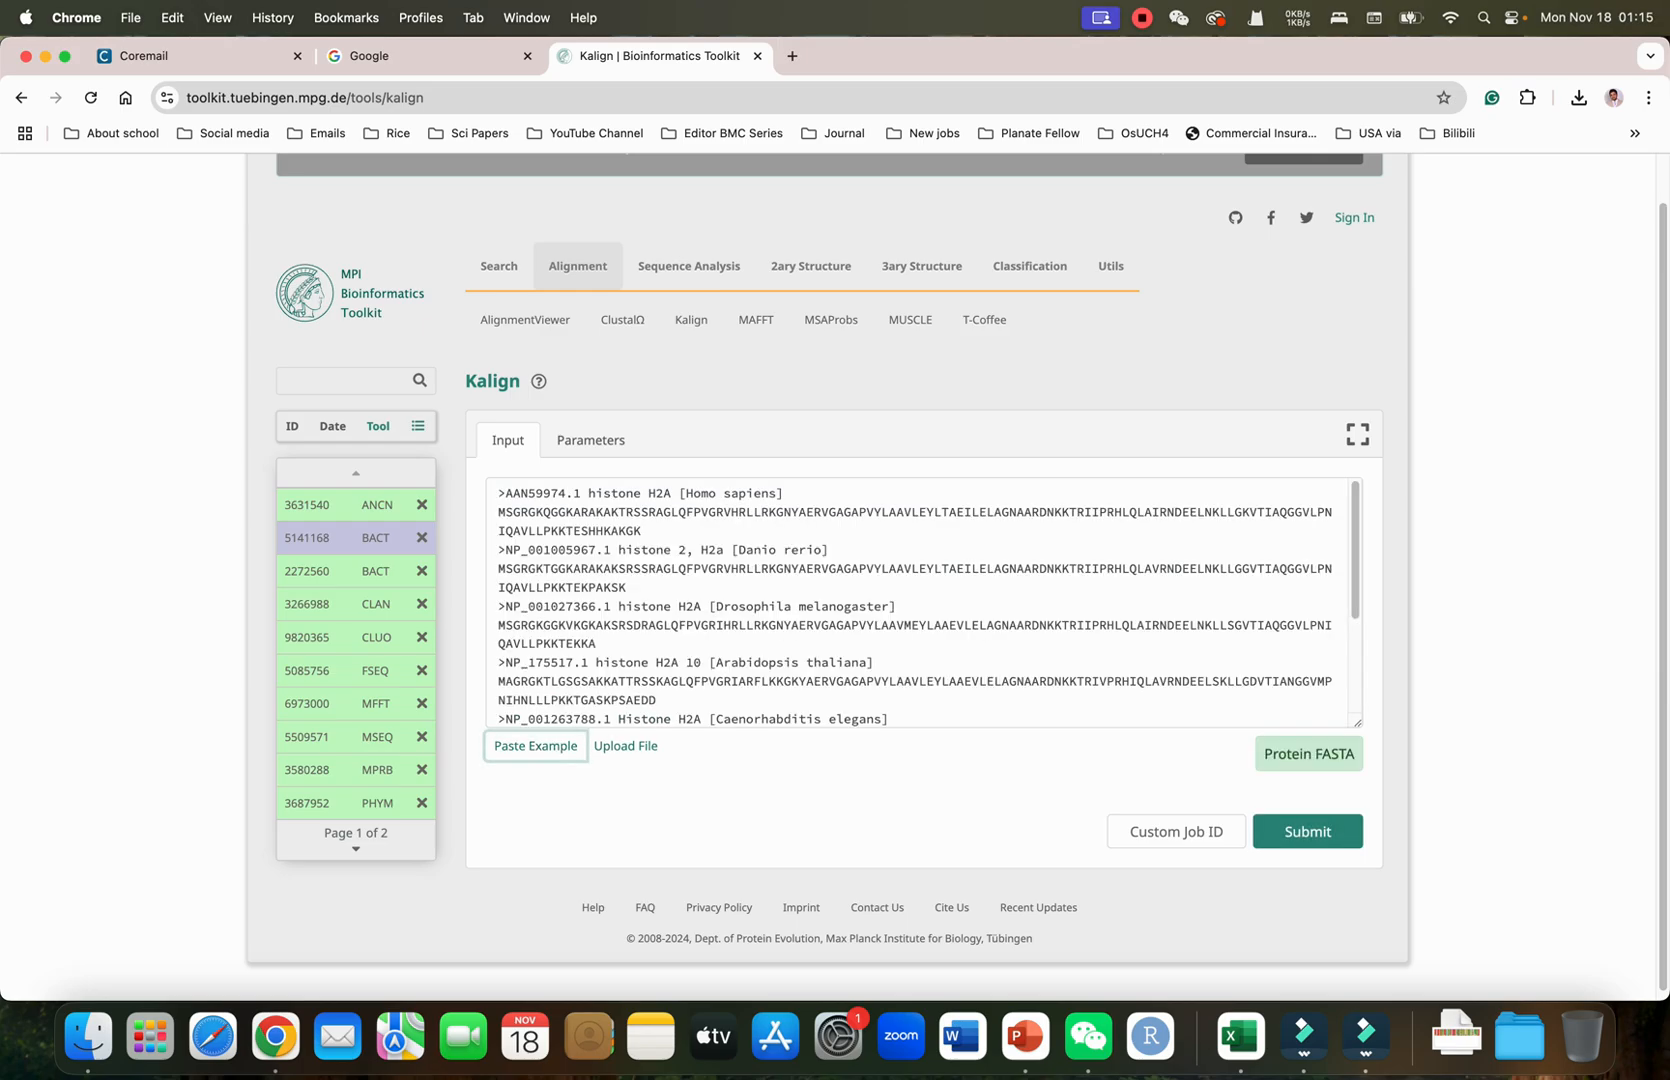
left_click(1306, 832)
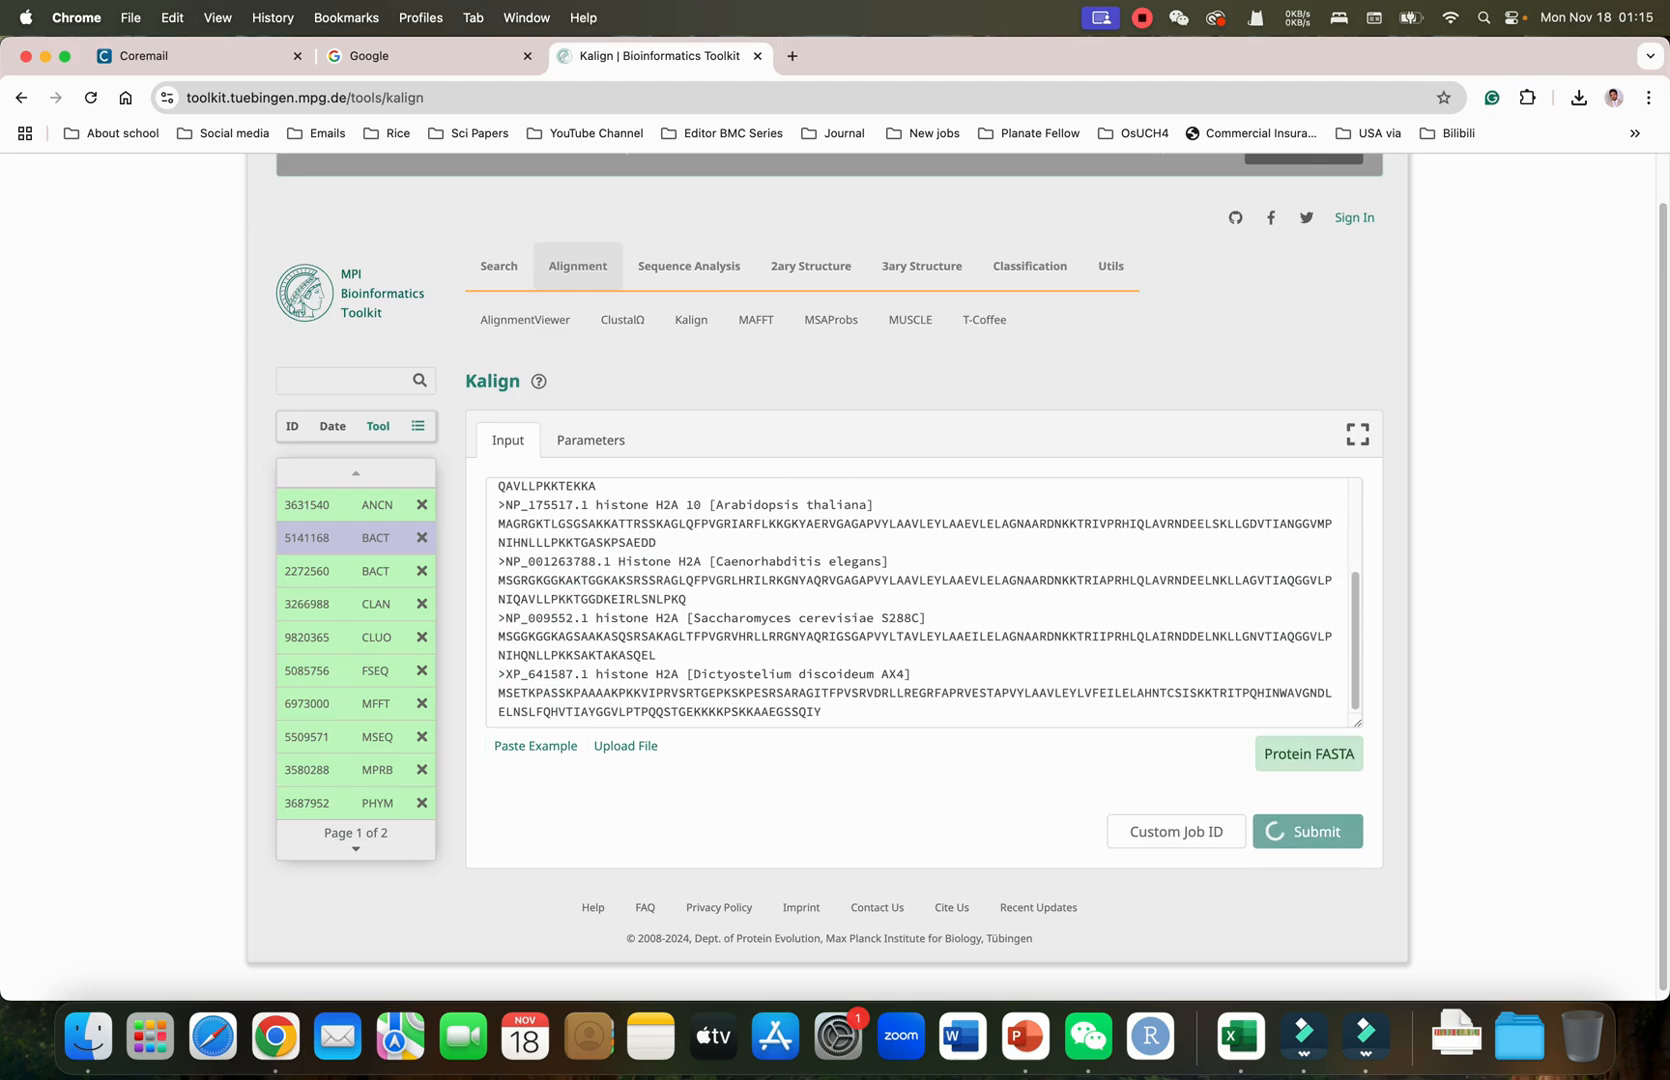
left_click(1306, 832)
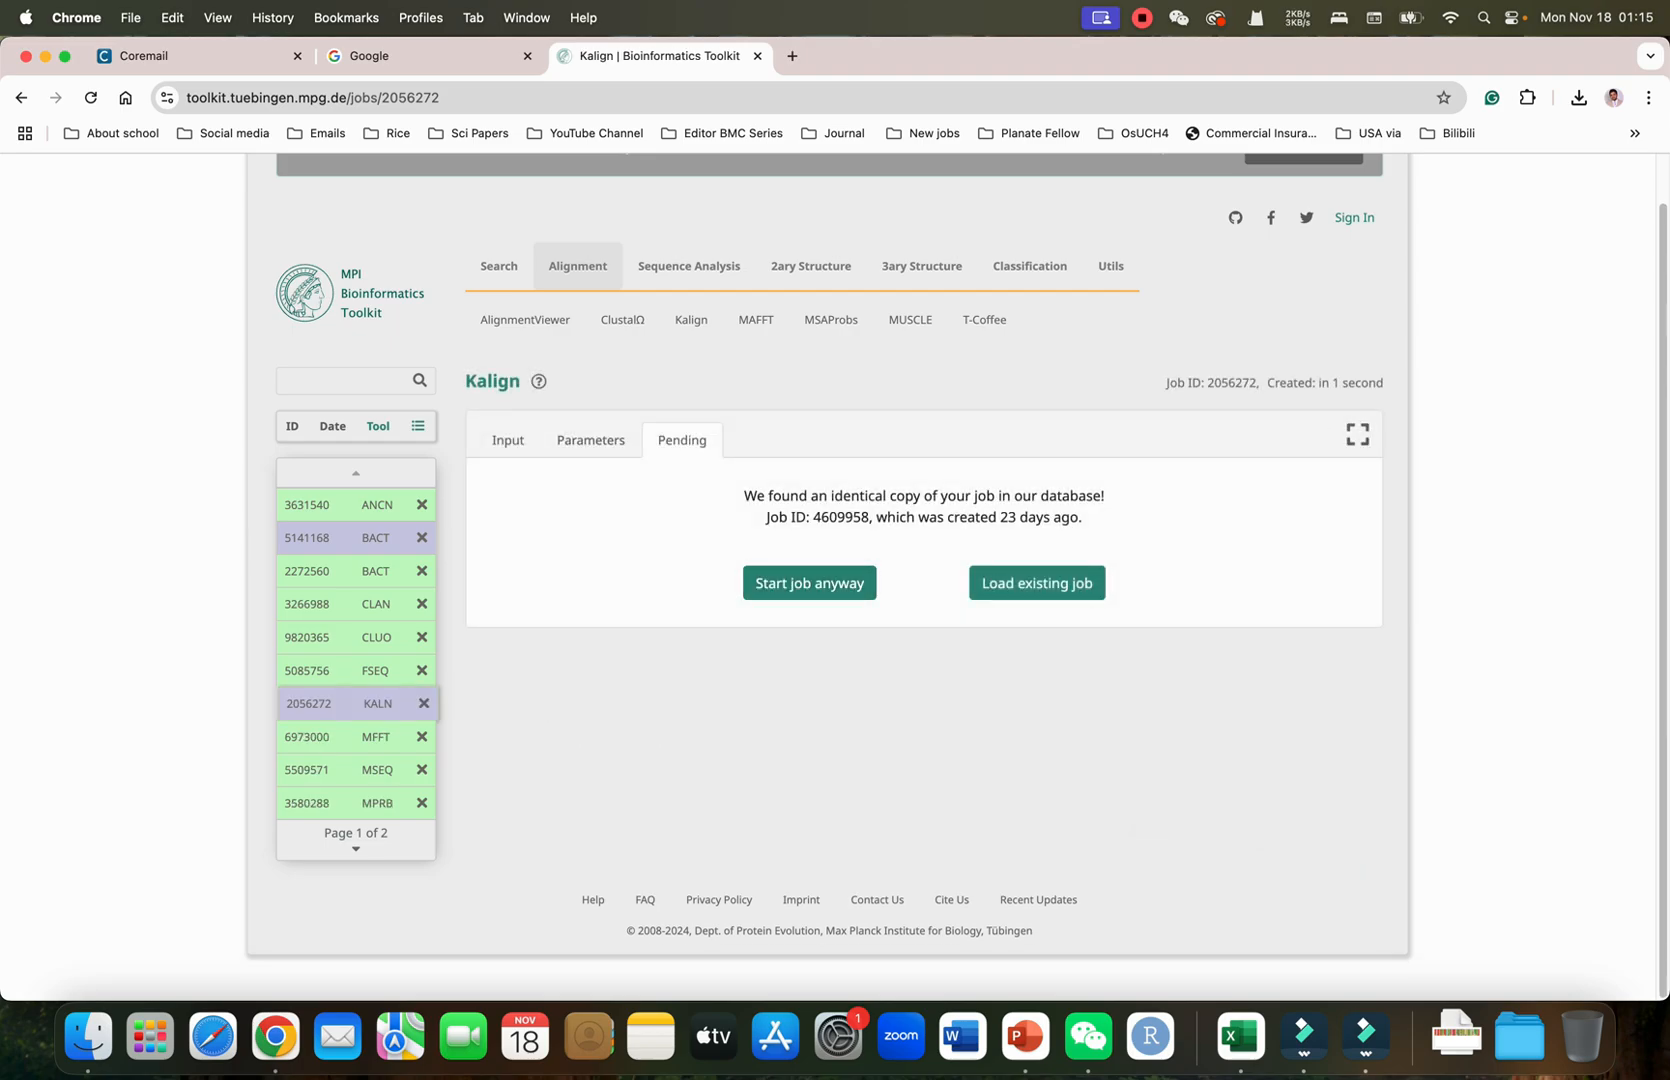
Load the earlier Kalign job and download its CLUSTAL alignment file
left_click(1034, 582)
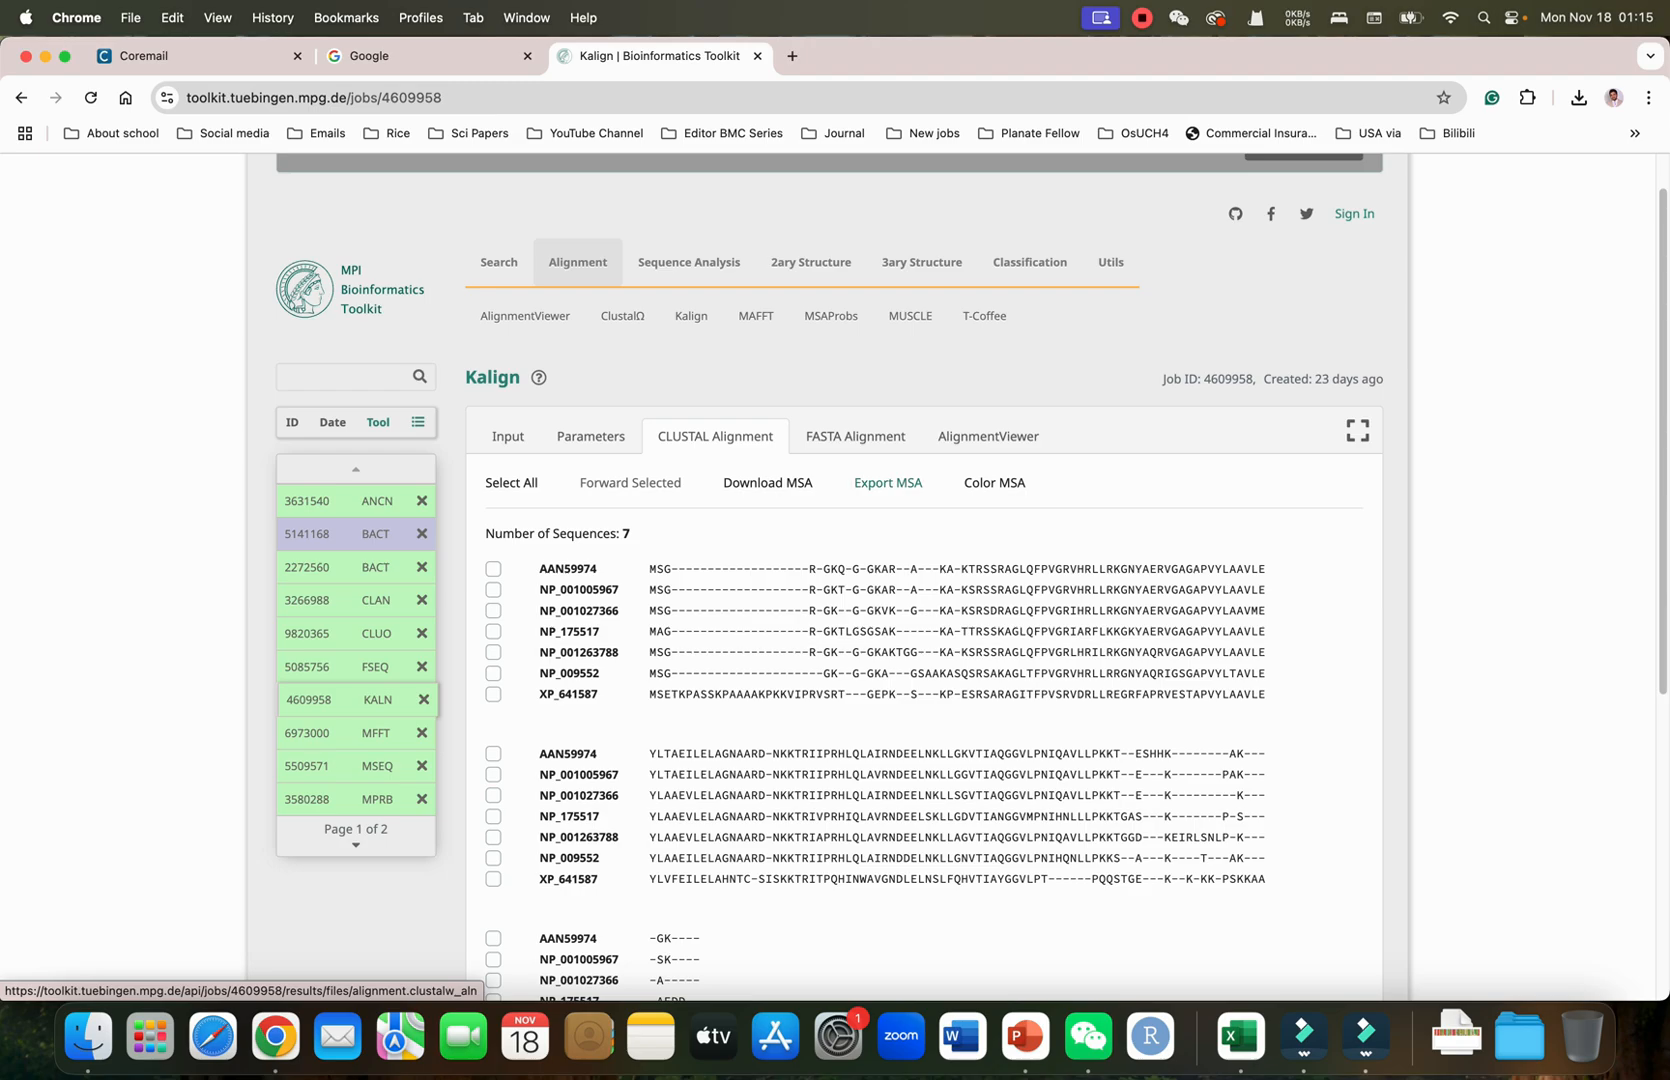
left_click(888, 482)
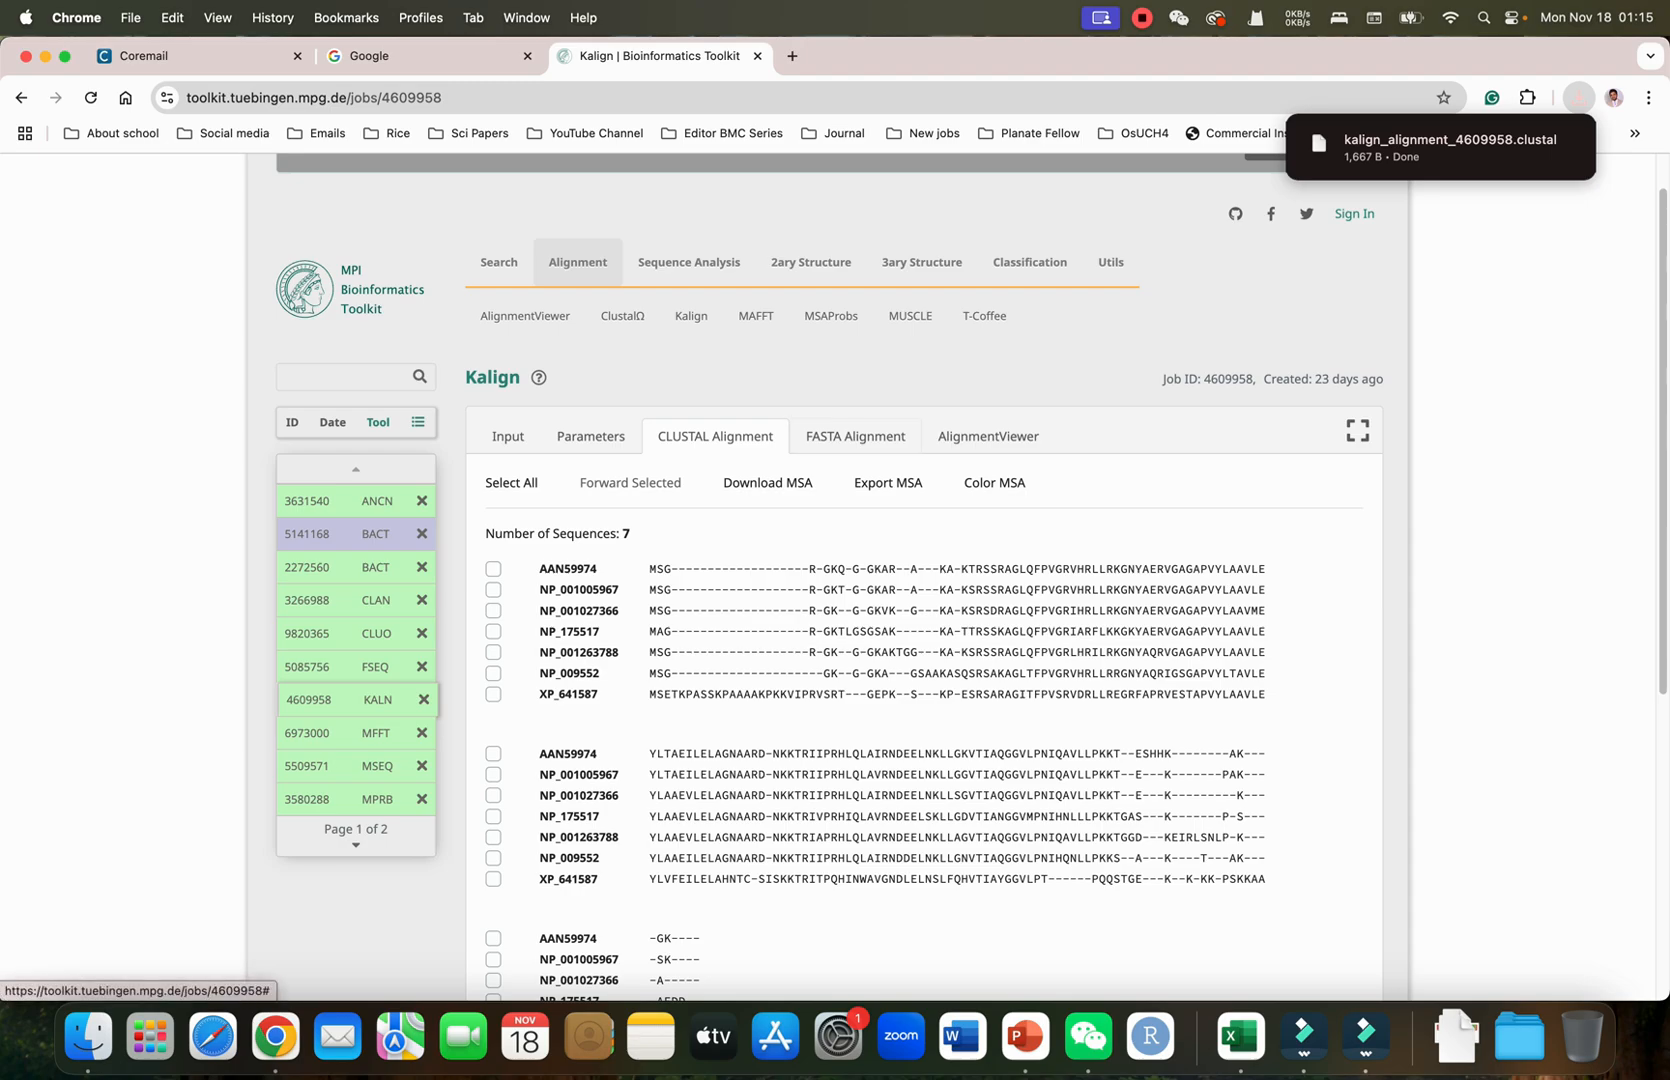
View the Kalign result as FASTA and coloured residues, then move to MSAProbs
left_click(854, 436)
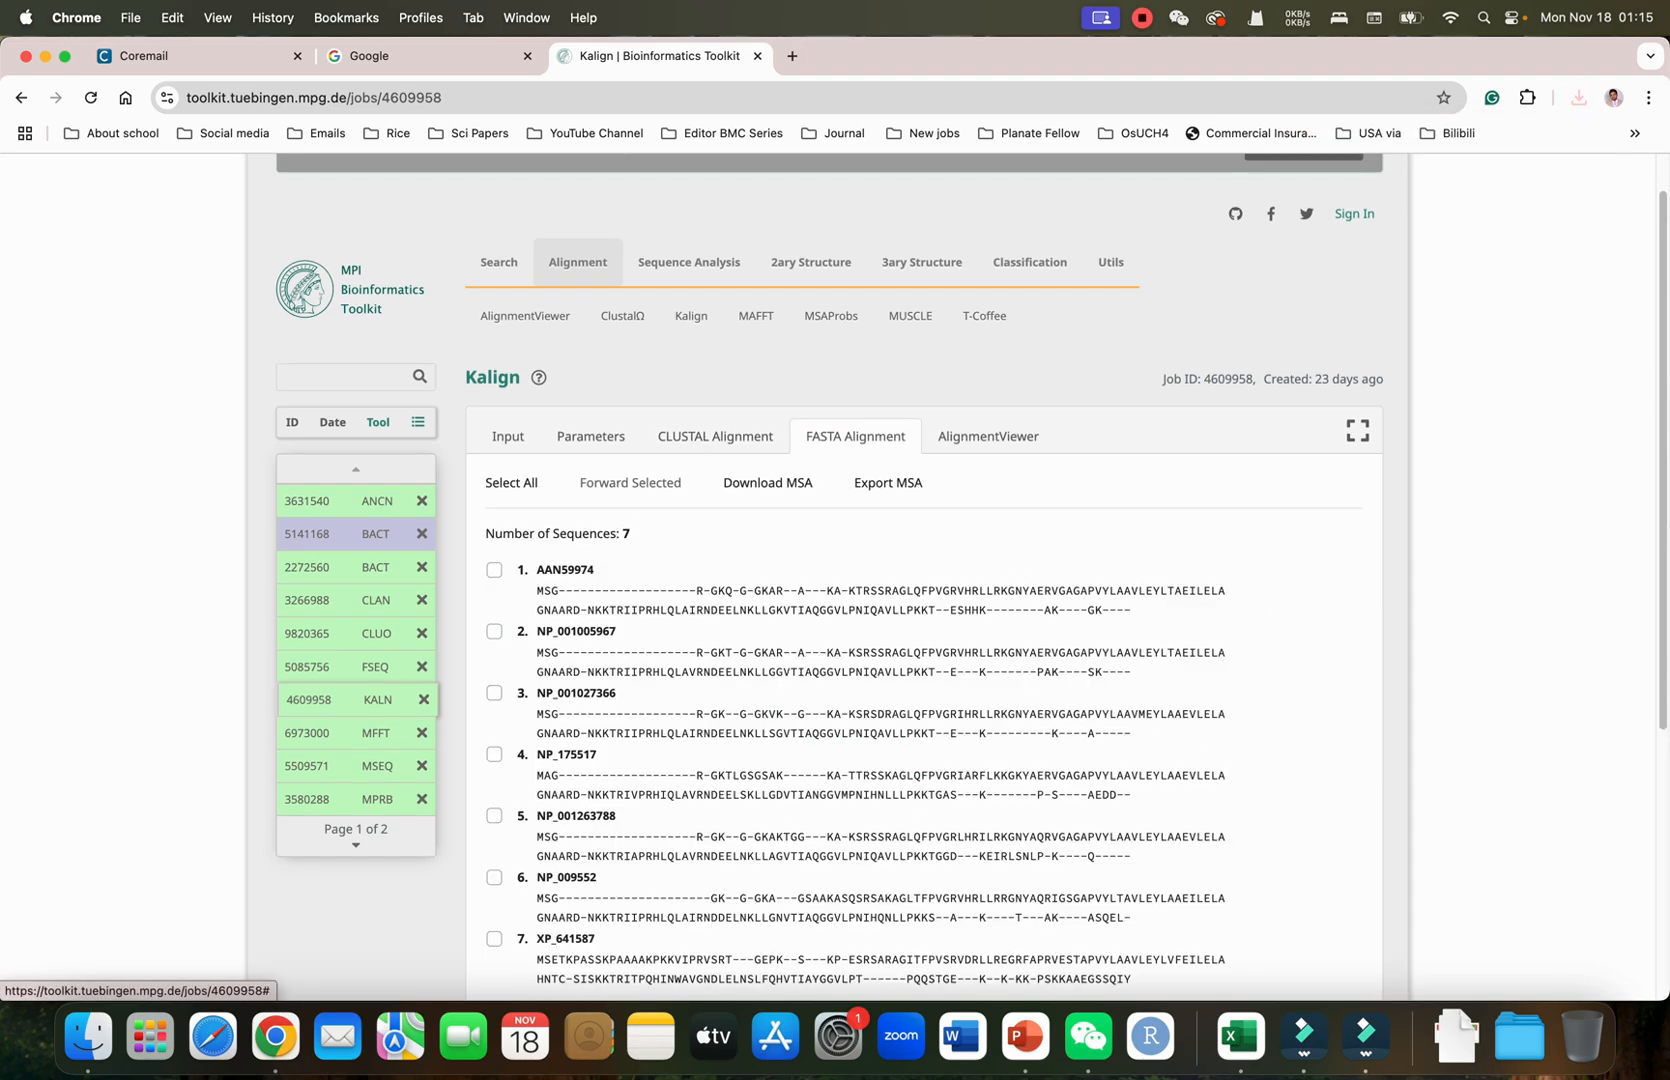
left_click(986, 436)
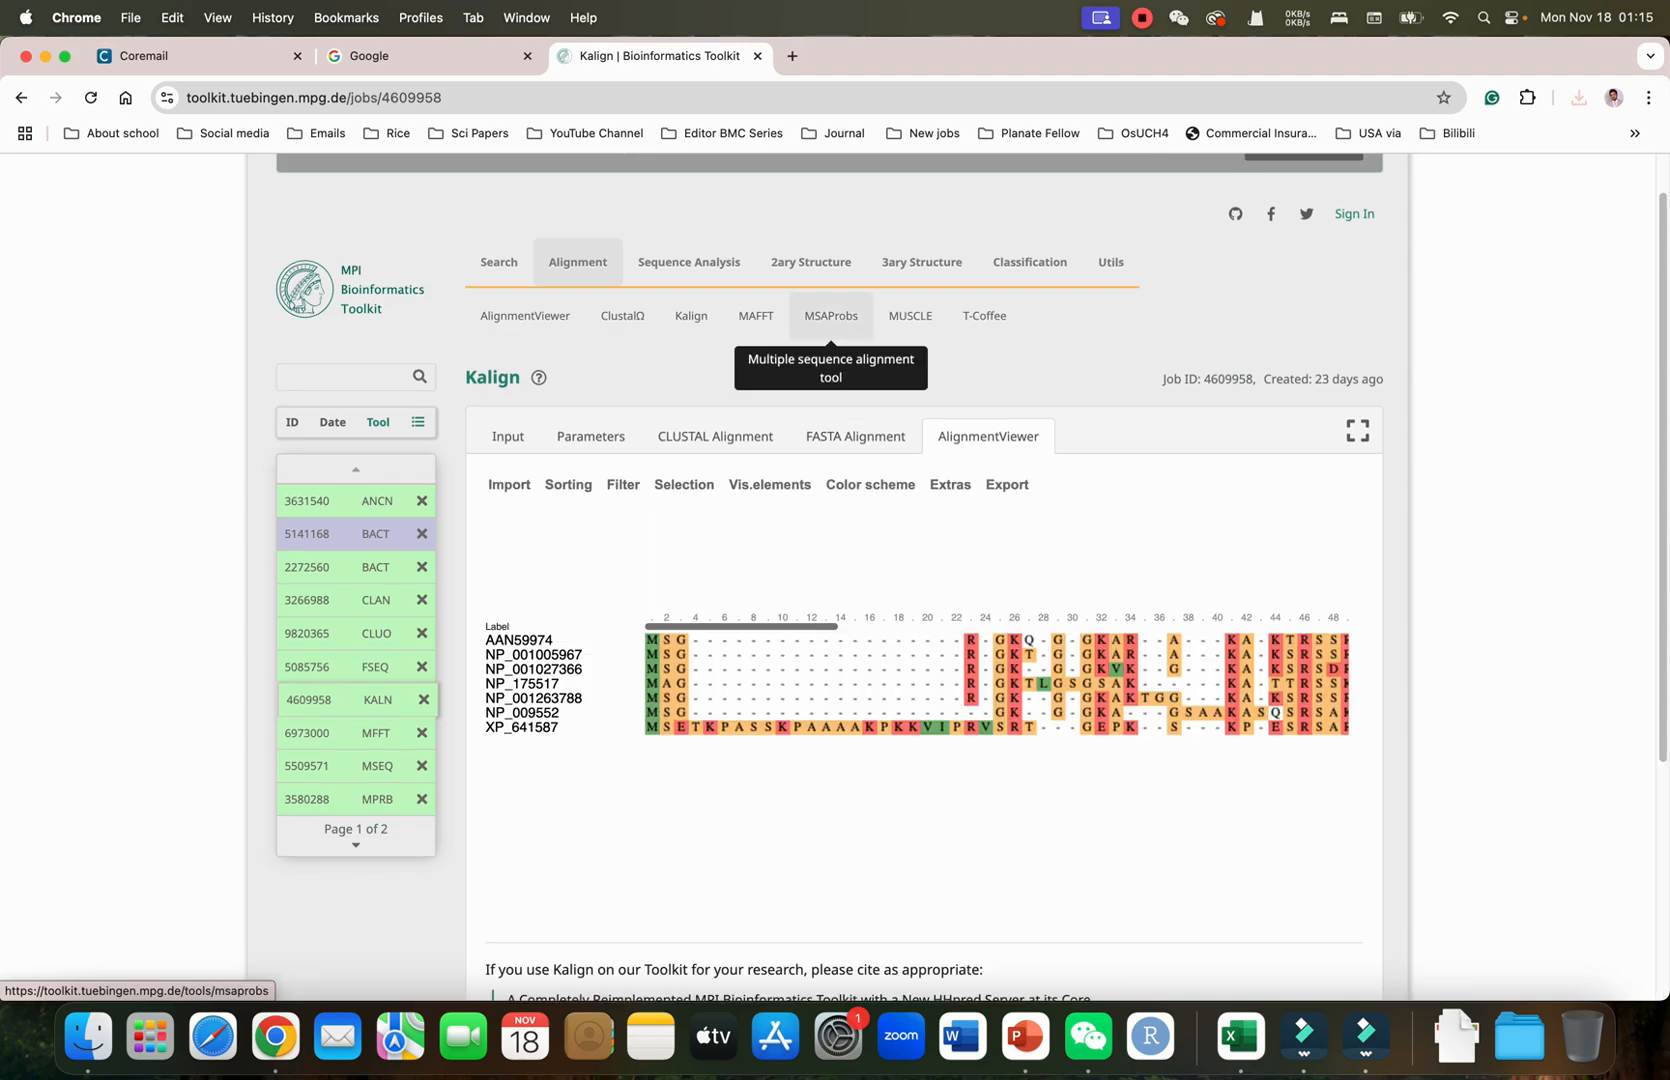
left_click(830, 316)
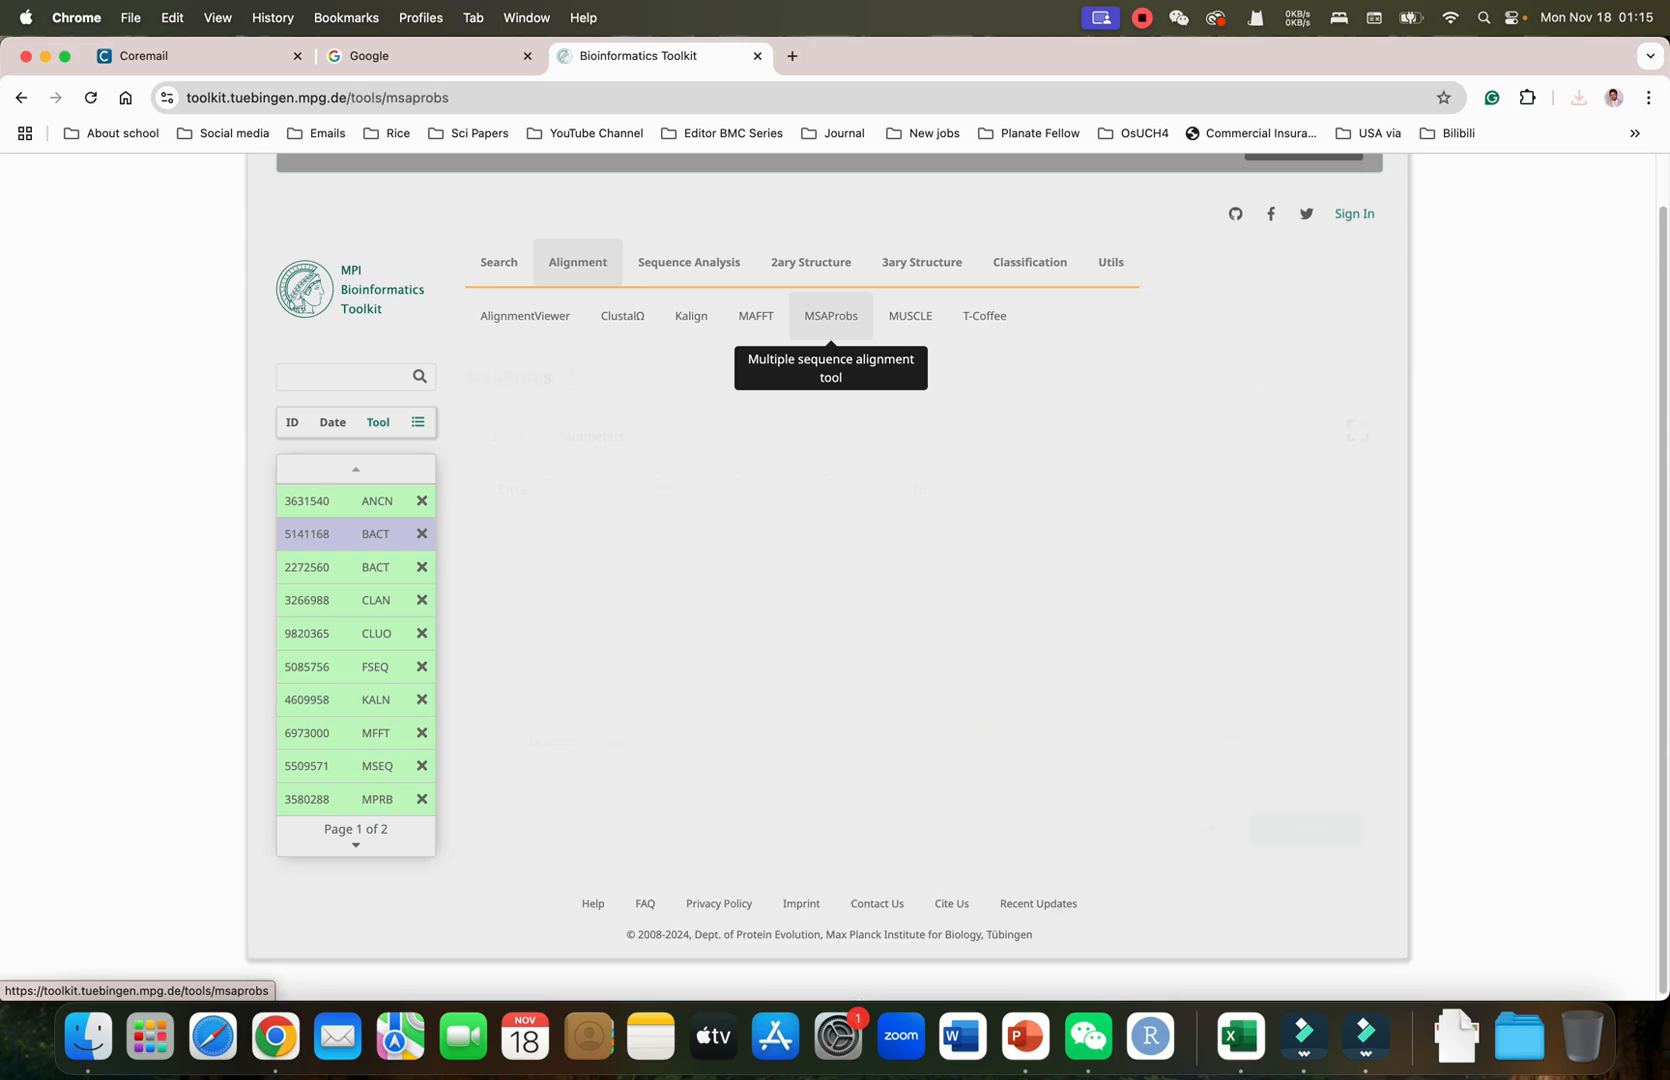
Check MSAProbs' output order parameter choices, then switch to the MUSCLE tool
left_click(830, 316)
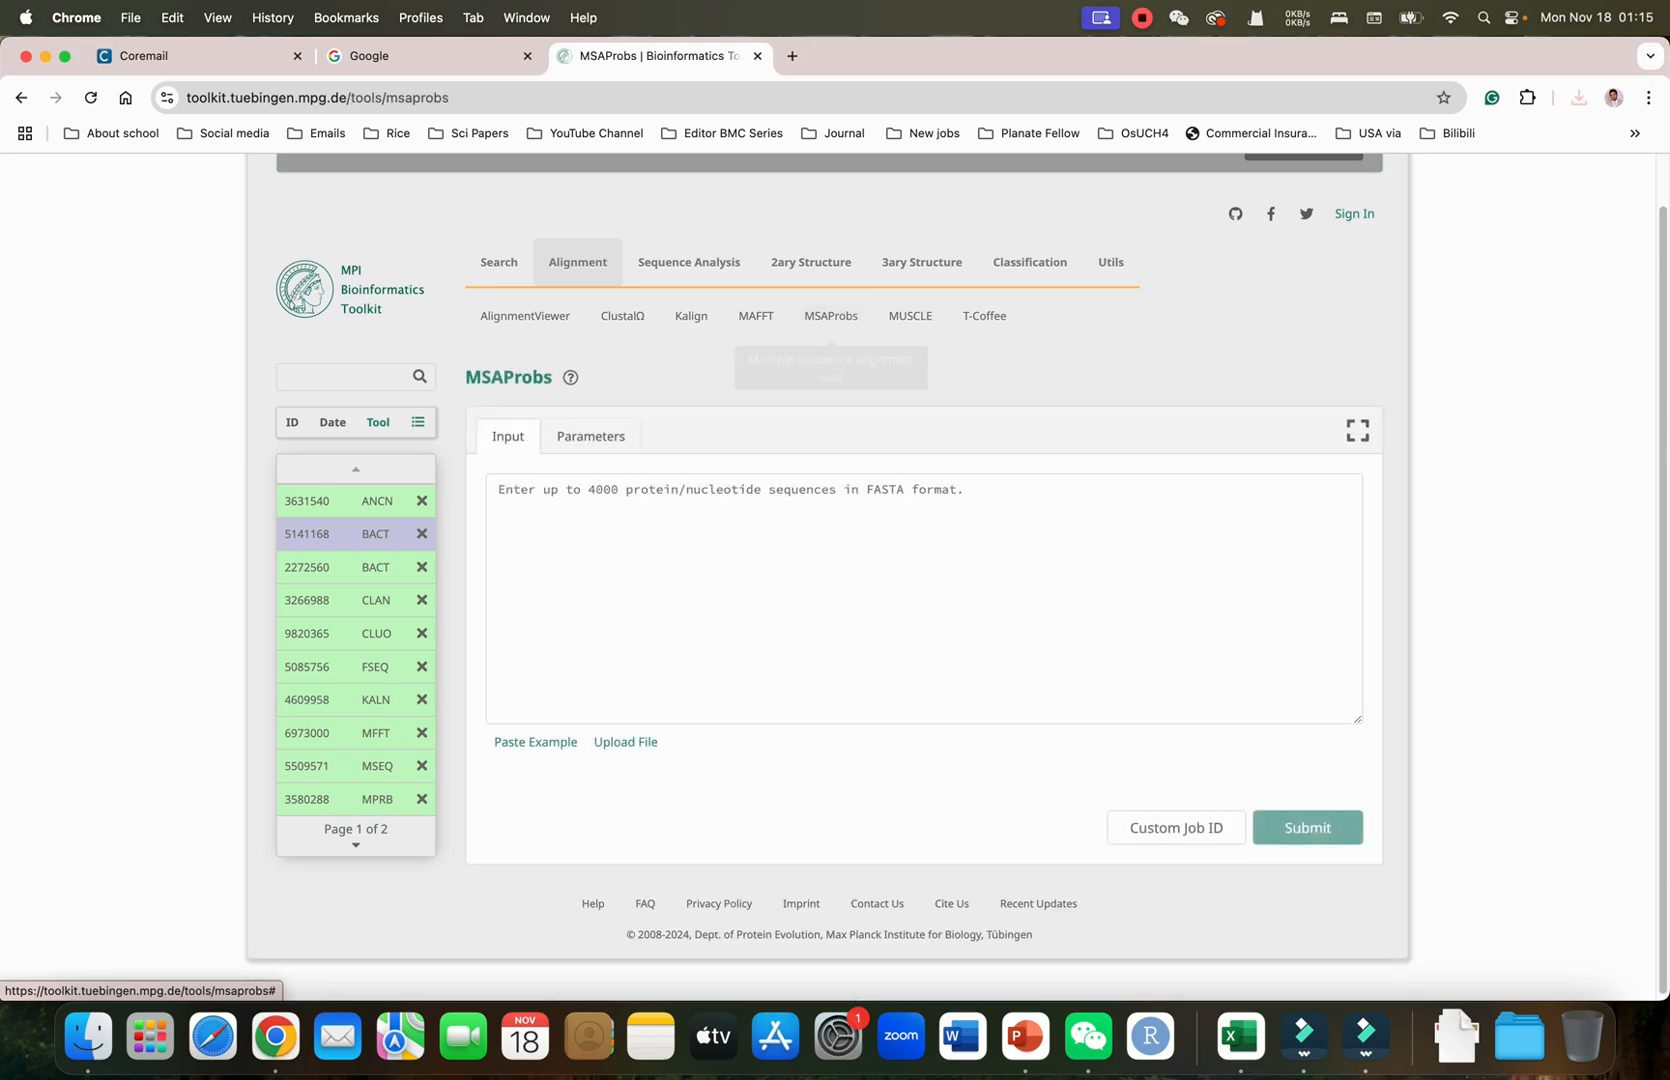
left_click(590, 436)
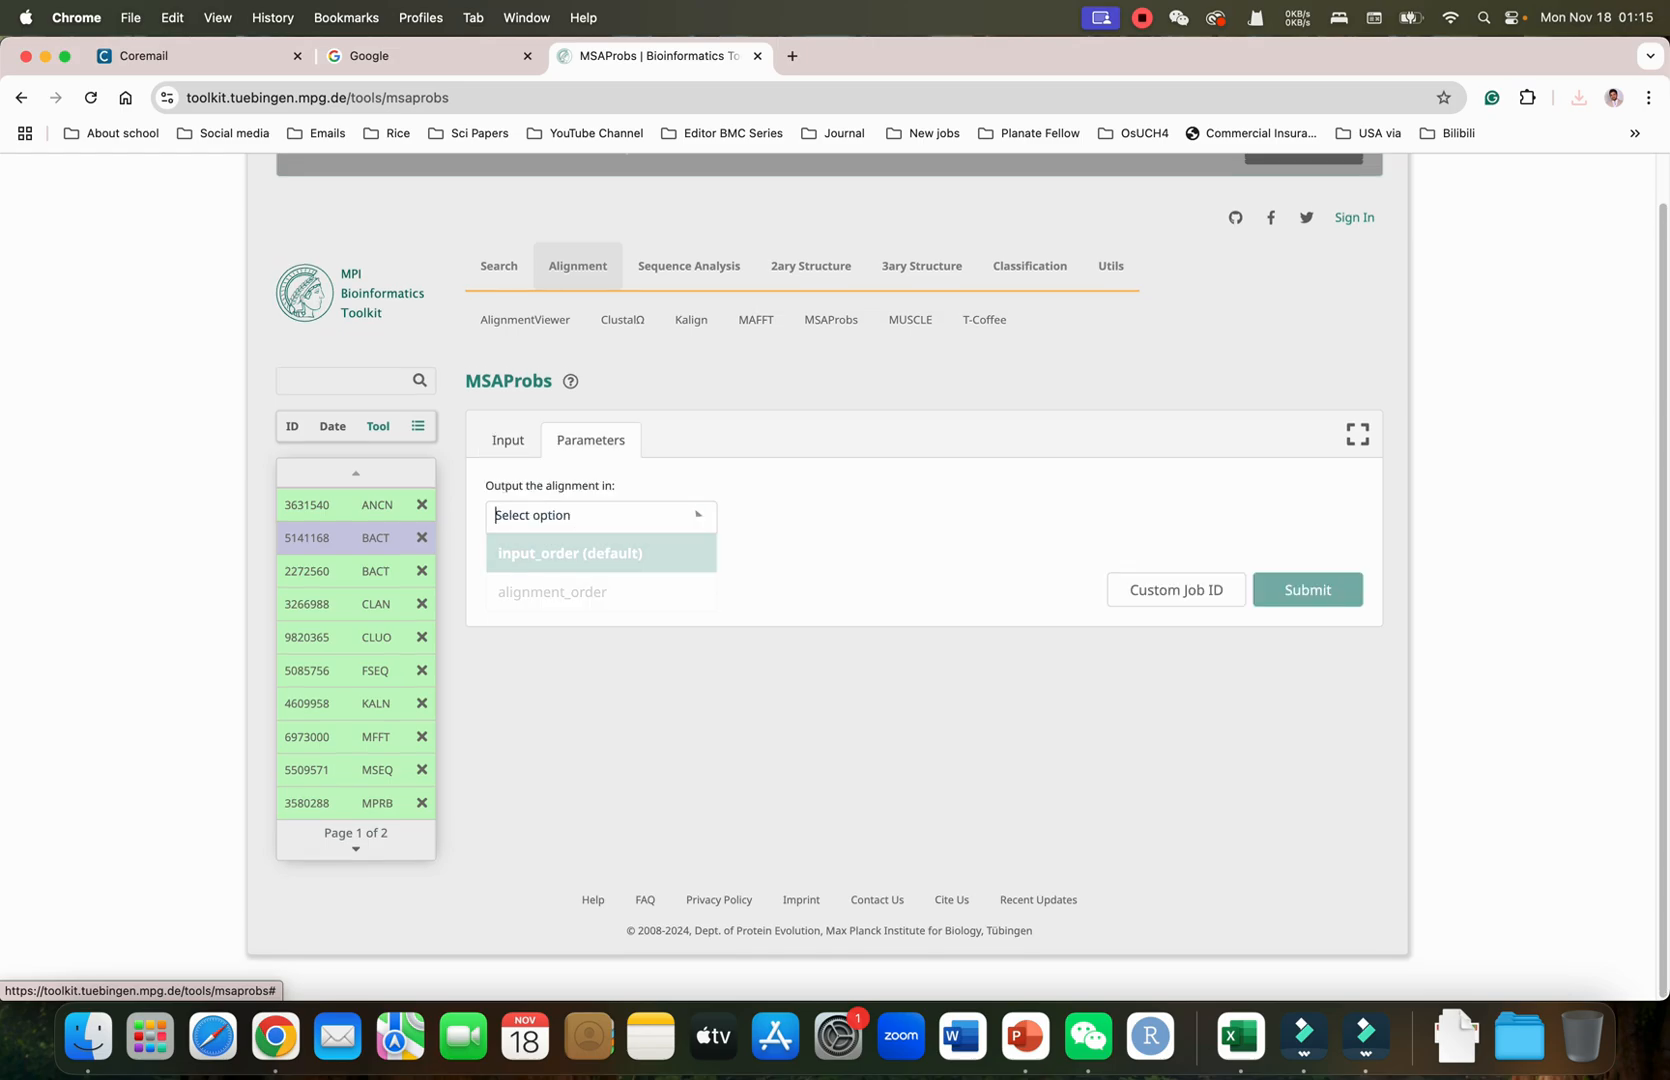
left_click(596, 516)
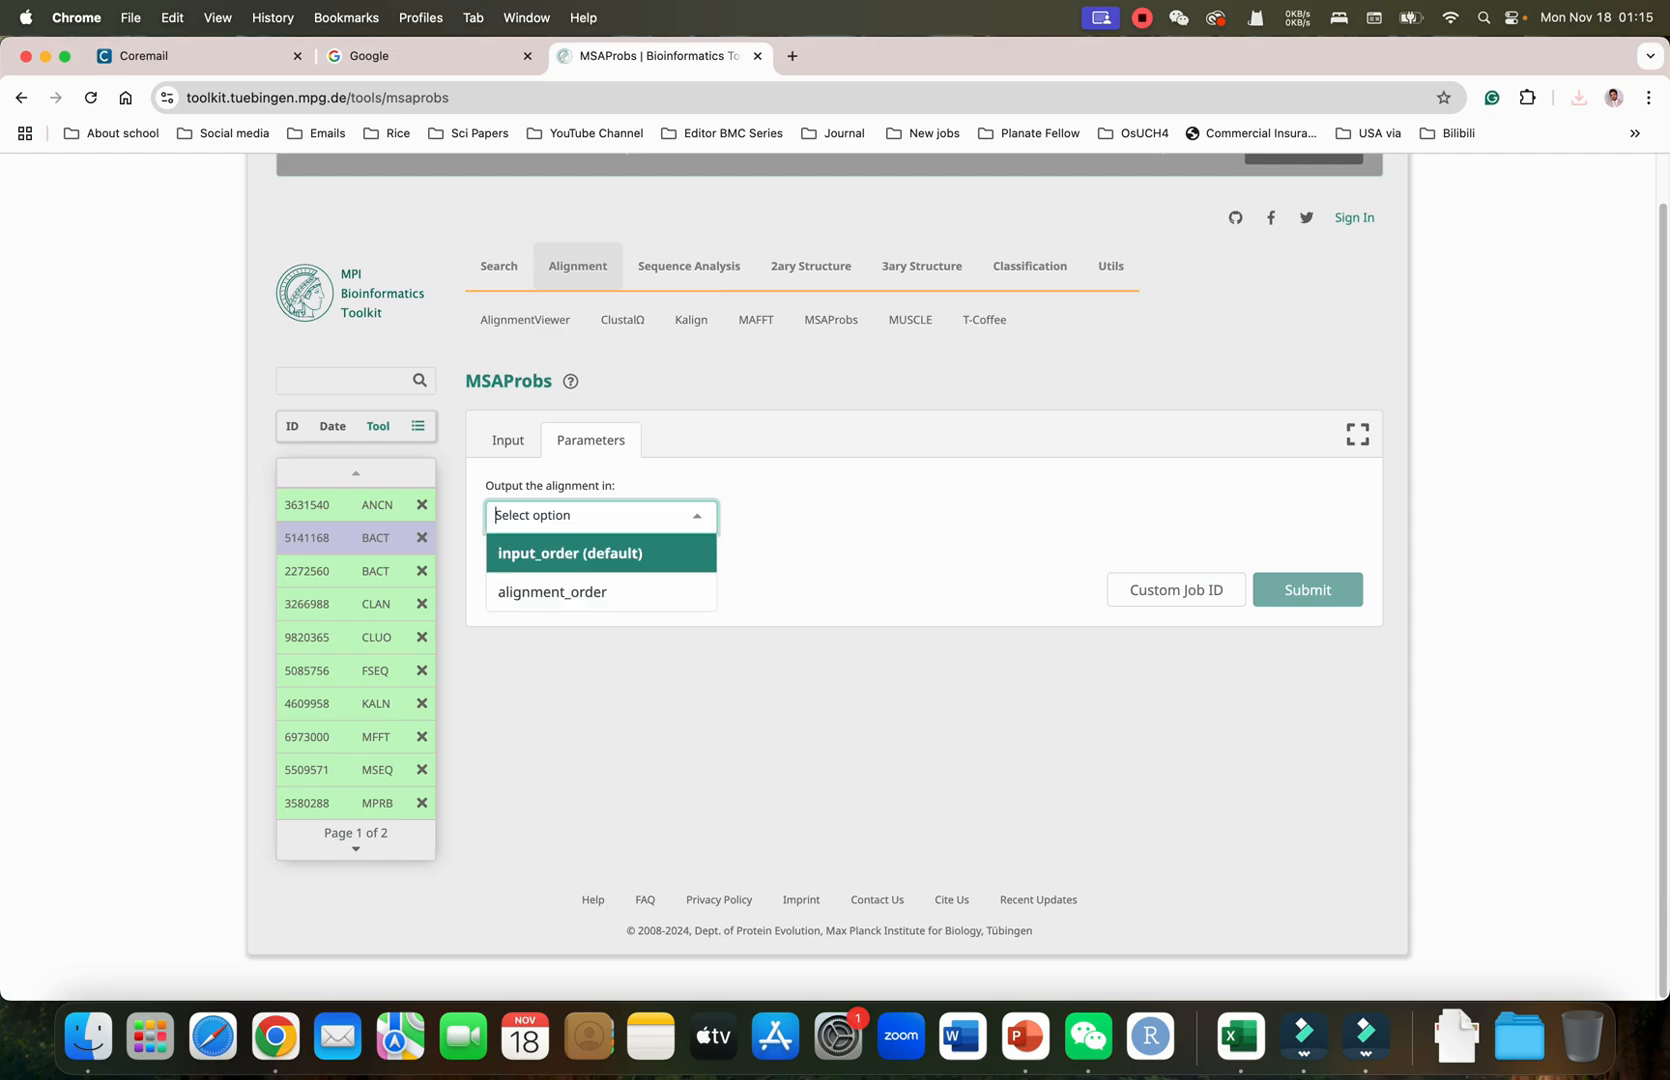
mouse_move(984, 320)
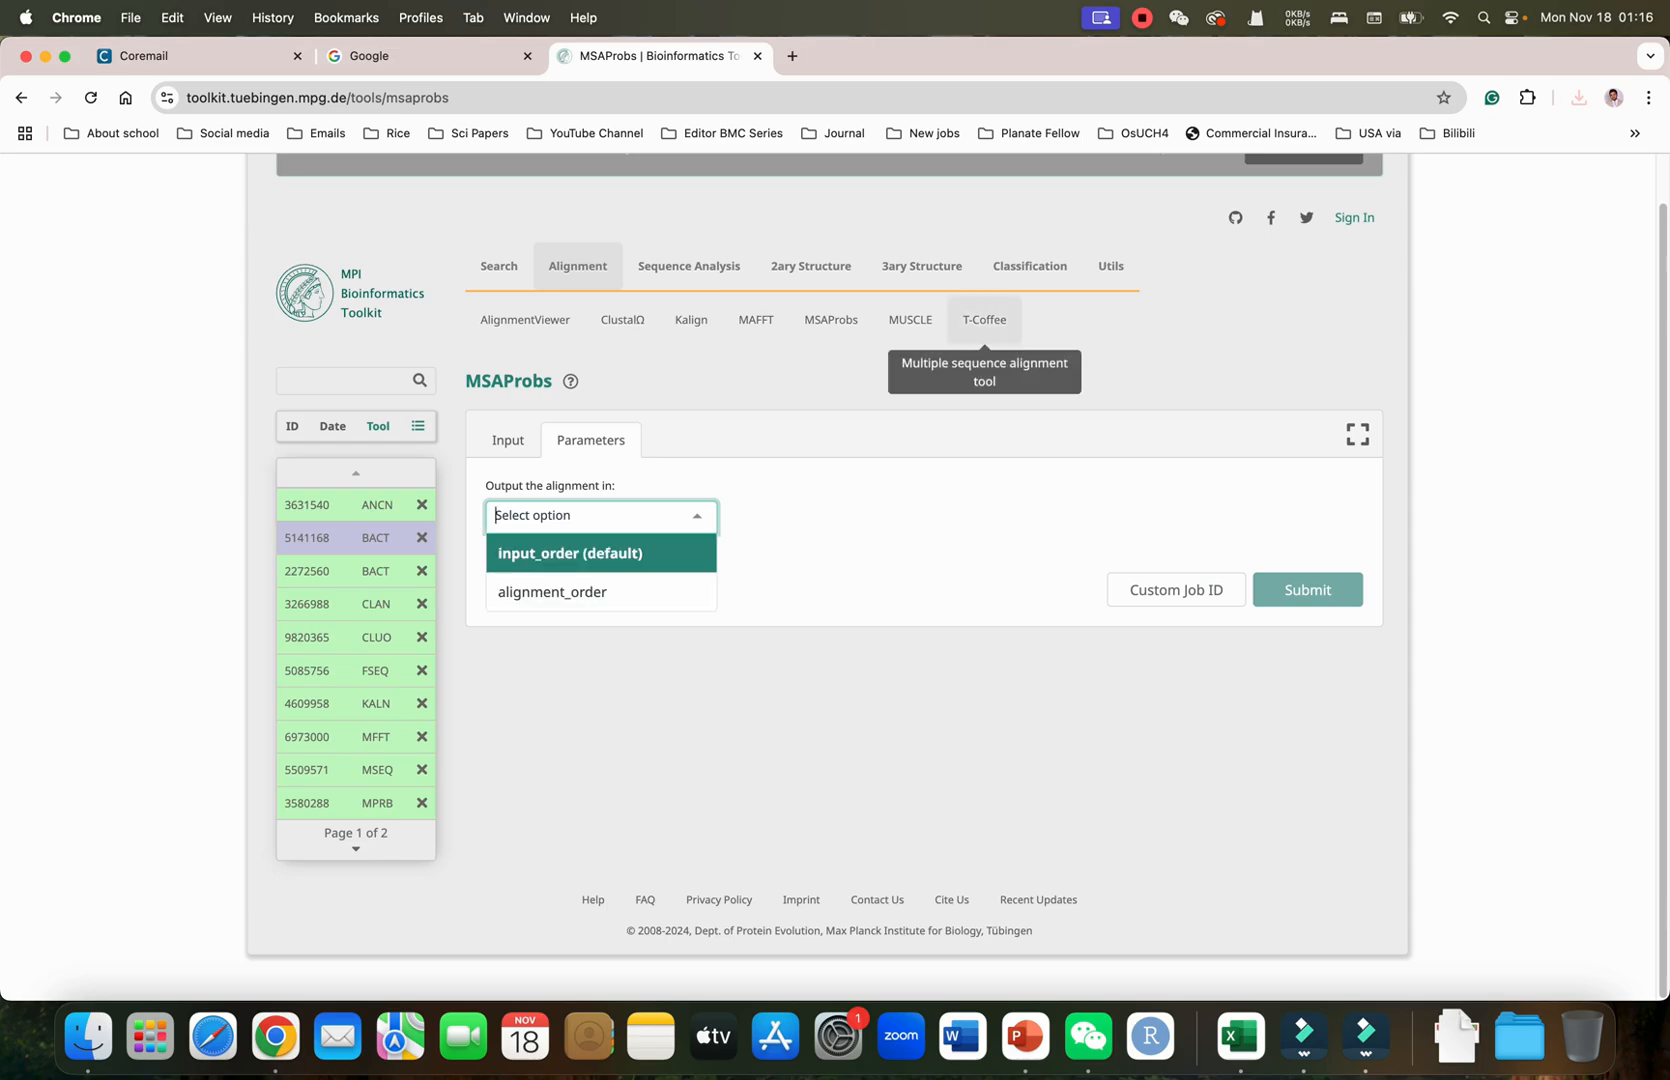
left_click(910, 320)
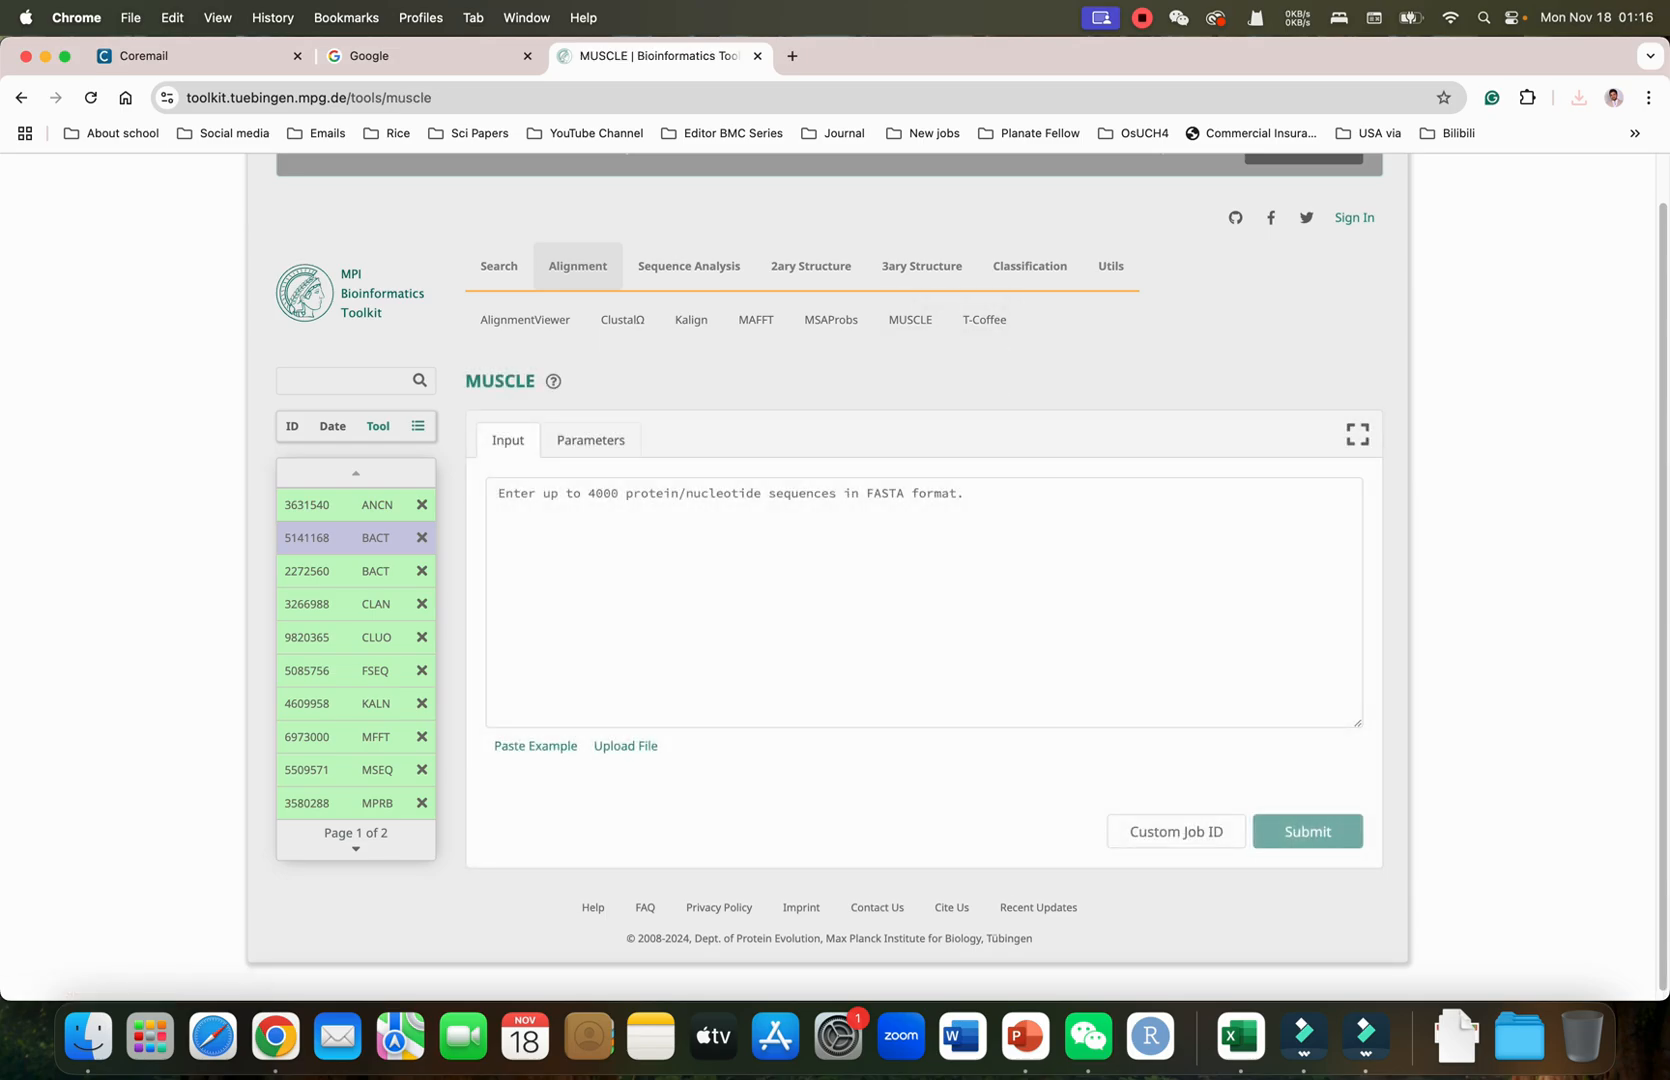
Open the T-Coffee alignment tool with its empty sequence input
left_click(590, 440)
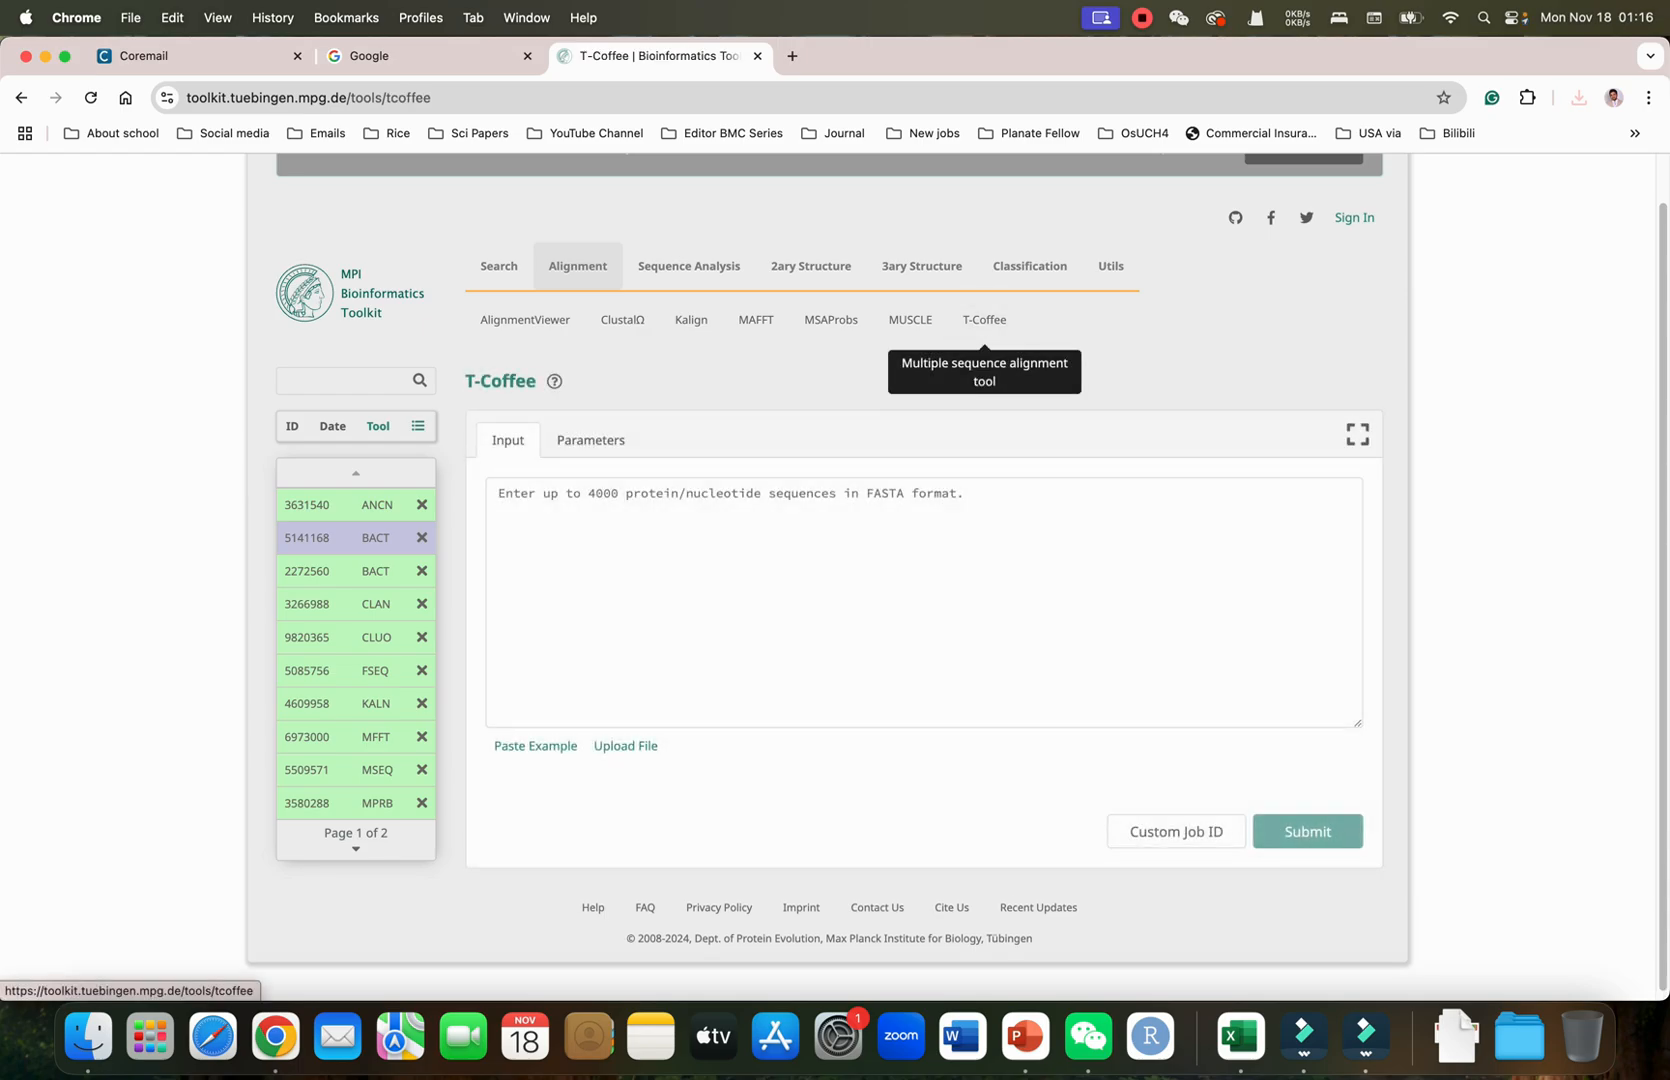
Review T-Coffee's parameters and the output-order choices, keeping input_order selected
left_click(590, 440)
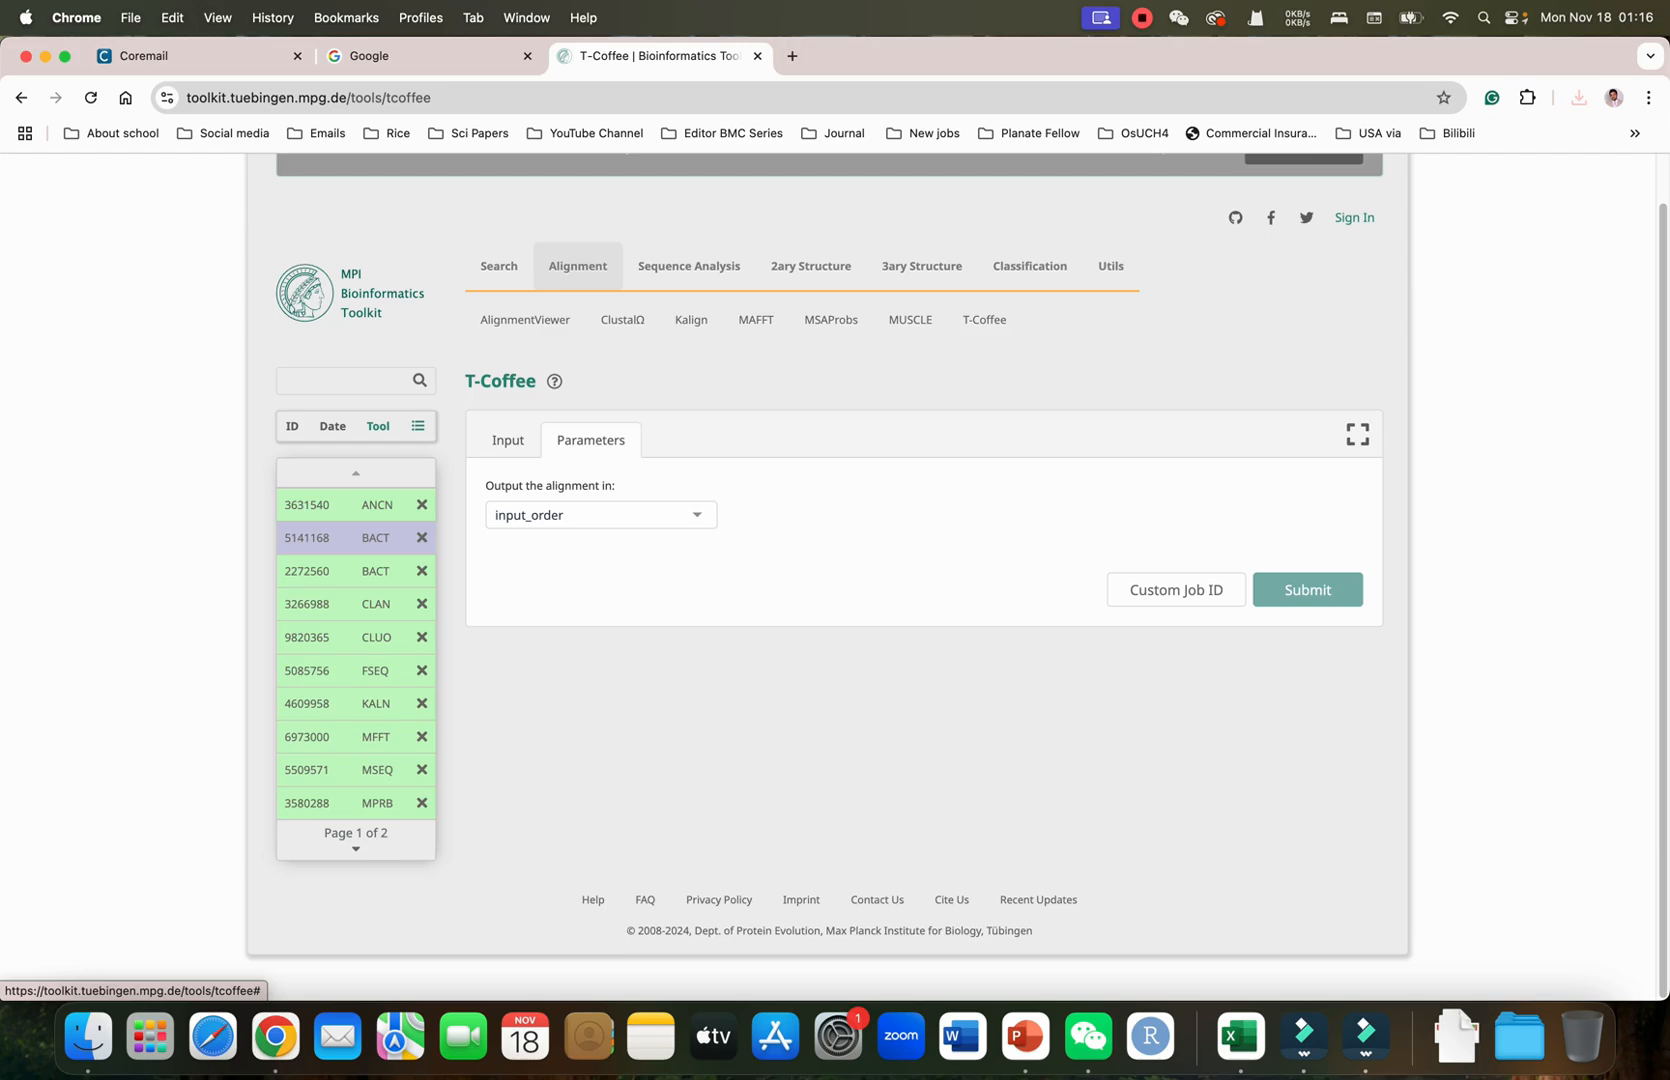
left_click(600, 514)
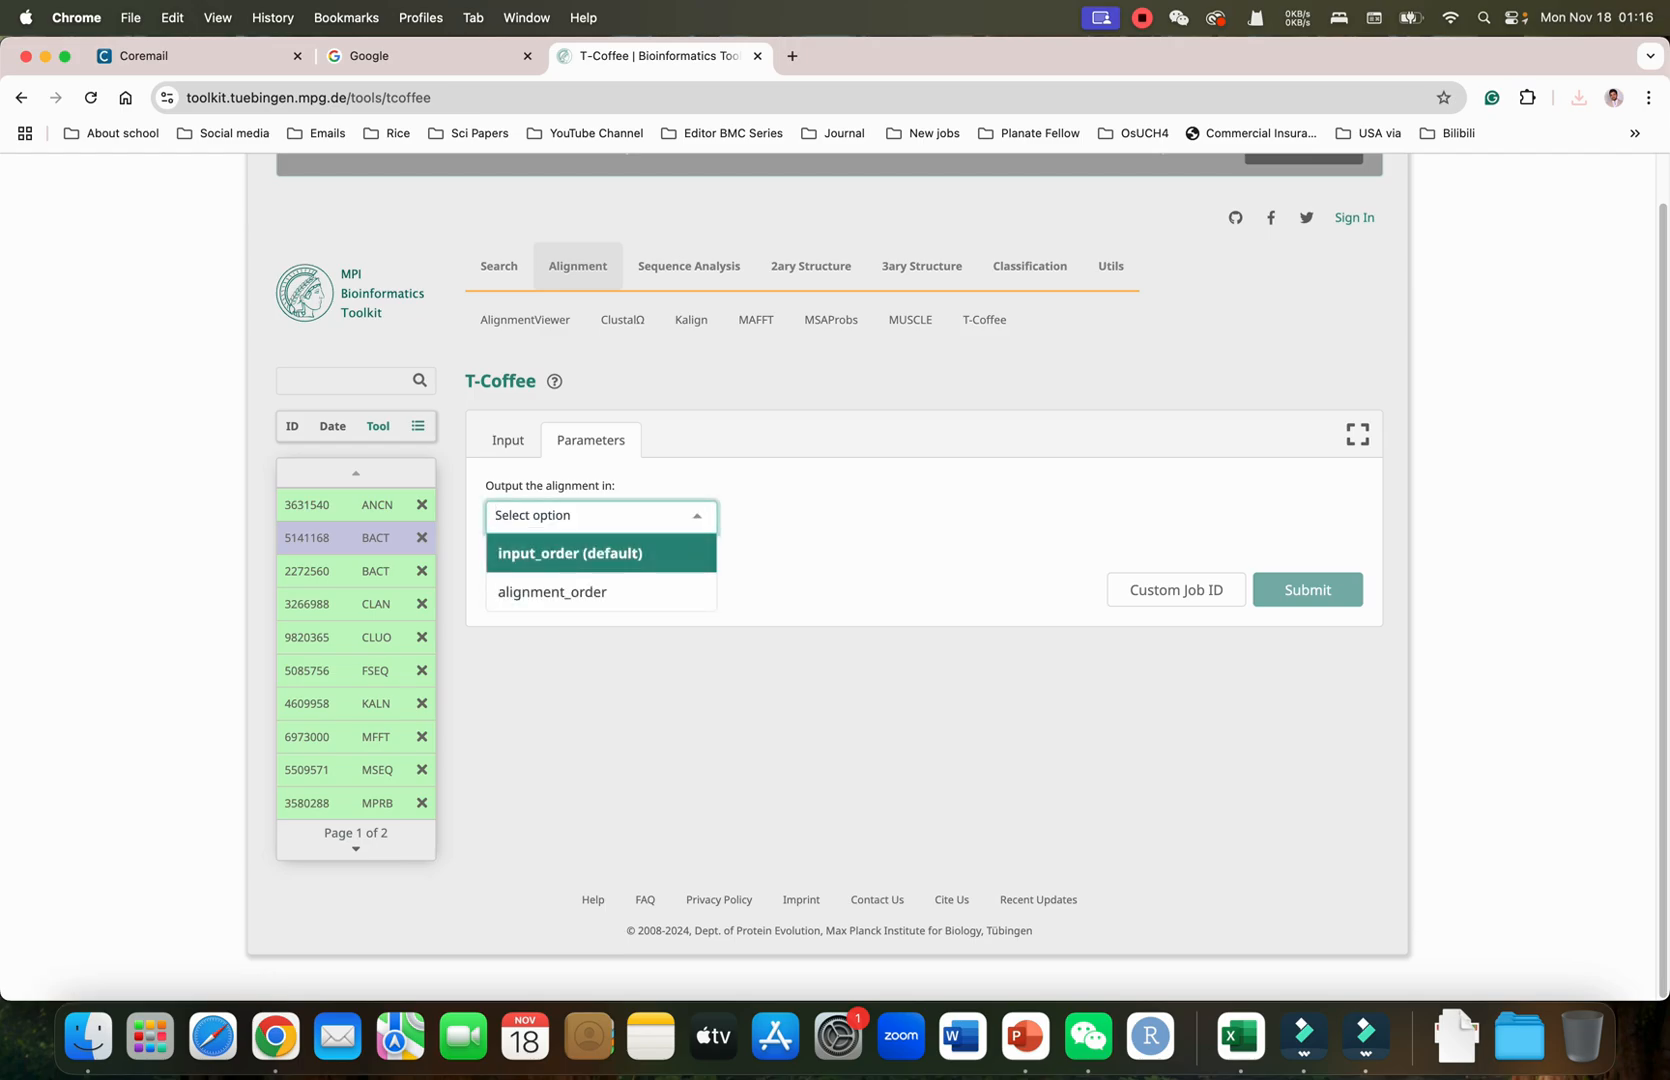
left_click(568, 554)
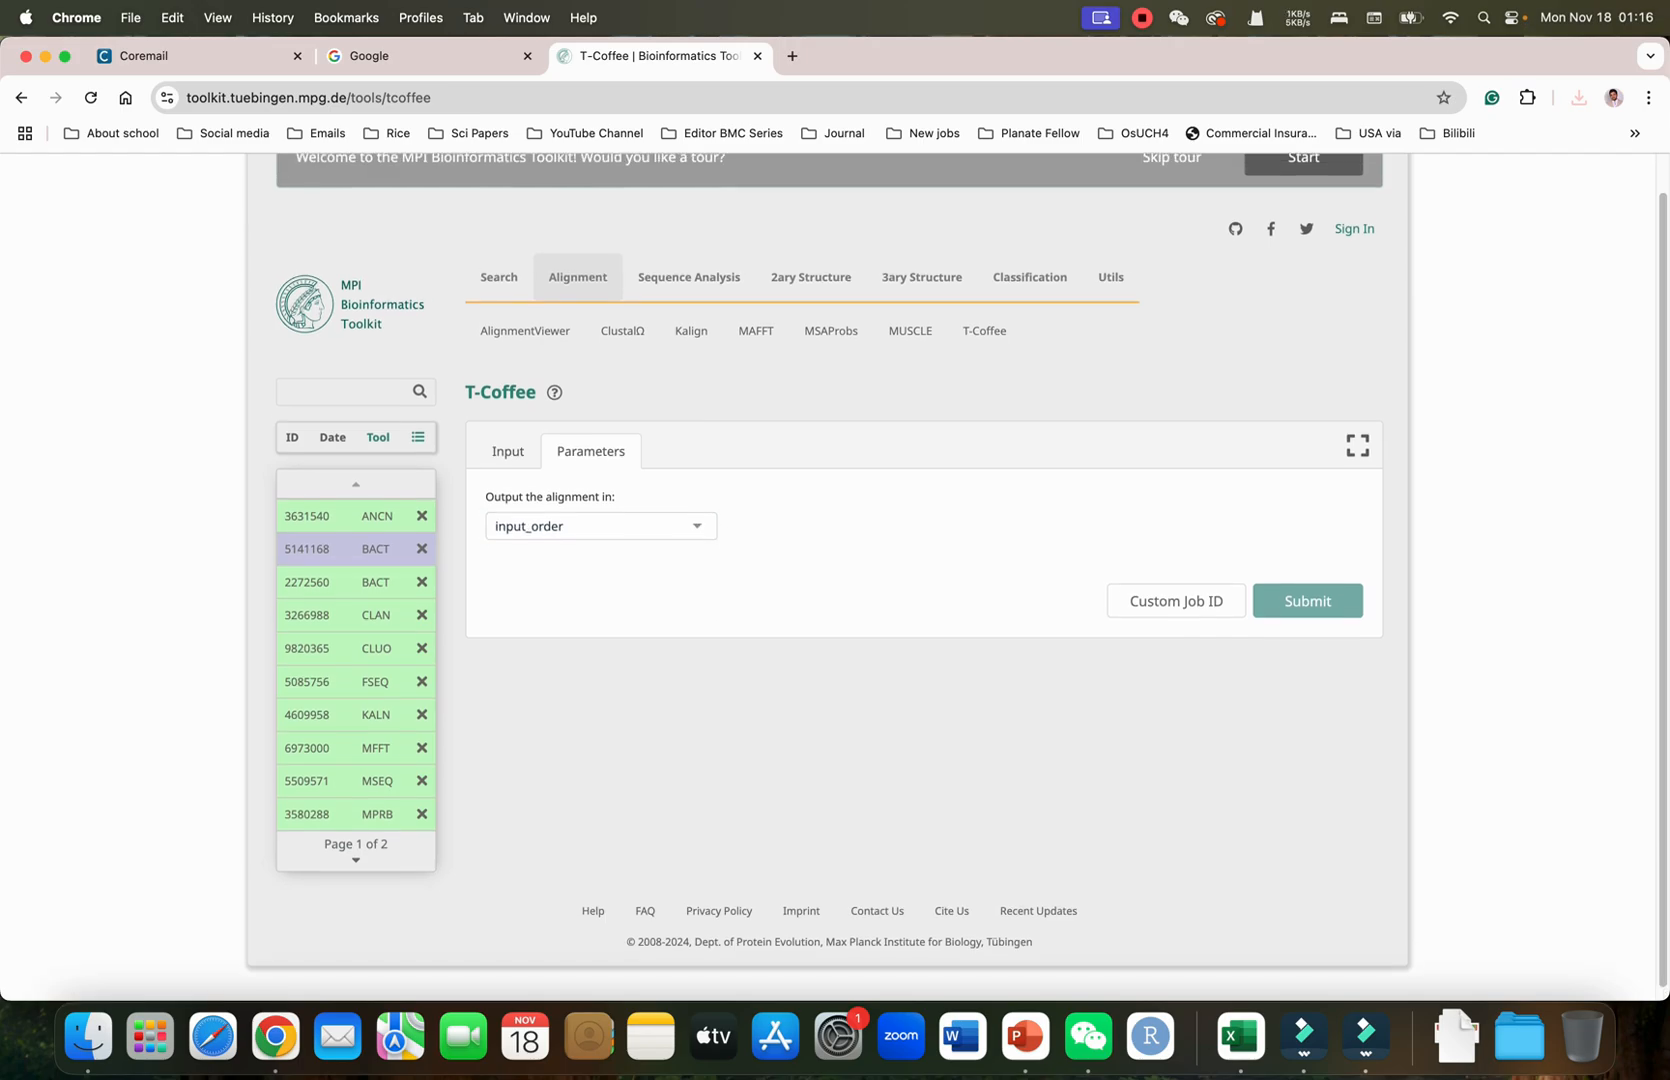